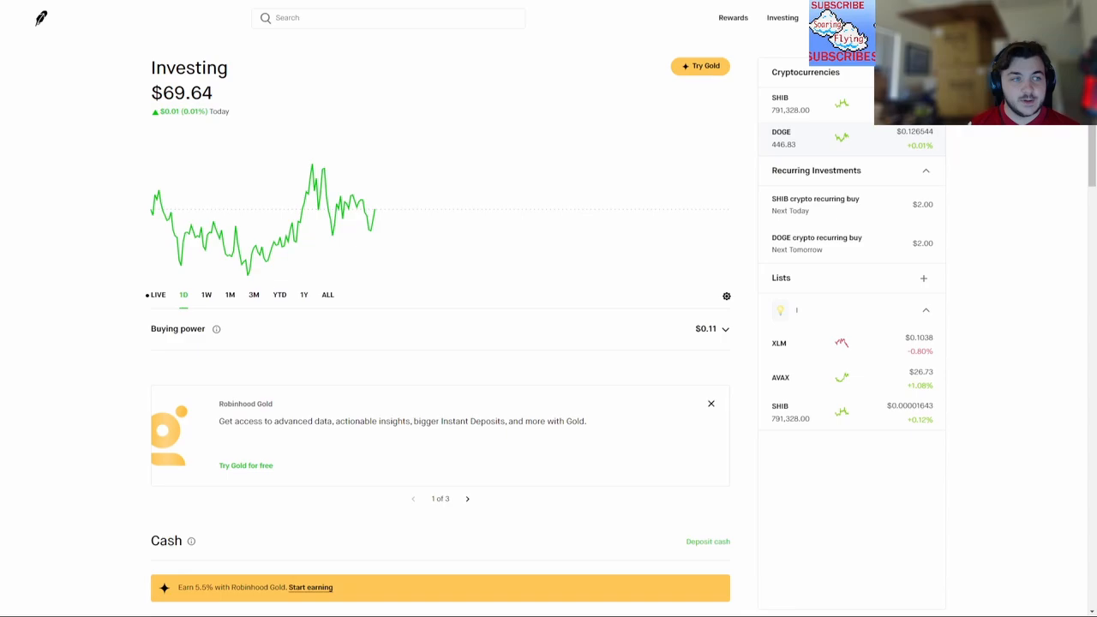
Review the Dogecoin holding's detail page twice and return to the portfolio overview
{"action": "left_click", "coordinate": [782, 137]}
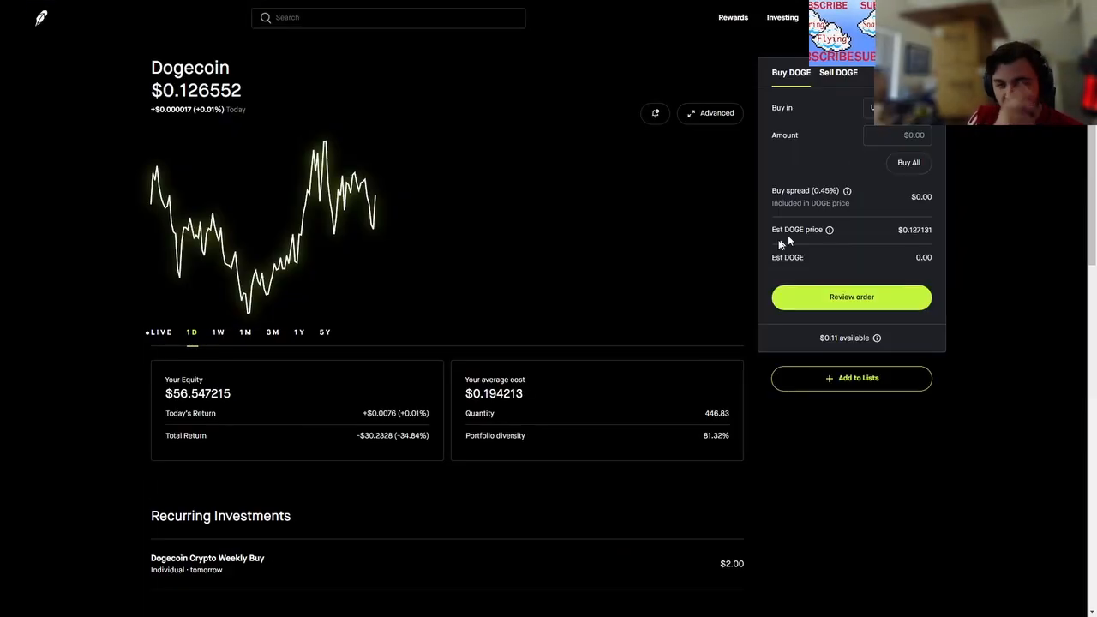
{"action": "left_click", "coordinate": [782, 17]}
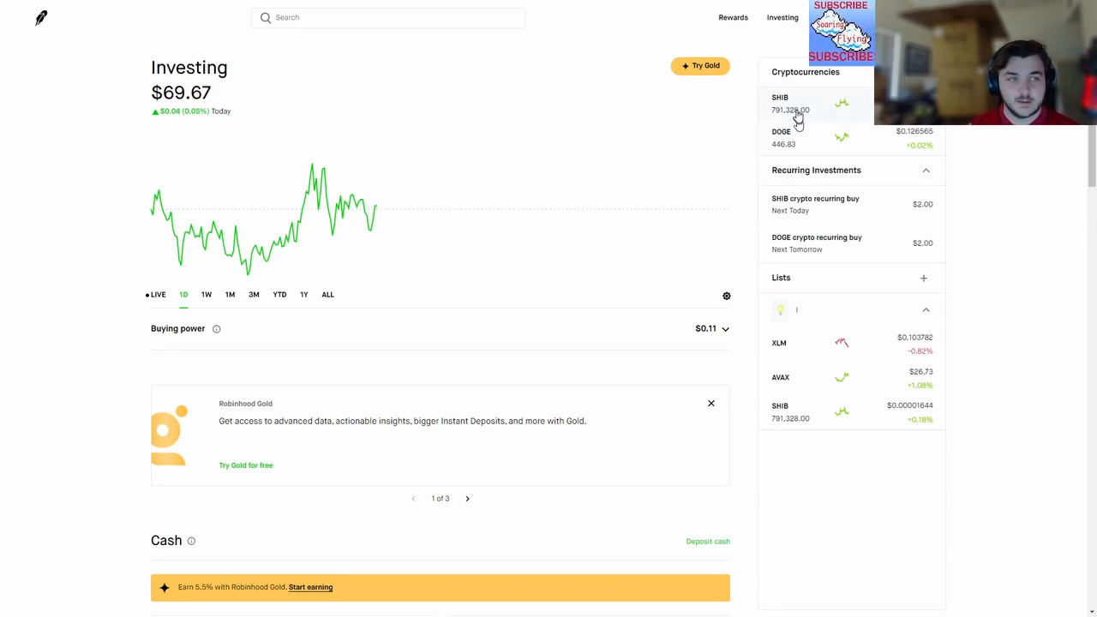
{"action": "left_click", "coordinate": [779, 103]}
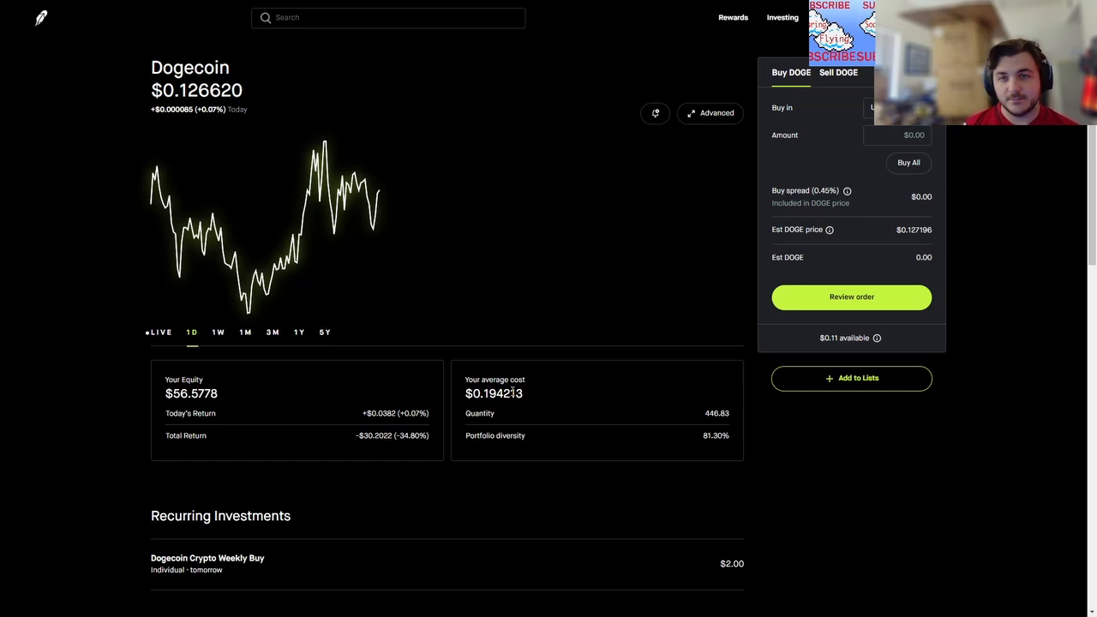
{"action": "mouse_move", "coordinate": [525, 278]}
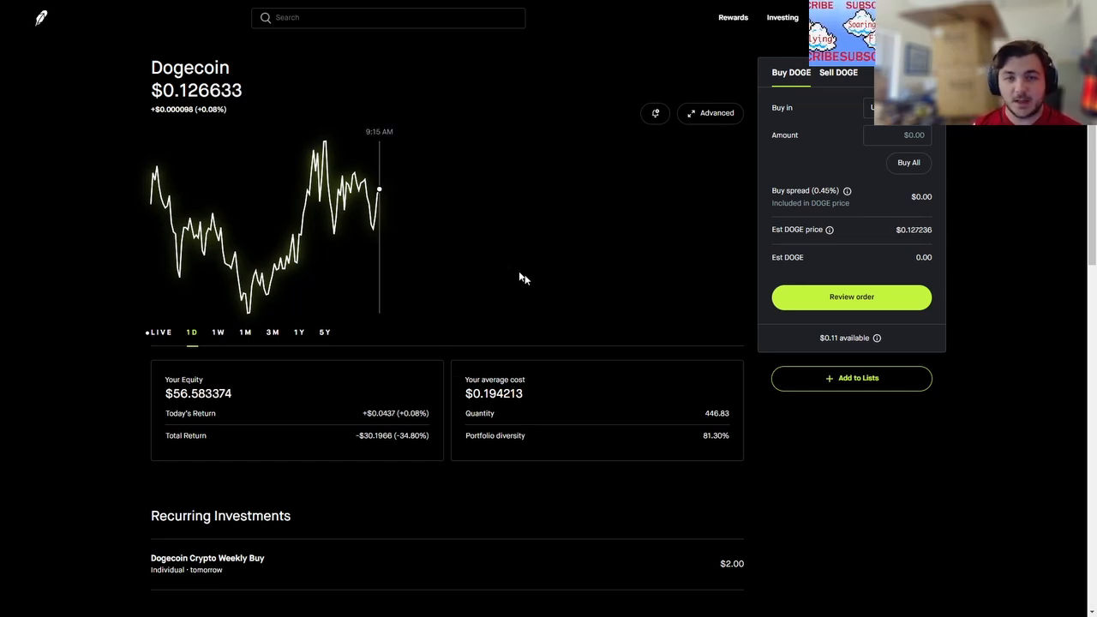
{"action": "left_click", "coordinate": [781, 18]}
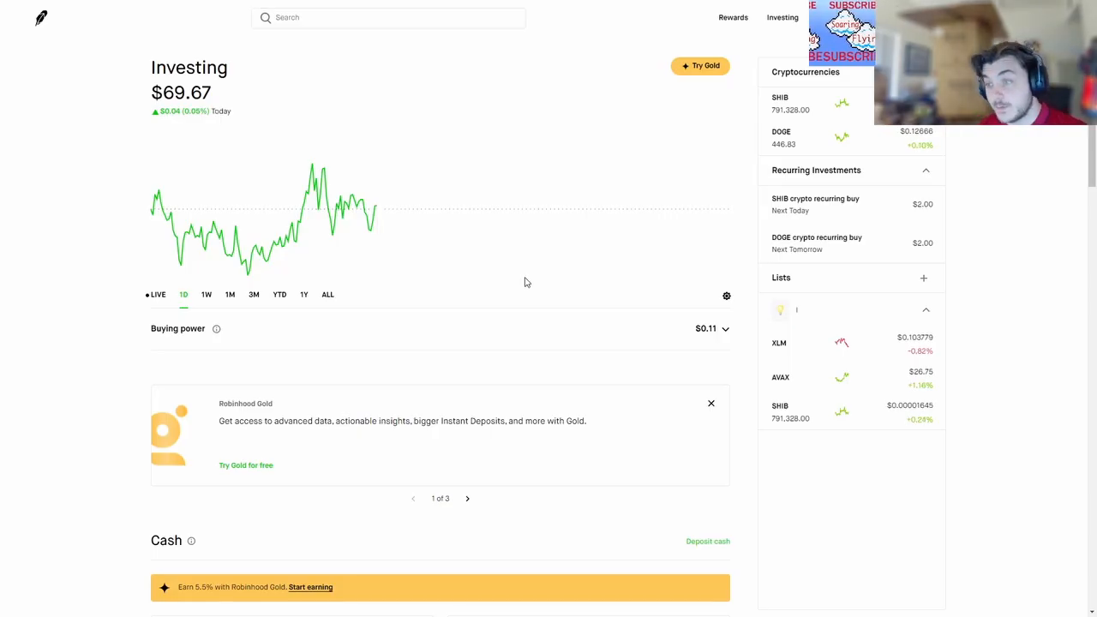
{"action": "mouse_move", "coordinate": [620, 284]}
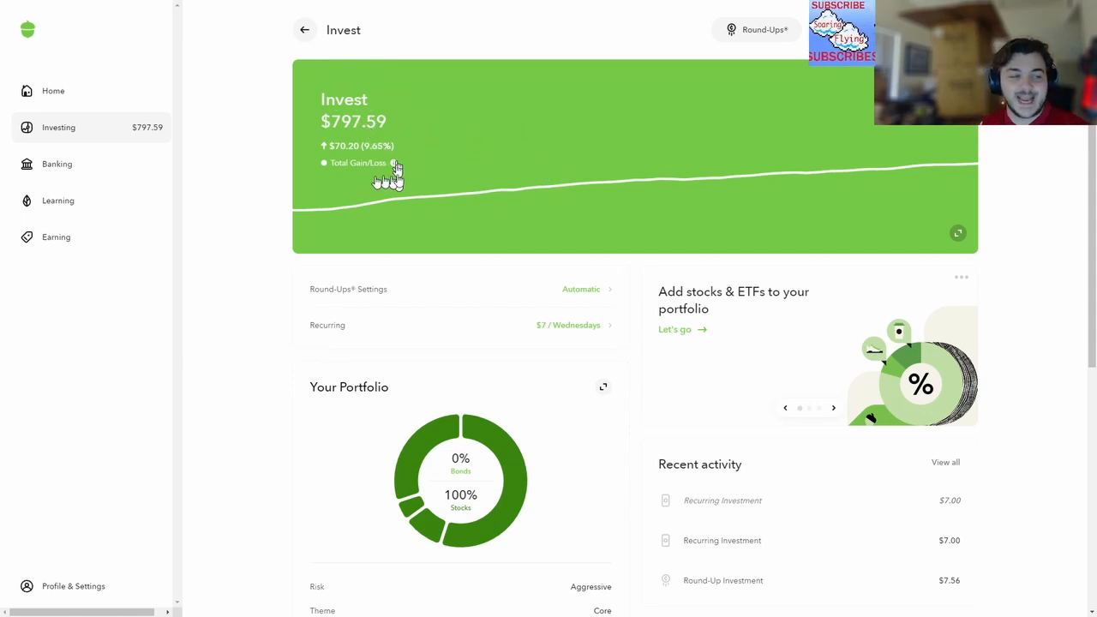
{"action": "mouse_move", "coordinate": [822, 506]}
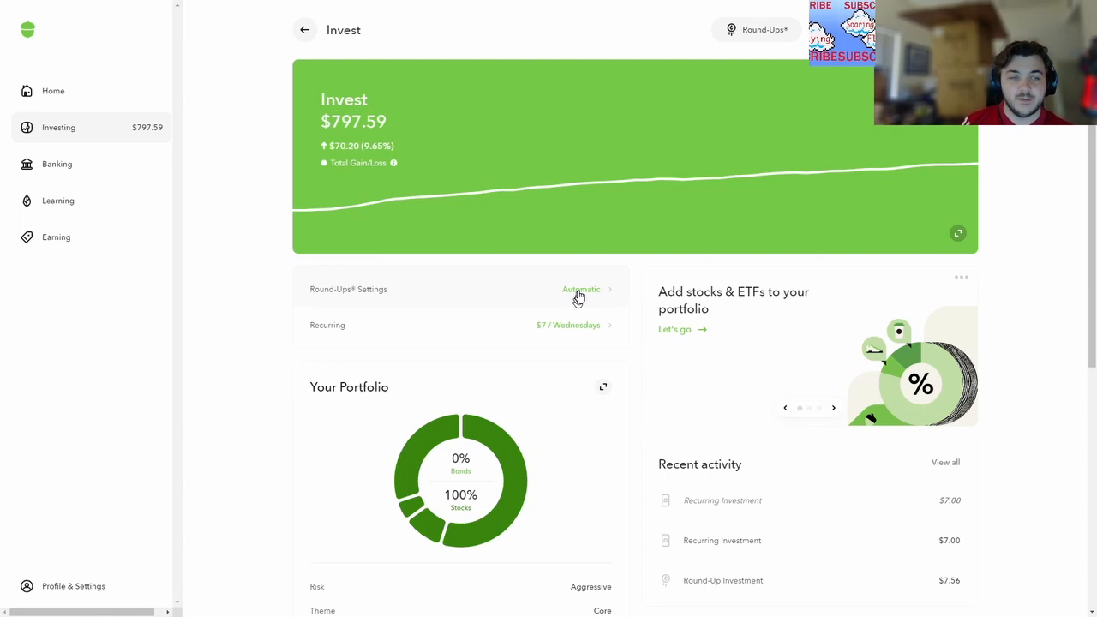
Review the Invest page's portfolio and recent activity, then go to the Acorns Home overview
{"action": "scroll", "scroll_direction": "down", "scroll_amount": 3}
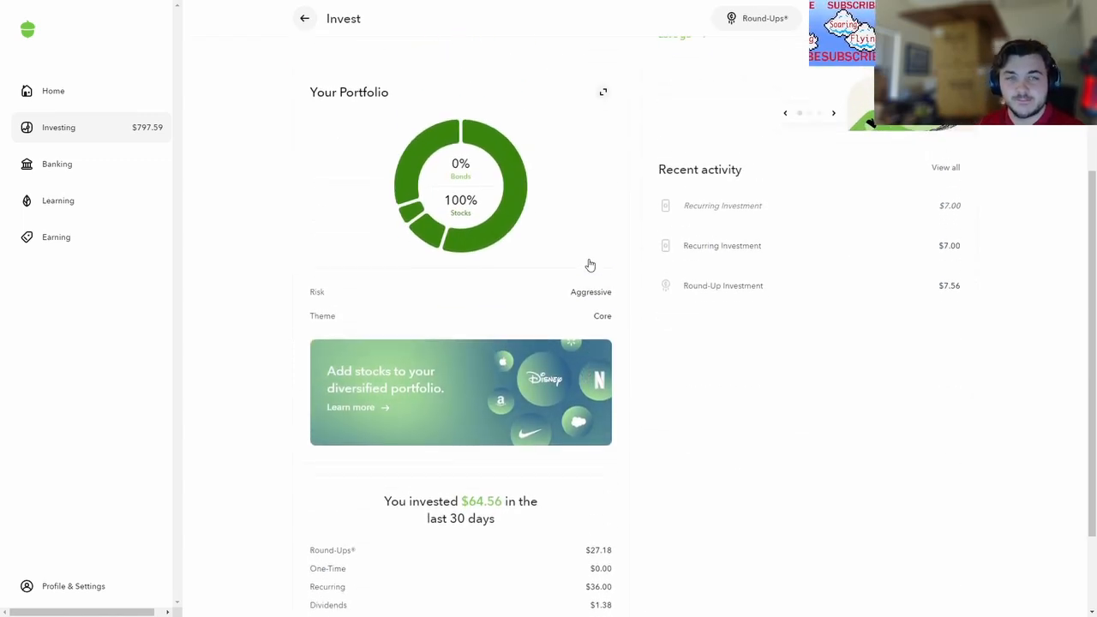
{"action": "scroll", "scroll_direction": "up", "scroll_amount": 3}
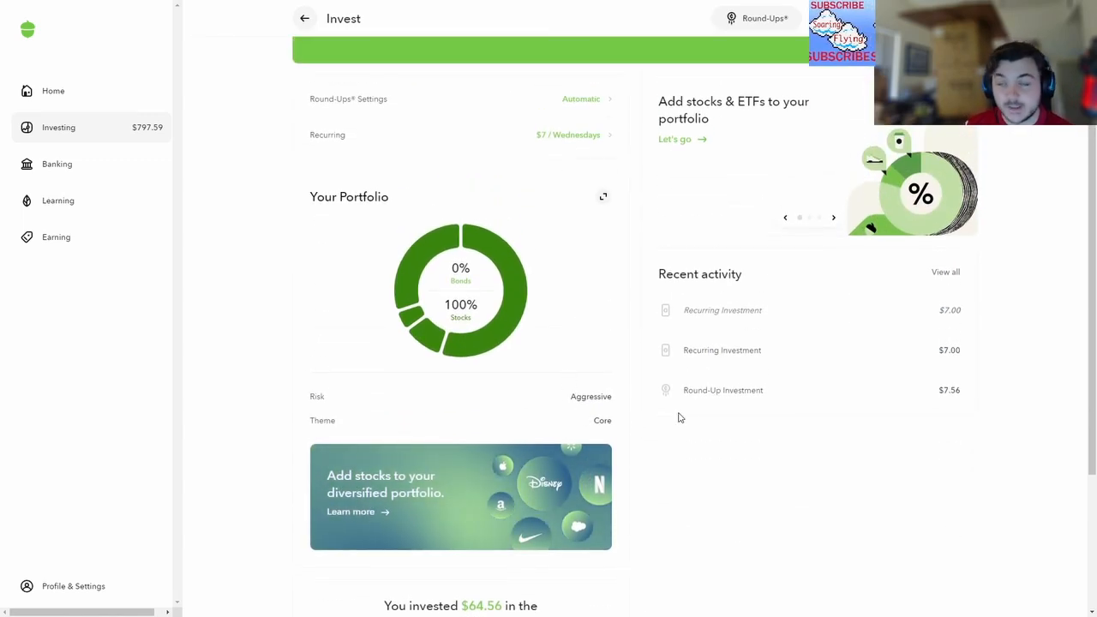
{"action": "mouse_move", "coordinate": [672, 305]}
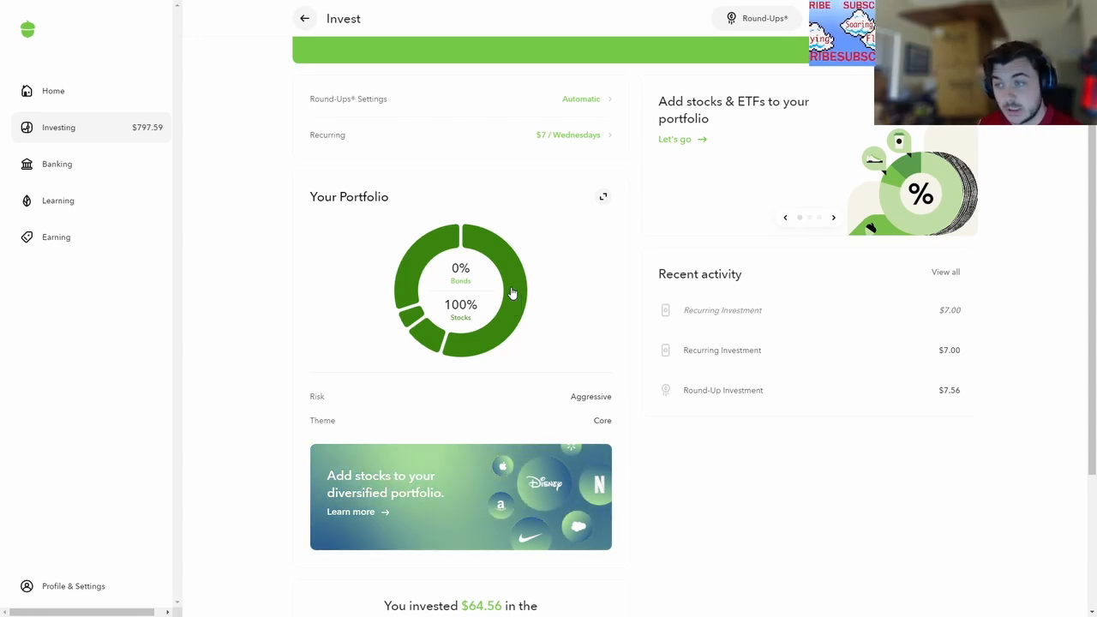
{"action": "mouse_move", "coordinate": [569, 214]}
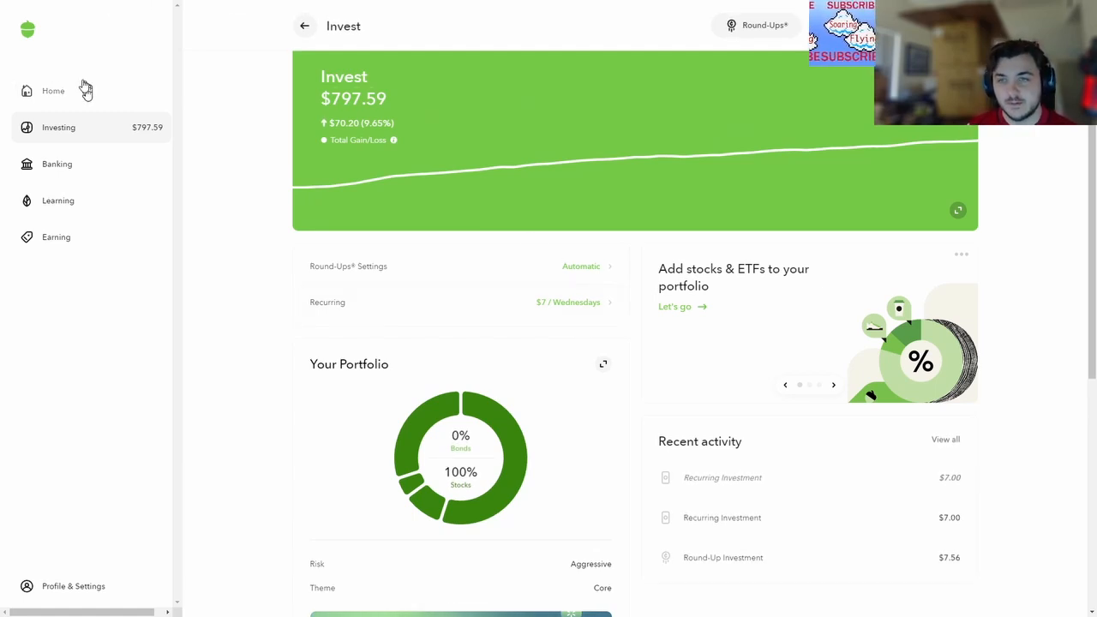
{"action": "left_click", "coordinate": [53, 90]}
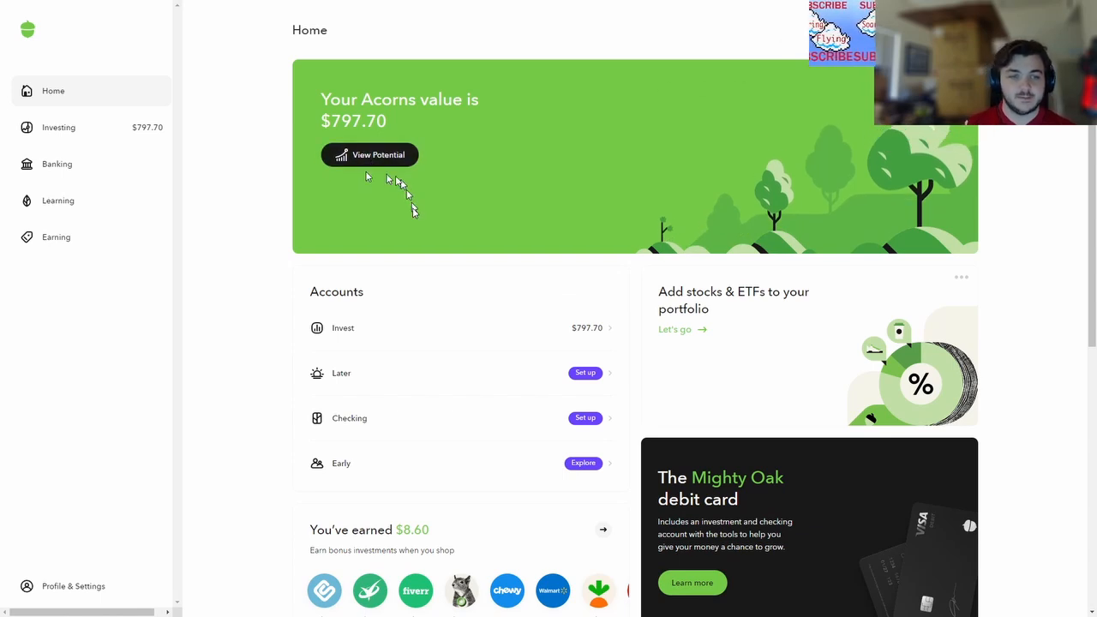
{"action": "left_click", "coordinate": [370, 154]}
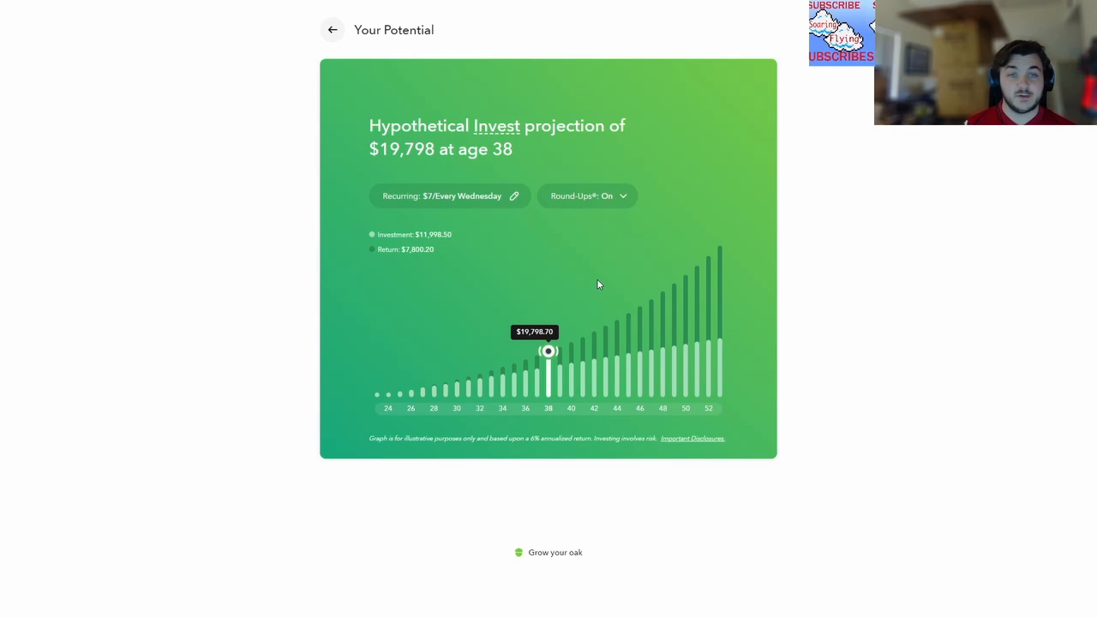
{"action": "mouse_move", "coordinate": [576, 274]}
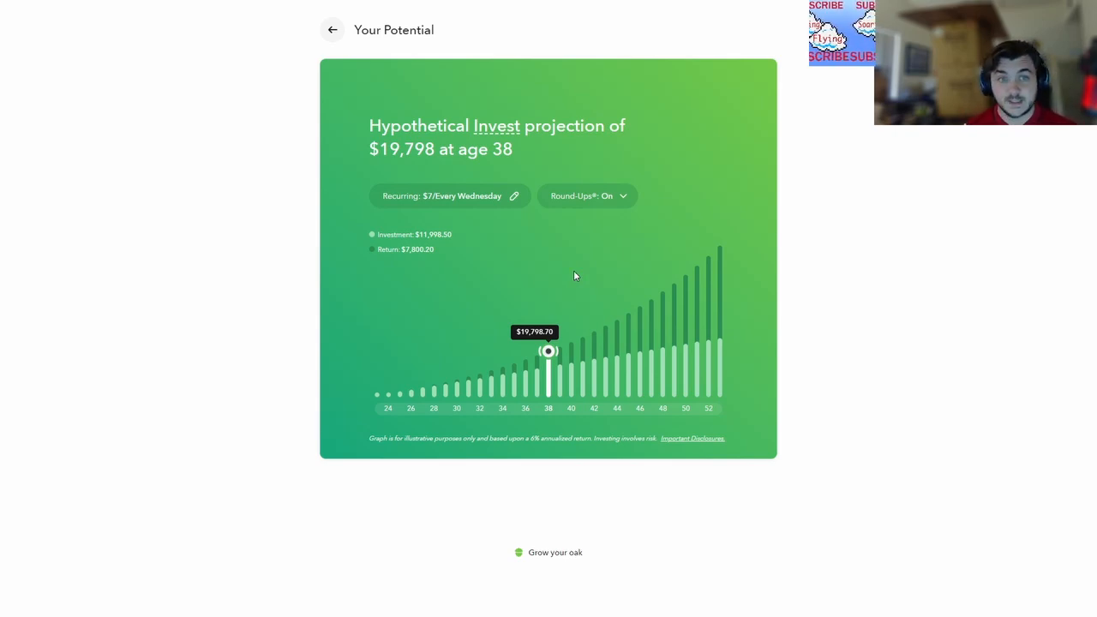
{"action": "mouse_move", "coordinate": [542, 278]}
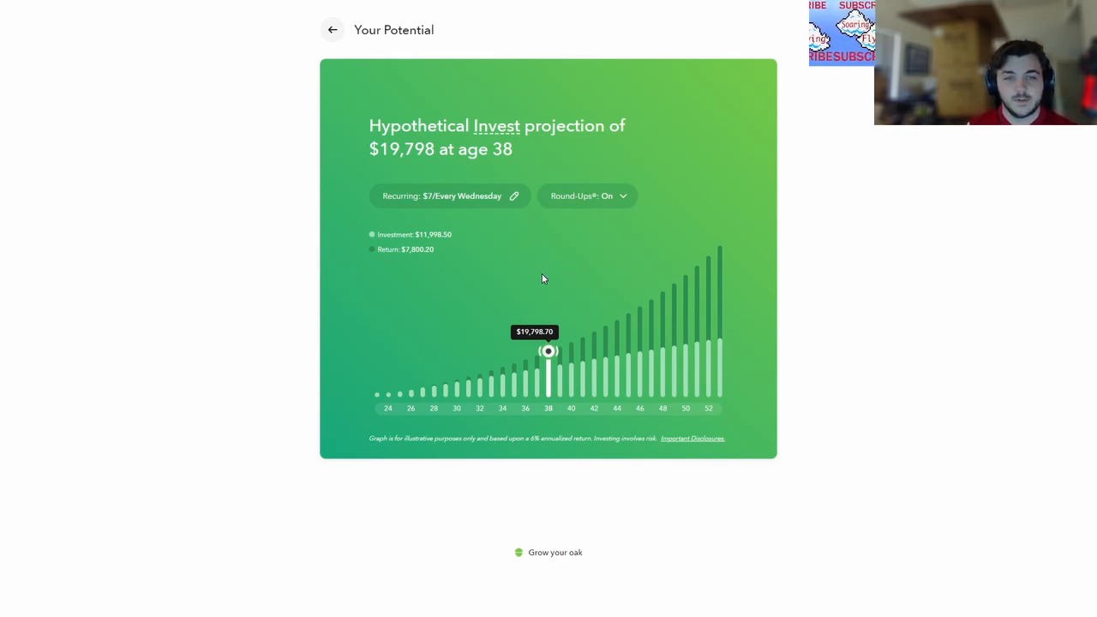
{"action": "left_click_drag", "start_coordinate": [548, 349], "coordinate": [720, 247]}
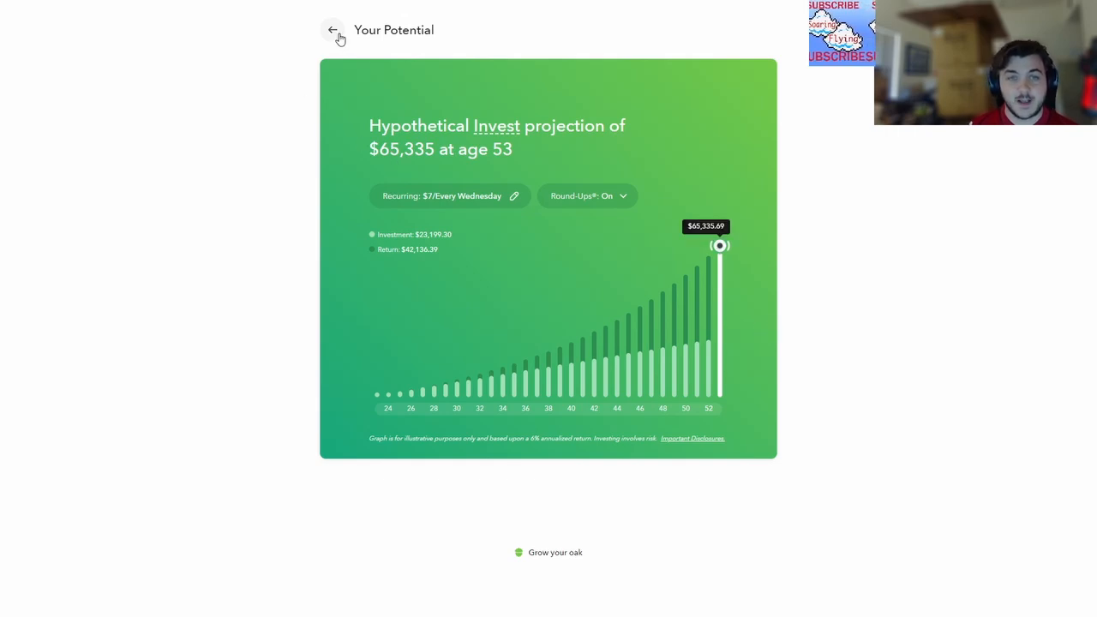
{"action": "left_click", "coordinate": [332, 31]}
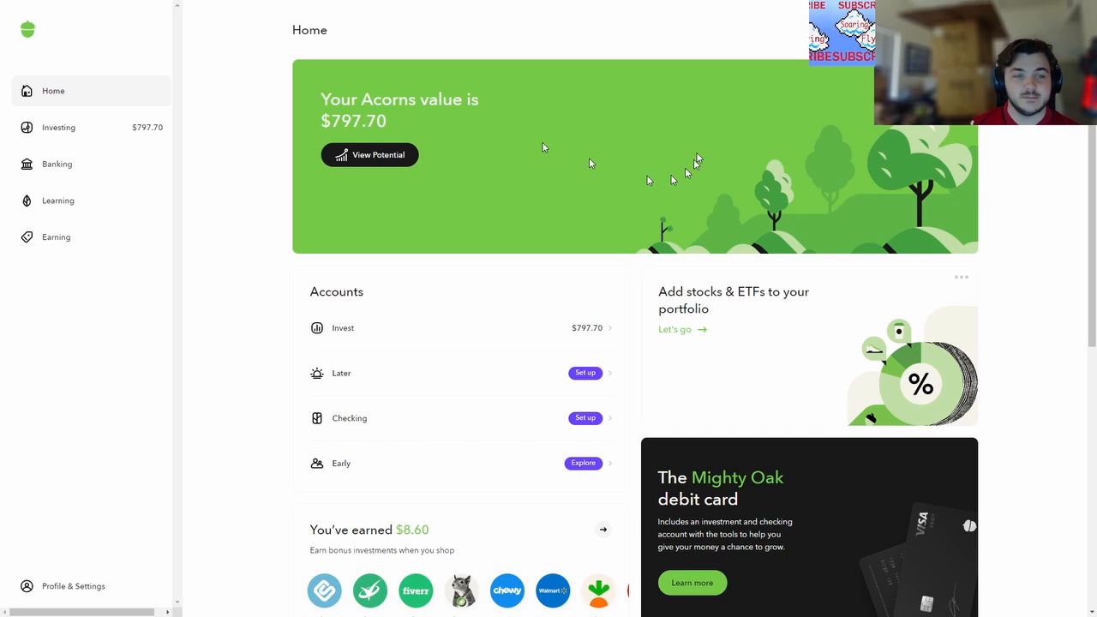
{"action": "left_click", "coordinate": [369, 154]}
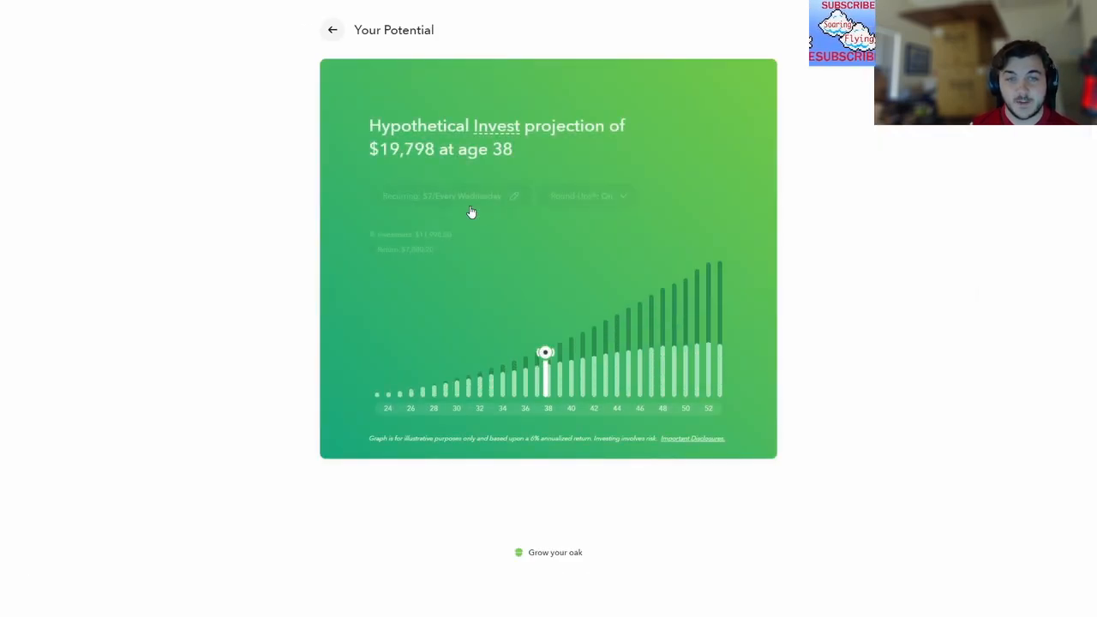
{"action": "left_click", "coordinate": [514, 195]}
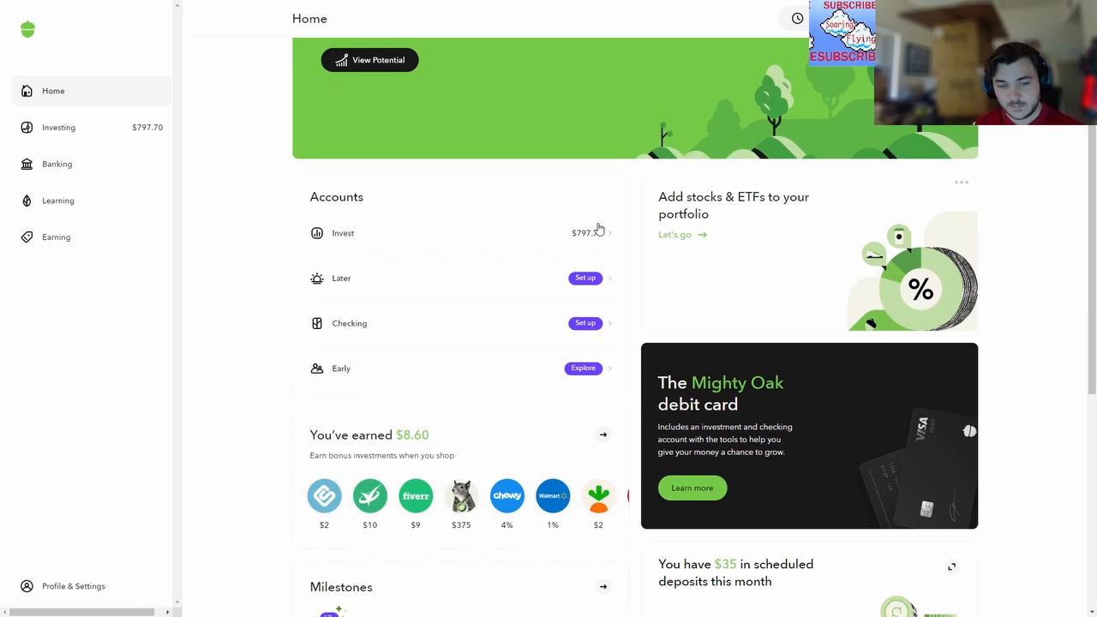
{"action": "scroll", "scroll_direction": "down", "scroll_amount": 3}
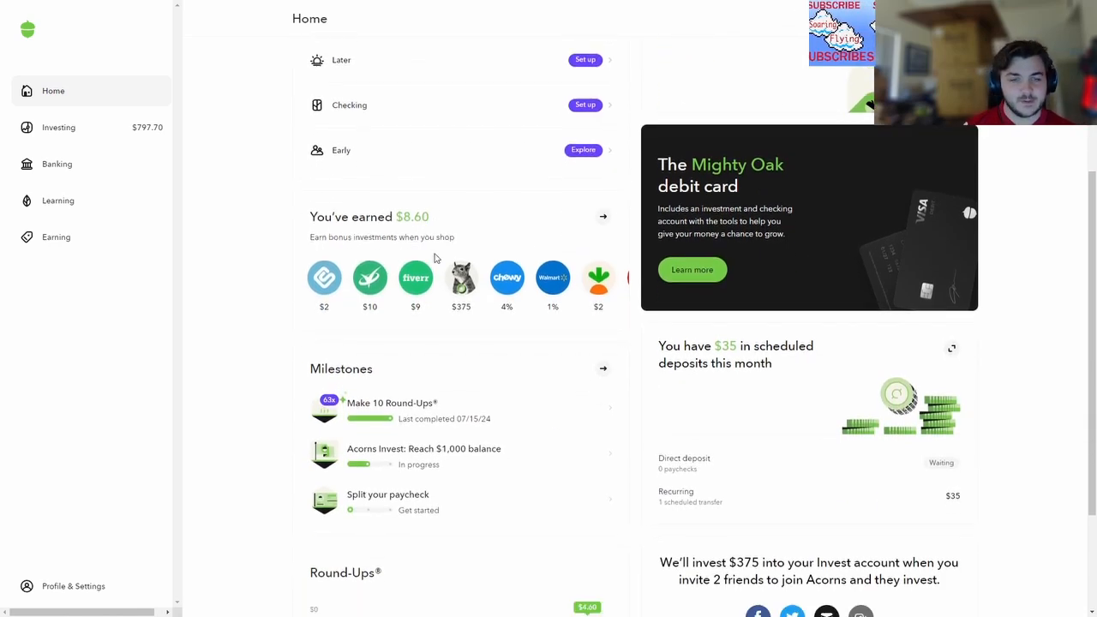
{"action": "scroll", "scroll_direction": "down", "scroll_amount": 3}
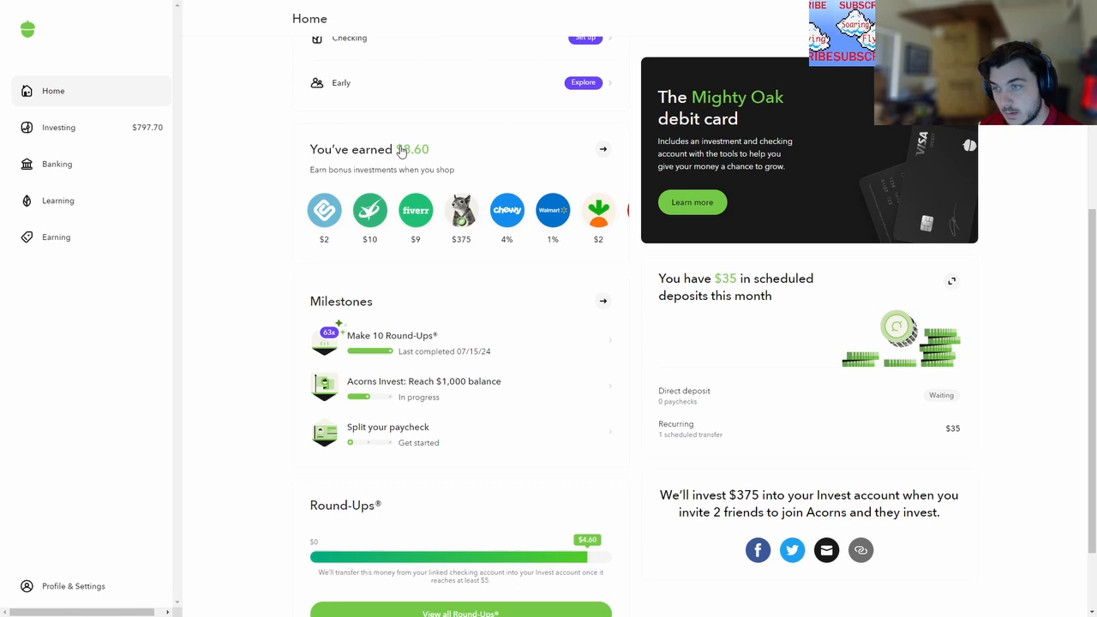
{"action": "scroll", "scroll_direction": "up", "scroll_amount": 3}
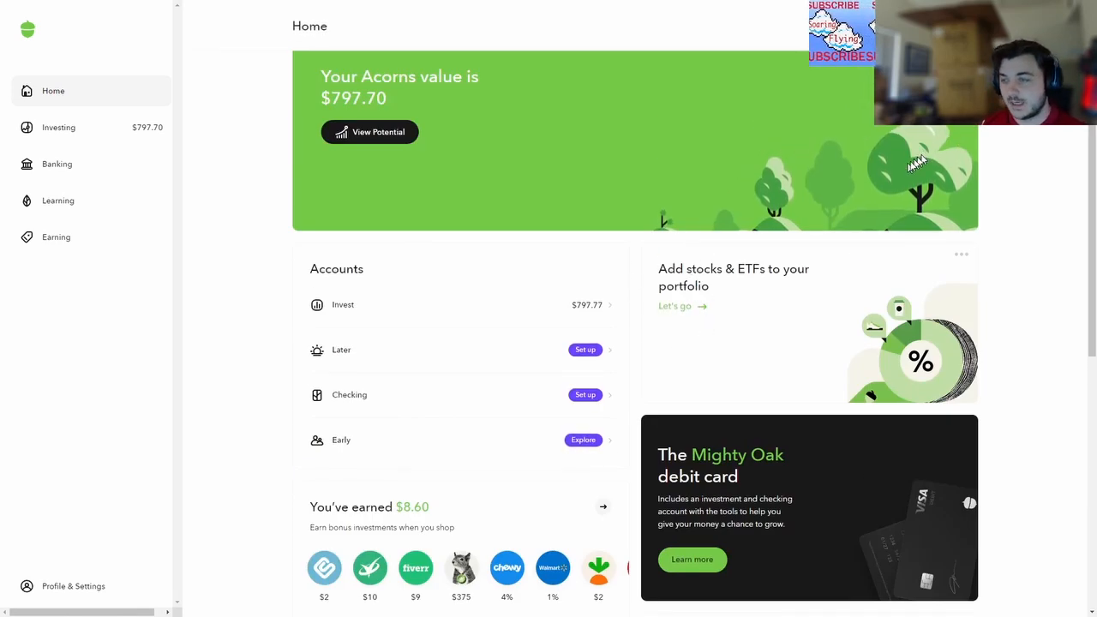
{"action": "mouse_move", "coordinate": [572, 214]}
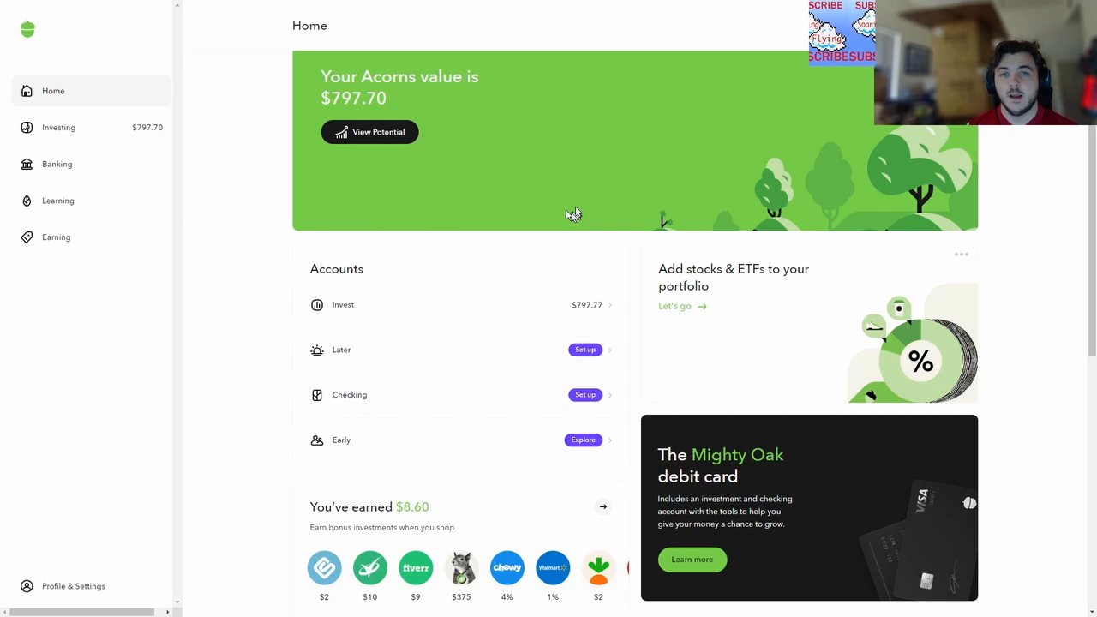
{"action": "mouse_move", "coordinate": [483, 156]}
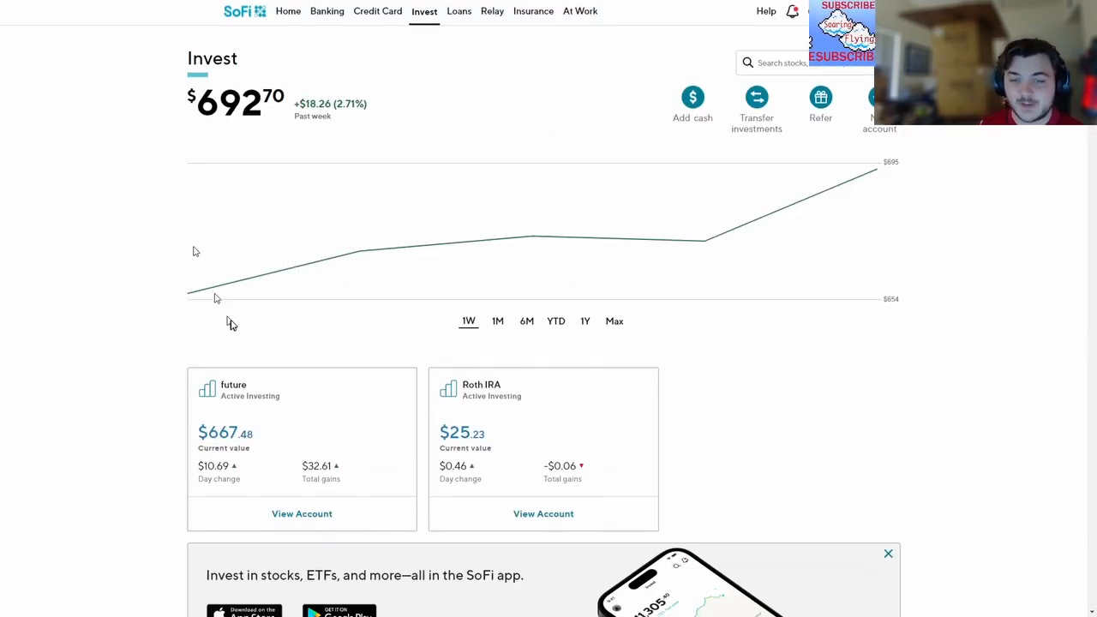
Review the SoFi Invest overview and enter the 'future' account's page
{"action": "scroll", "scroll_direction": "down", "scroll_amount": 3}
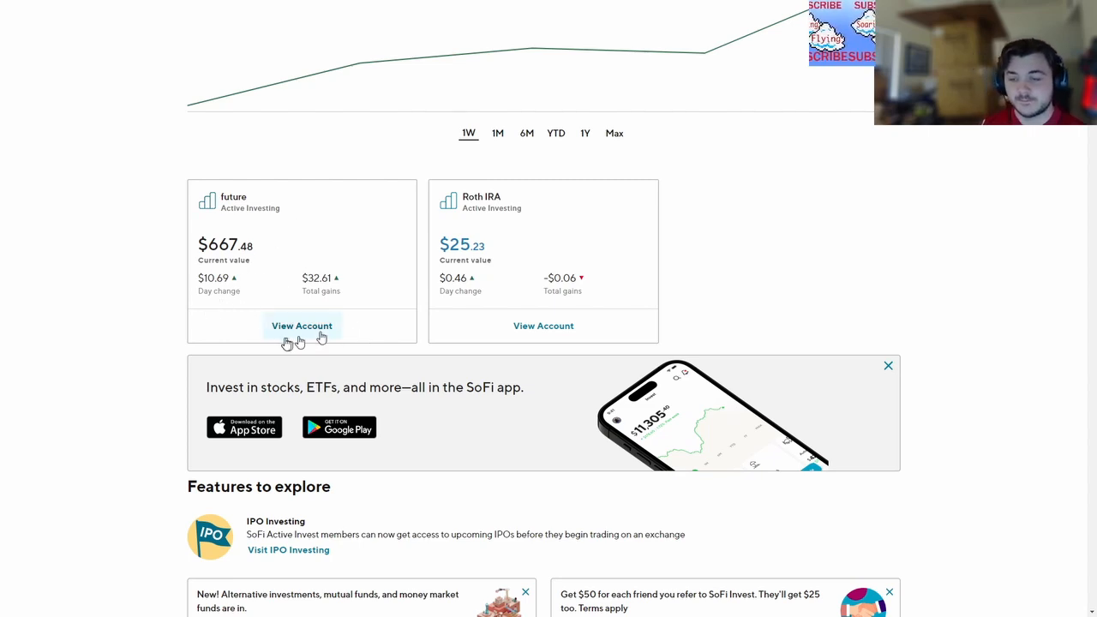
{"action": "mouse_move", "coordinate": [294, 339]}
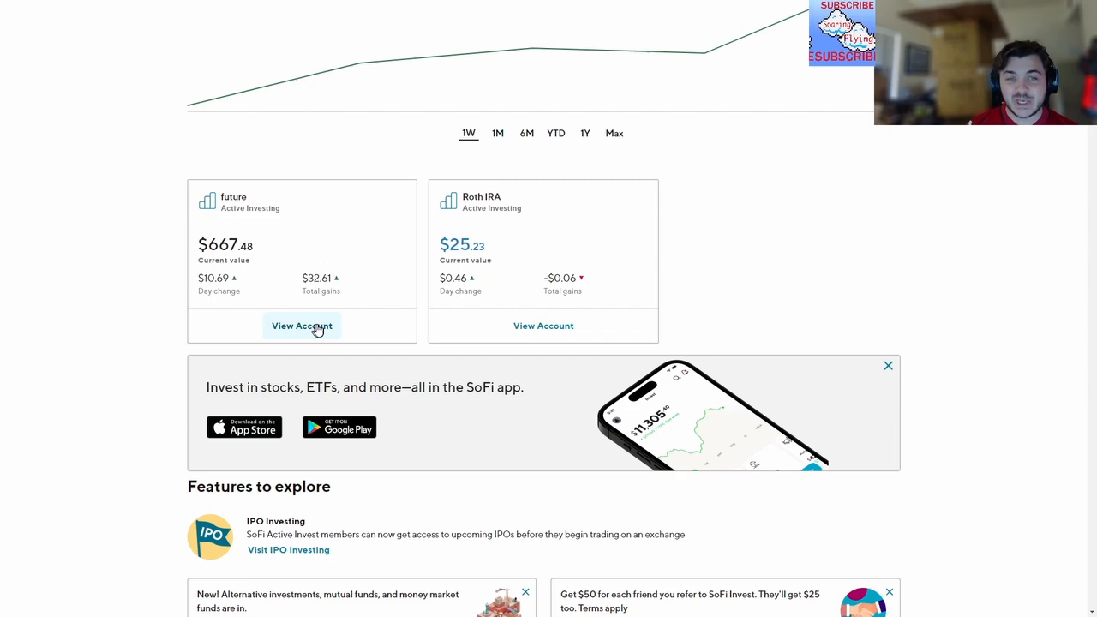
{"action": "mouse_move", "coordinate": [482, 295]}
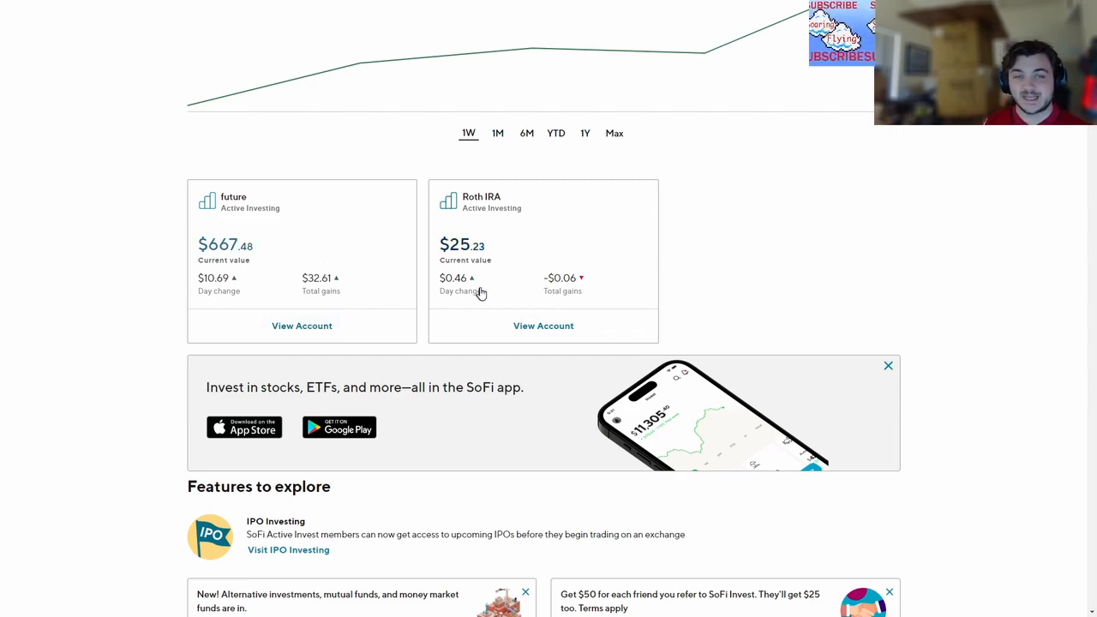
{"action": "scroll", "scroll_direction": "up", "scroll_amount": 3}
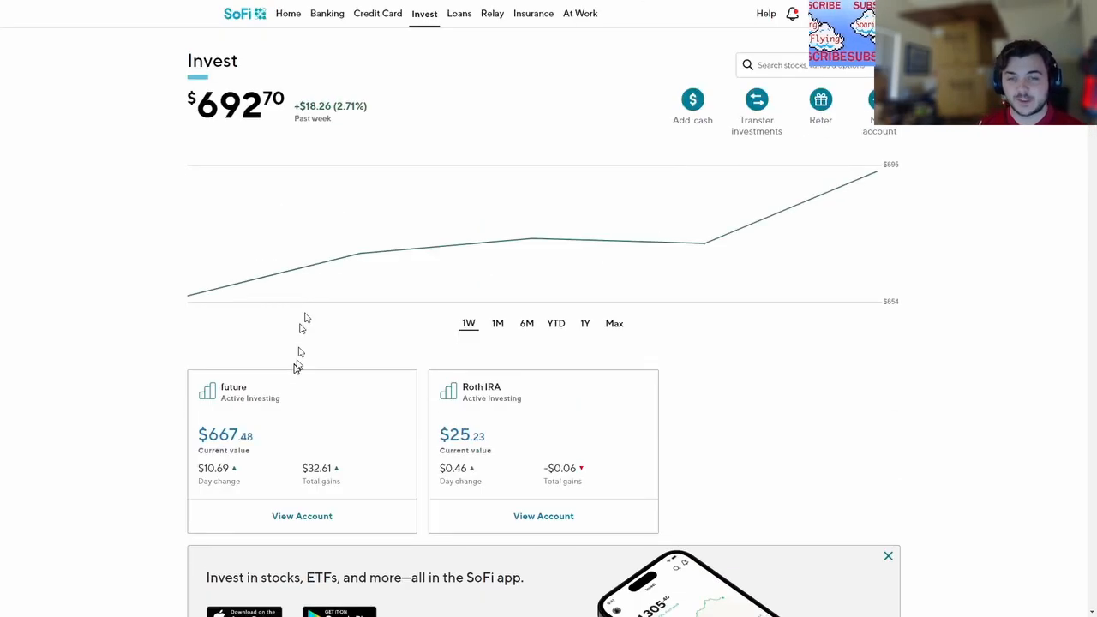
{"action": "scroll", "scroll_direction": "down", "scroll_amount": 3}
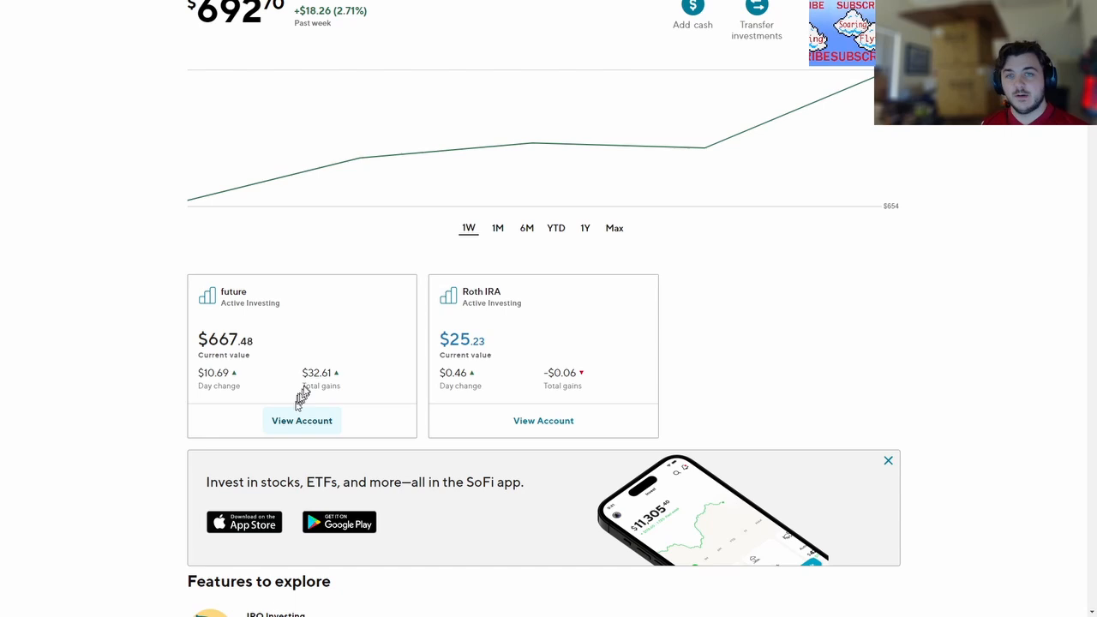
{"action": "left_click", "coordinate": [301, 420]}
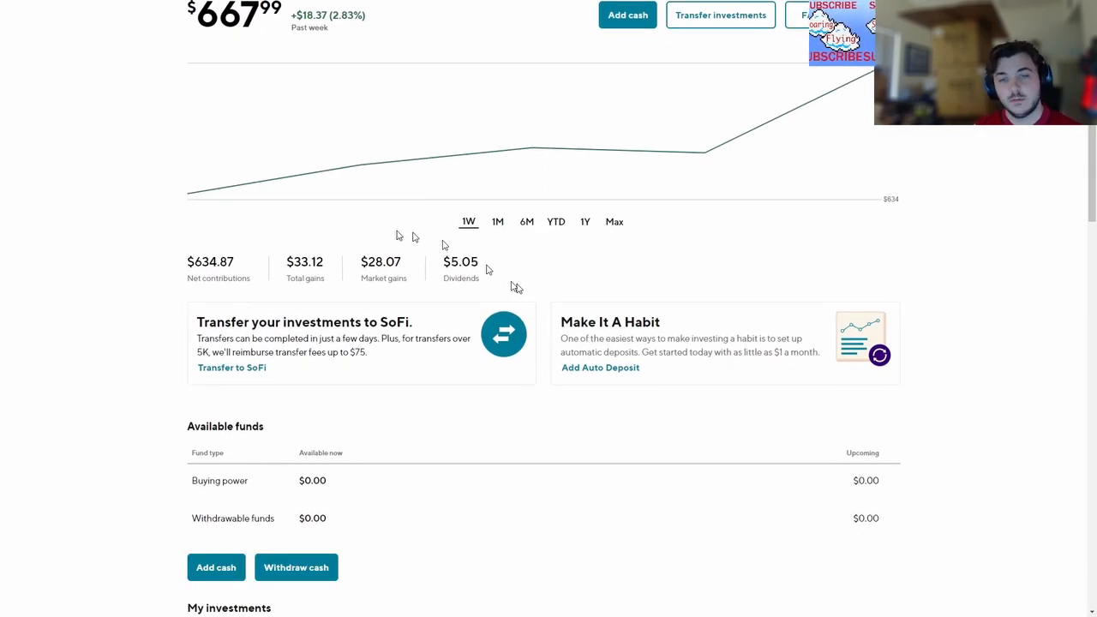
Review the future account's investments list and recent activity
{"action": "scroll", "scroll_direction": "down", "scroll_amount": 3}
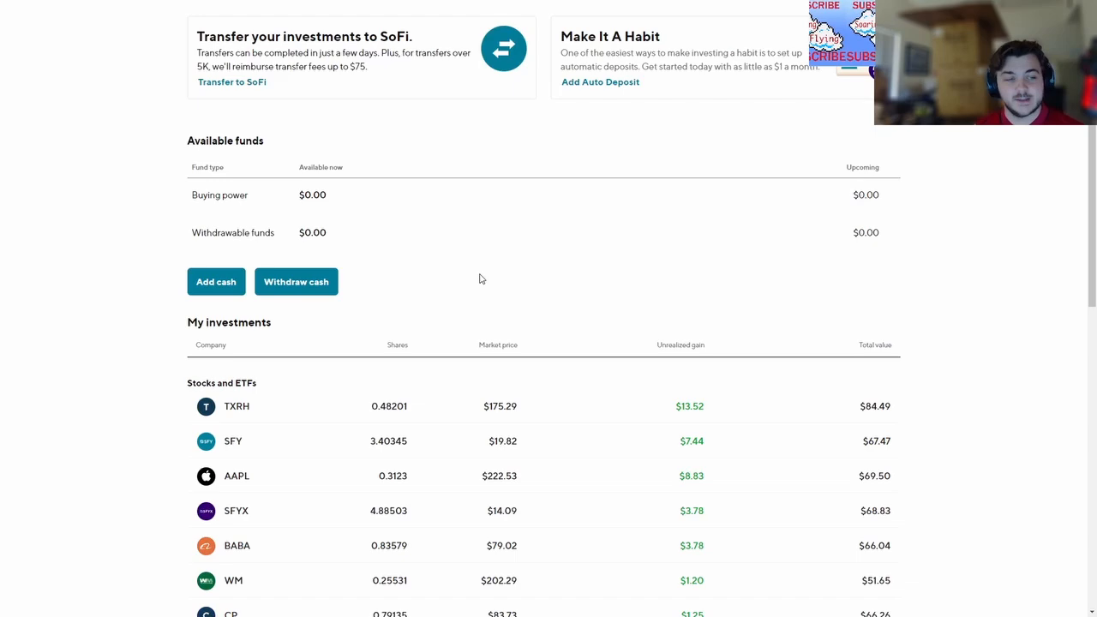
{"action": "scroll", "scroll_direction": "down", "scroll_amount": 3}
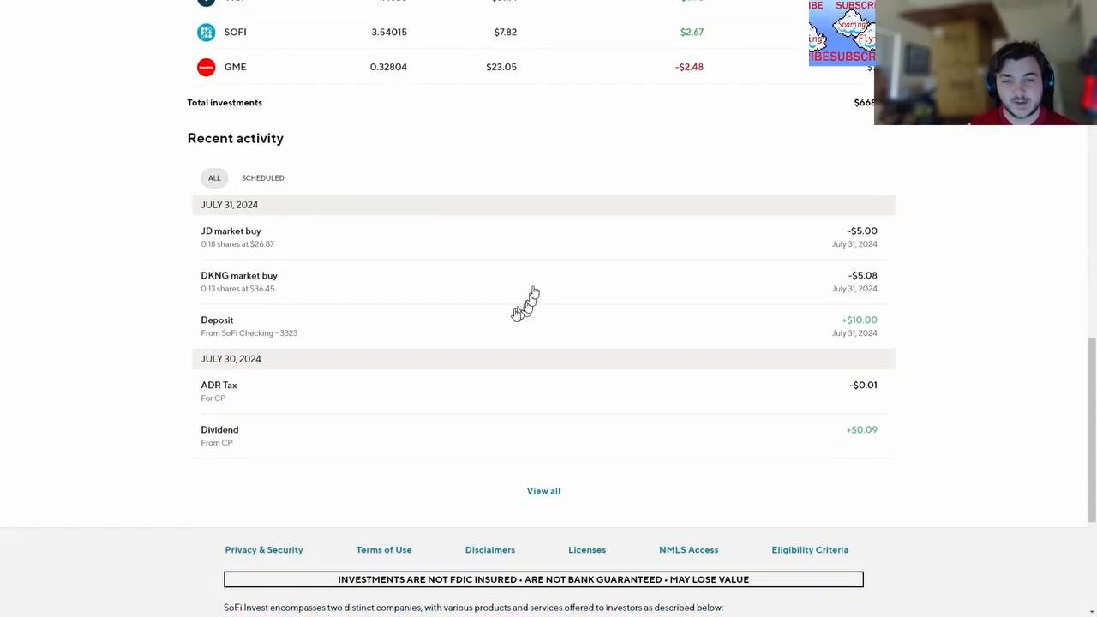
{"action": "mouse_move", "coordinate": [428, 237]}
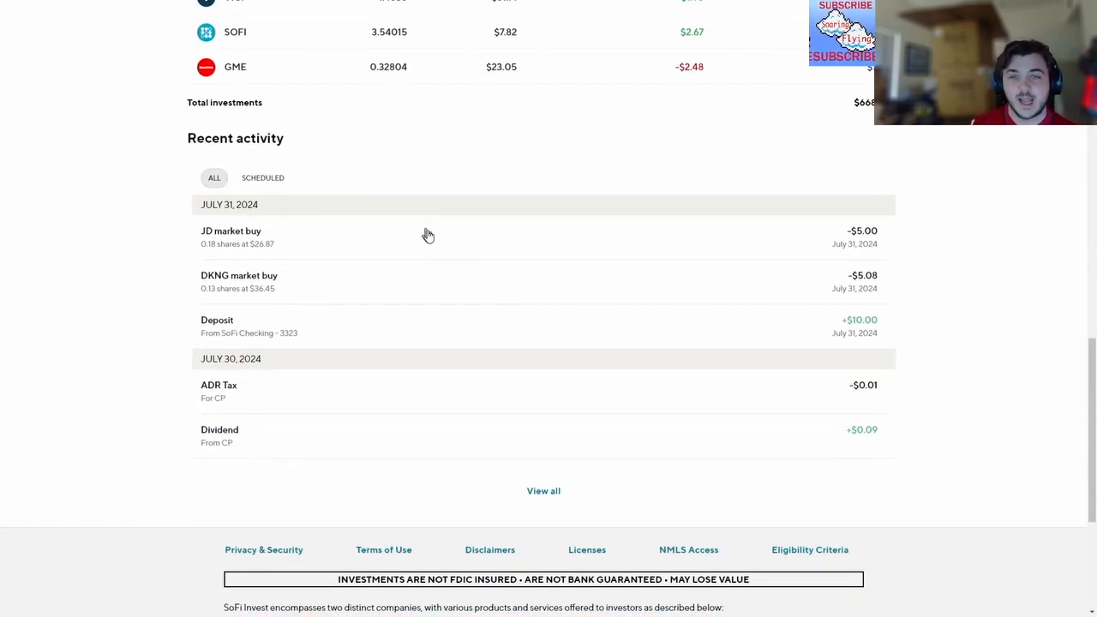
{"action": "scroll", "scroll_direction": "up", "scroll_amount": 3}
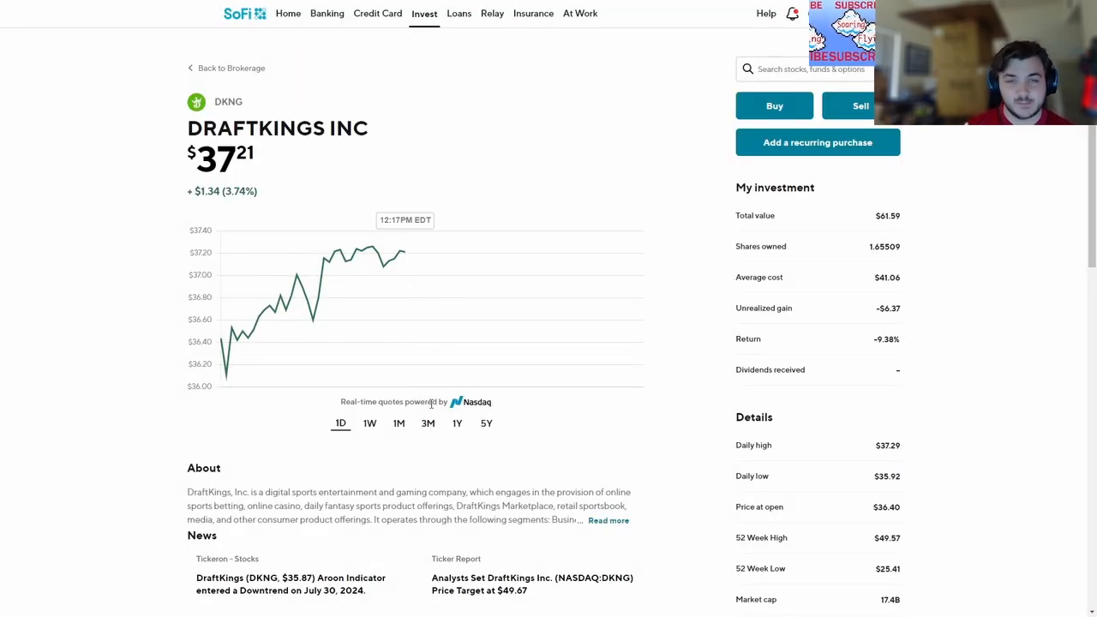
{"action": "mouse_move", "coordinate": [253, 370]}
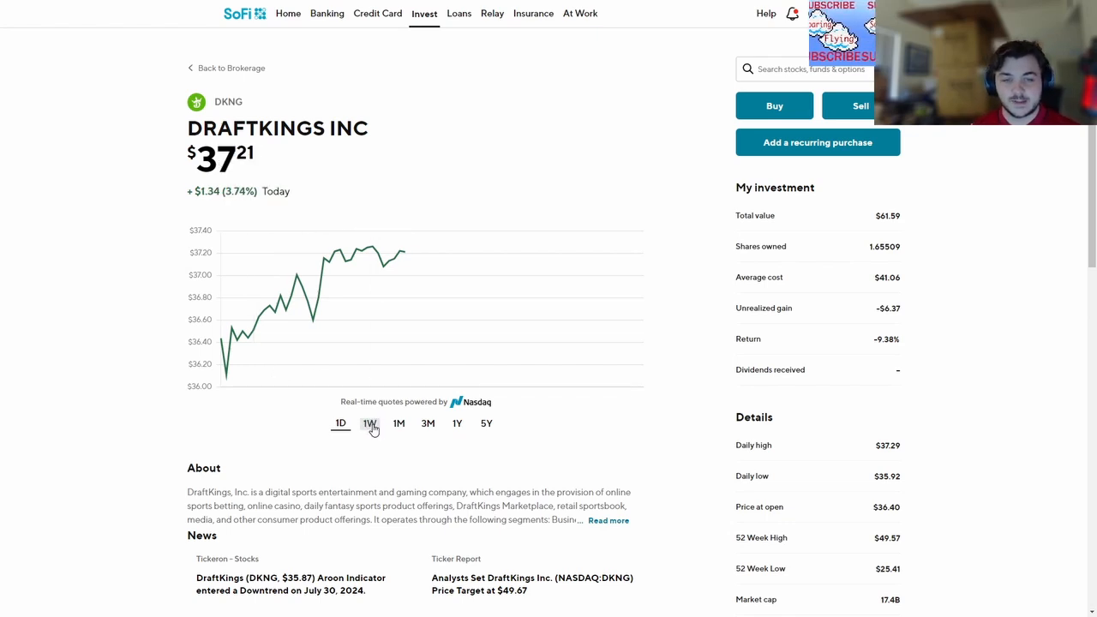
View the DraftKings price chart over 1-week, 1-month, 3-month, 1-year and 5-year ranges
{"action": "left_click", "coordinate": [371, 421]}
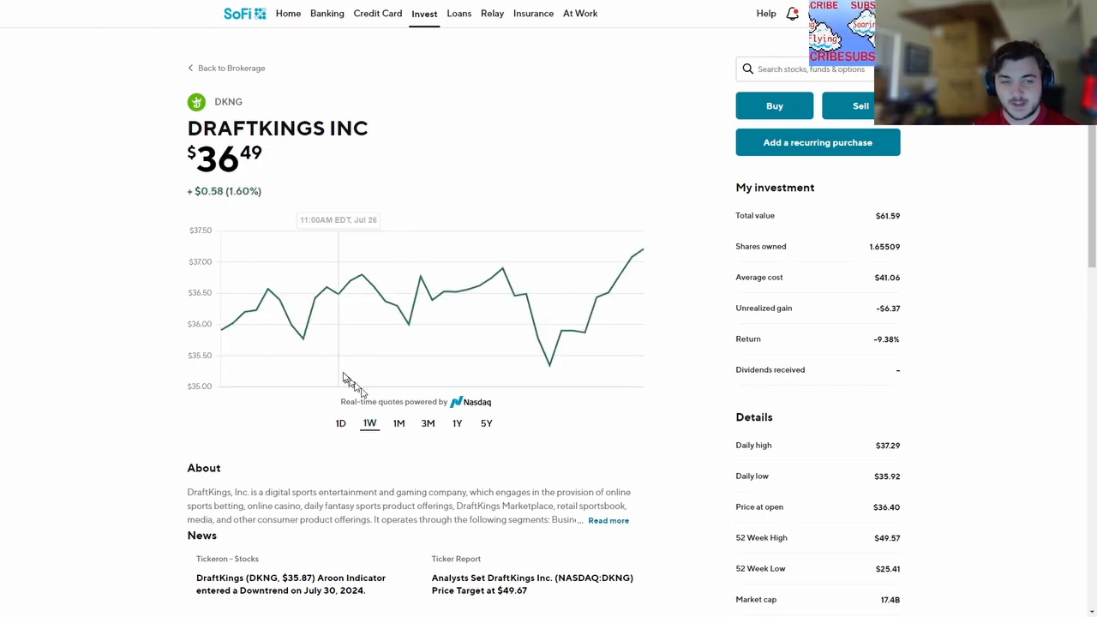
{"action": "mouse_move", "coordinate": [566, 354]}
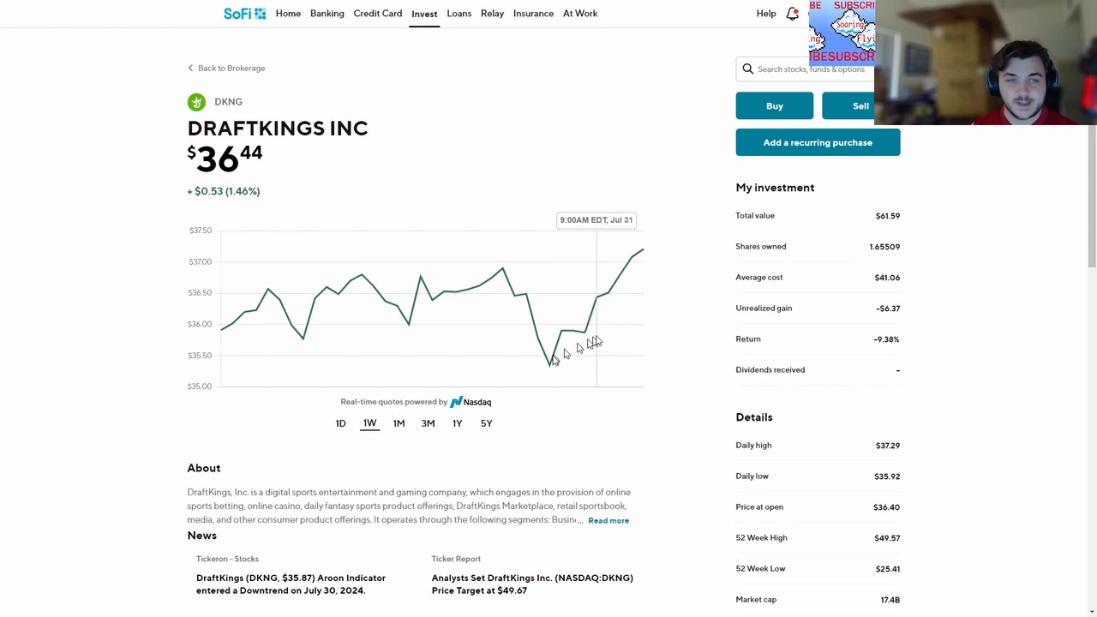
{"action": "left_click", "coordinate": [398, 422]}
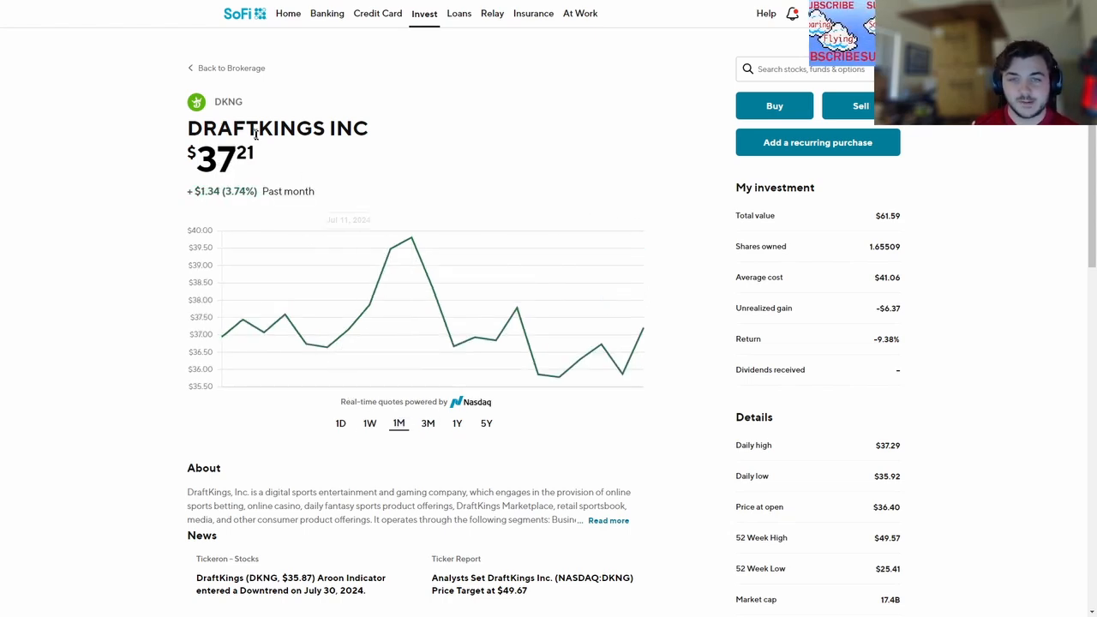
{"action": "mouse_move", "coordinate": [638, 184]}
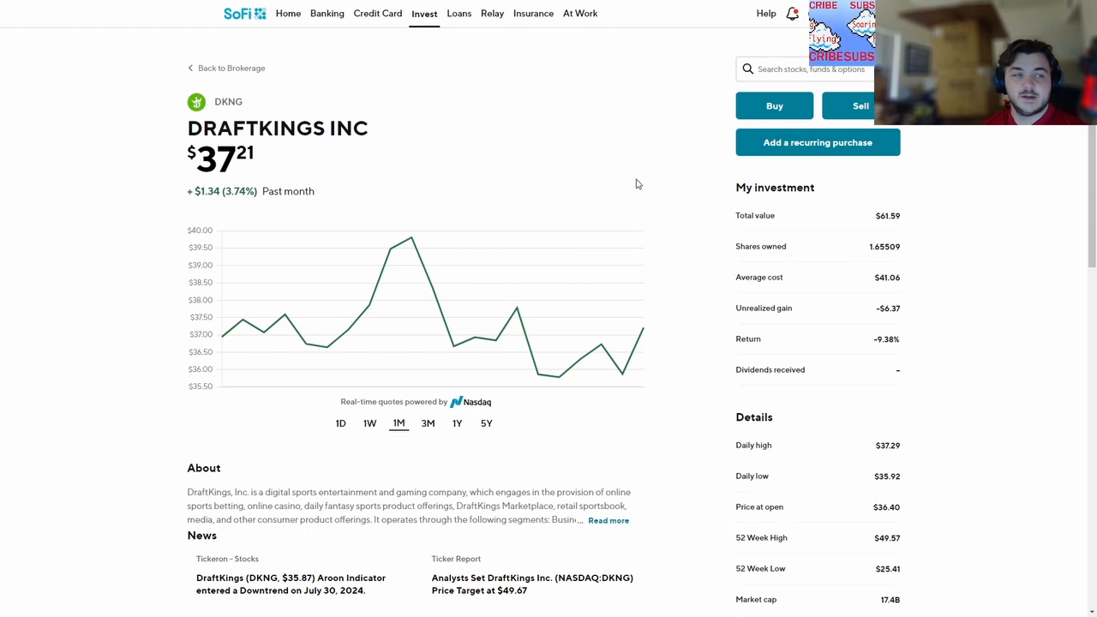
{"action": "mouse_move", "coordinate": [428, 423]}
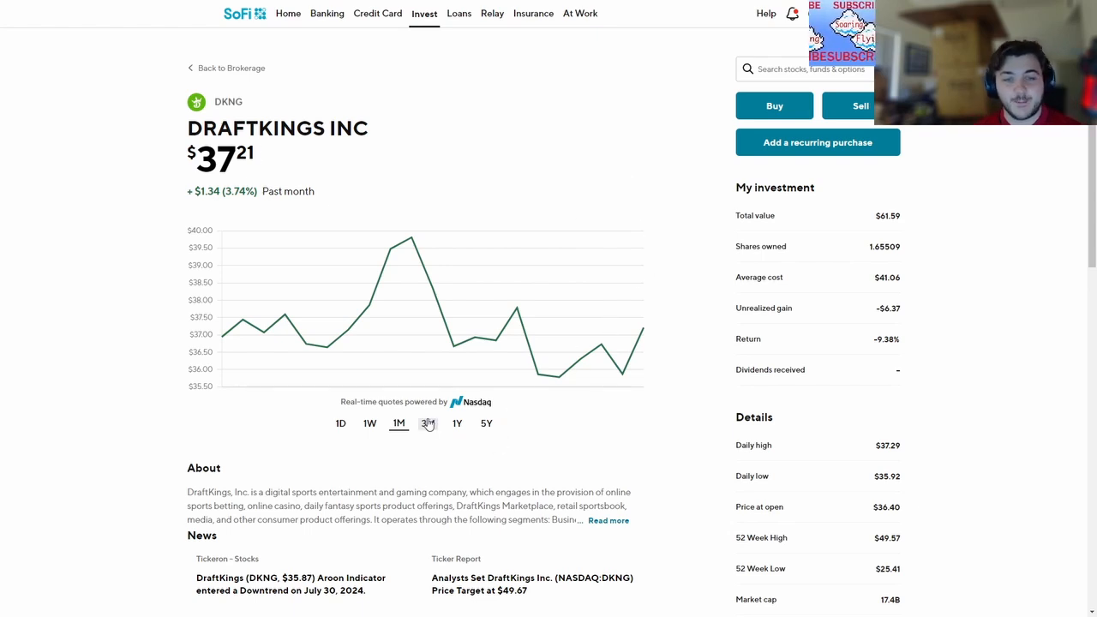
{"action": "left_click", "coordinate": [428, 422]}
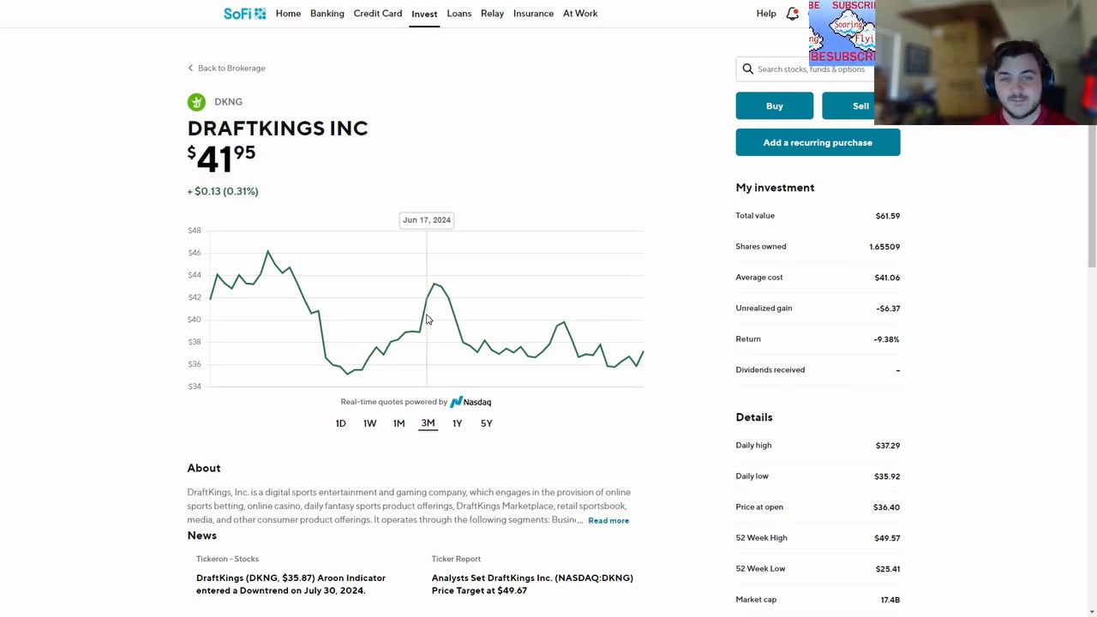
{"action": "mouse_move", "coordinate": [432, 329]}
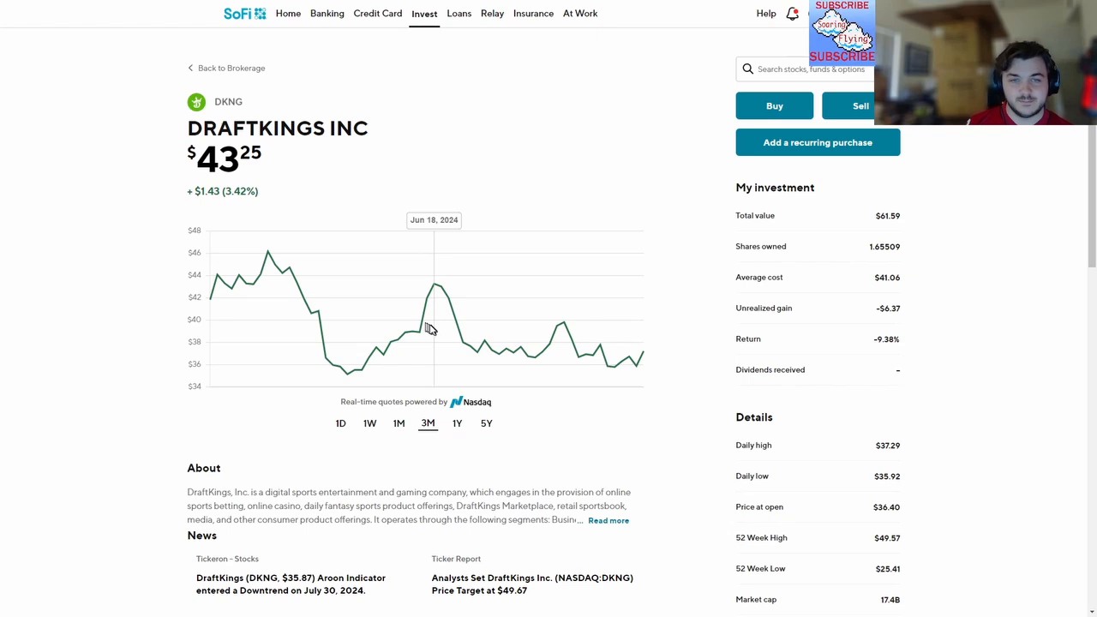
{"action": "mouse_move", "coordinate": [613, 288]}
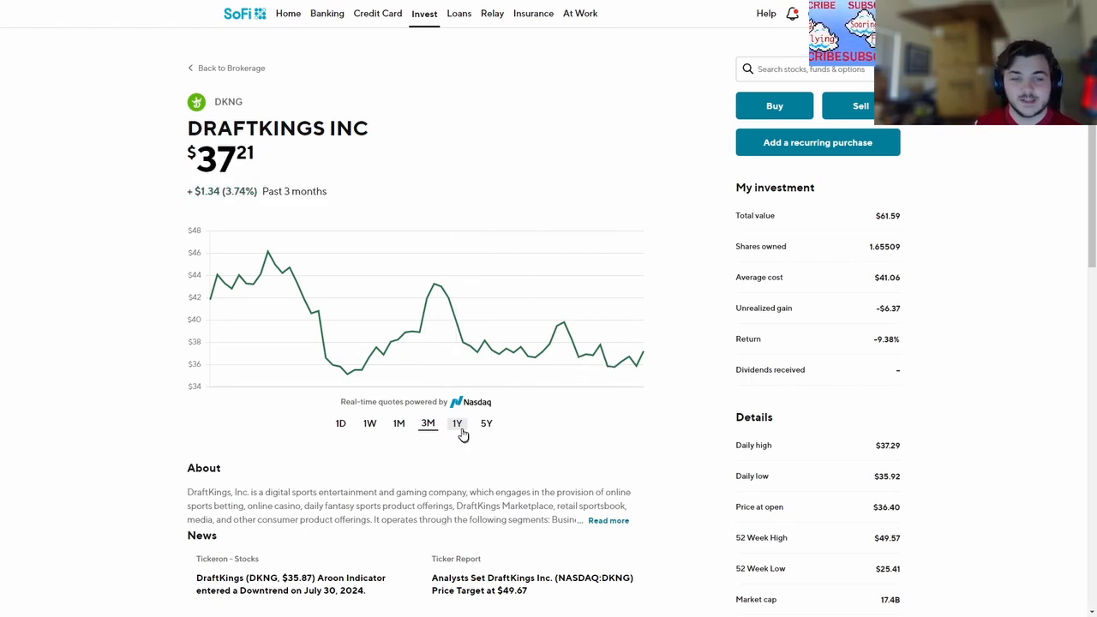
{"action": "left_click", "coordinate": [455, 421]}
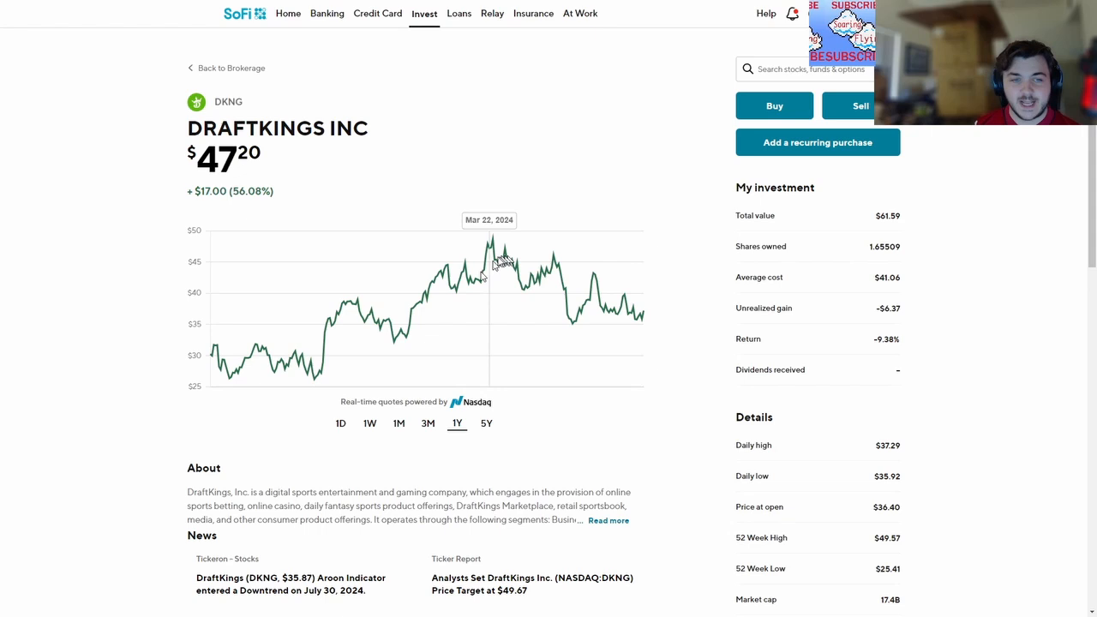
{"action": "left_click", "coordinate": [487, 422]}
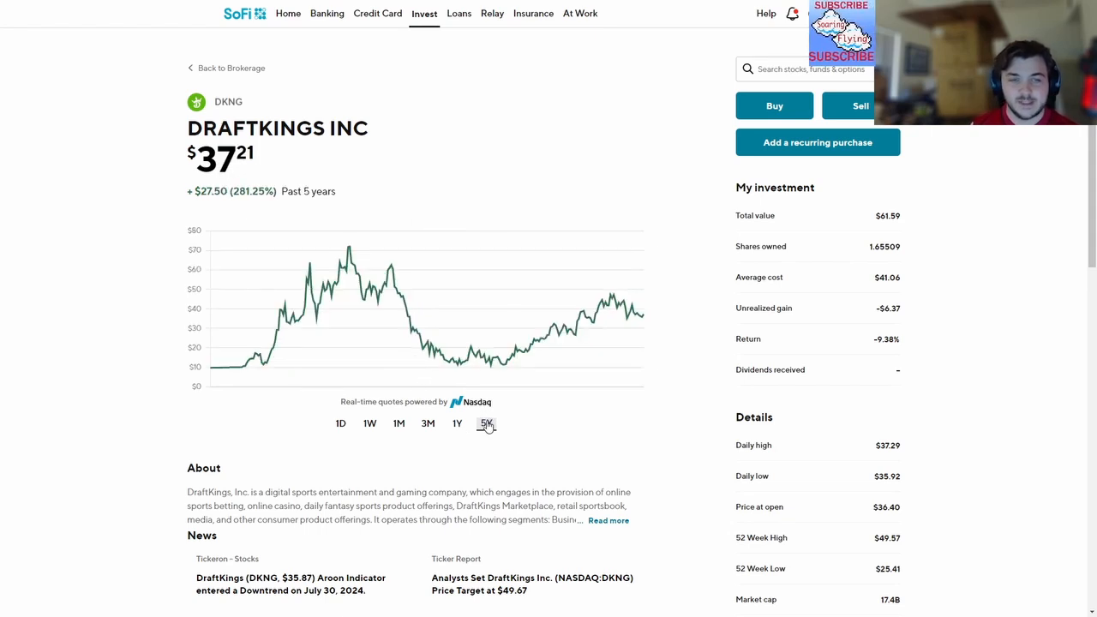
{"action": "mouse_move", "coordinate": [350, 257]}
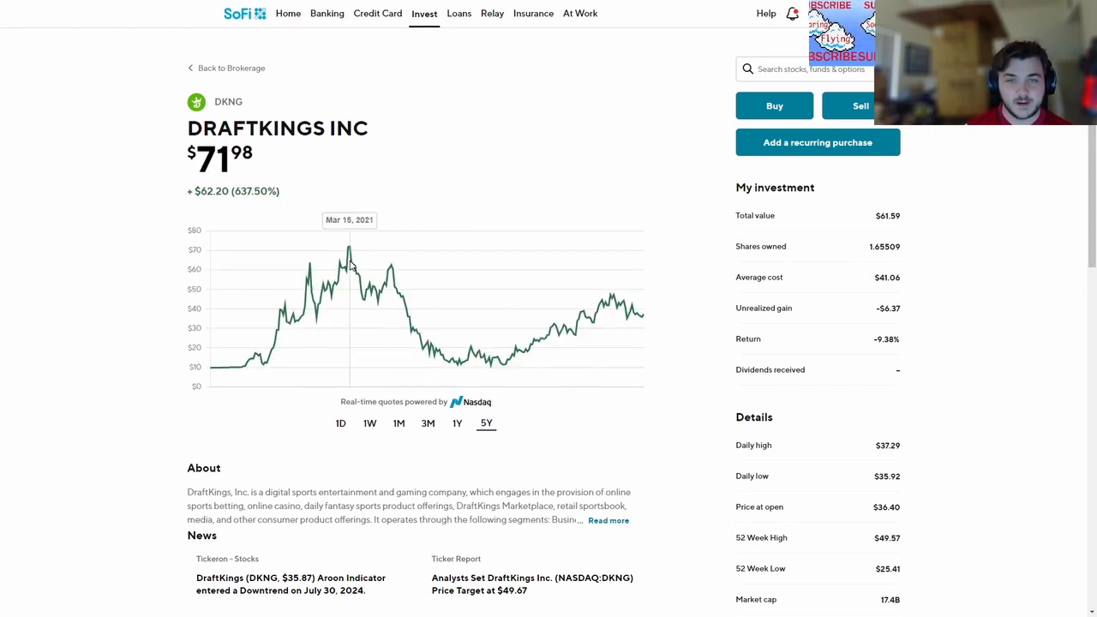
{"action": "mouse_move", "coordinate": [346, 291]}
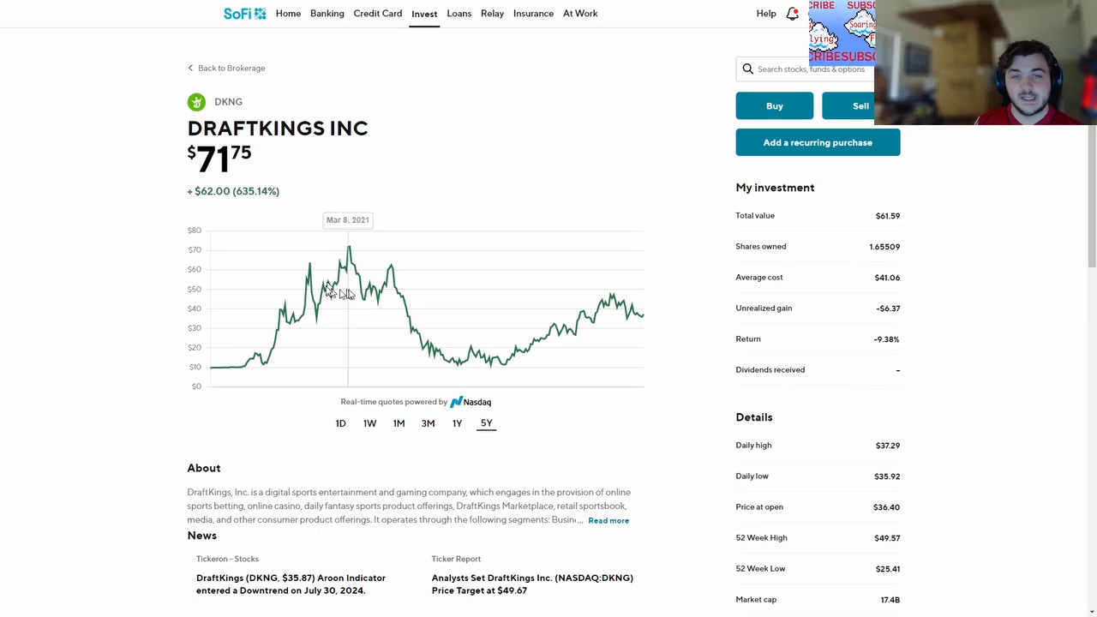
{"action": "mouse_move", "coordinate": [350, 315]}
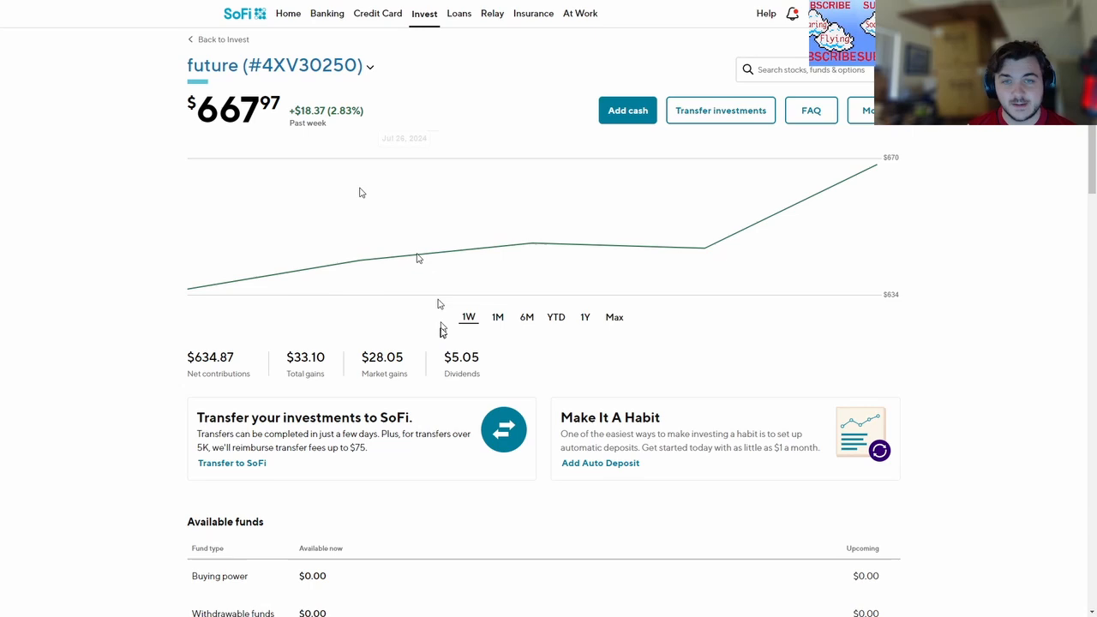
Review the SoFi Select 500 ETF's top holdings and return to the future account overview
{"action": "scroll", "scroll_direction": "down", "scroll_amount": 3}
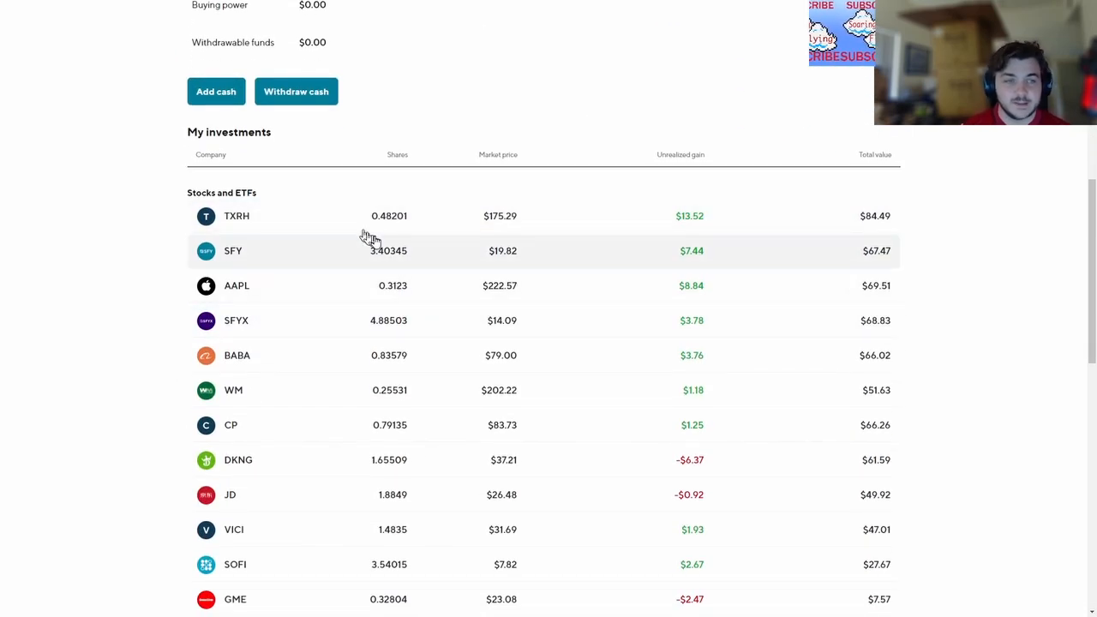
{"action": "mouse_move", "coordinate": [324, 275]}
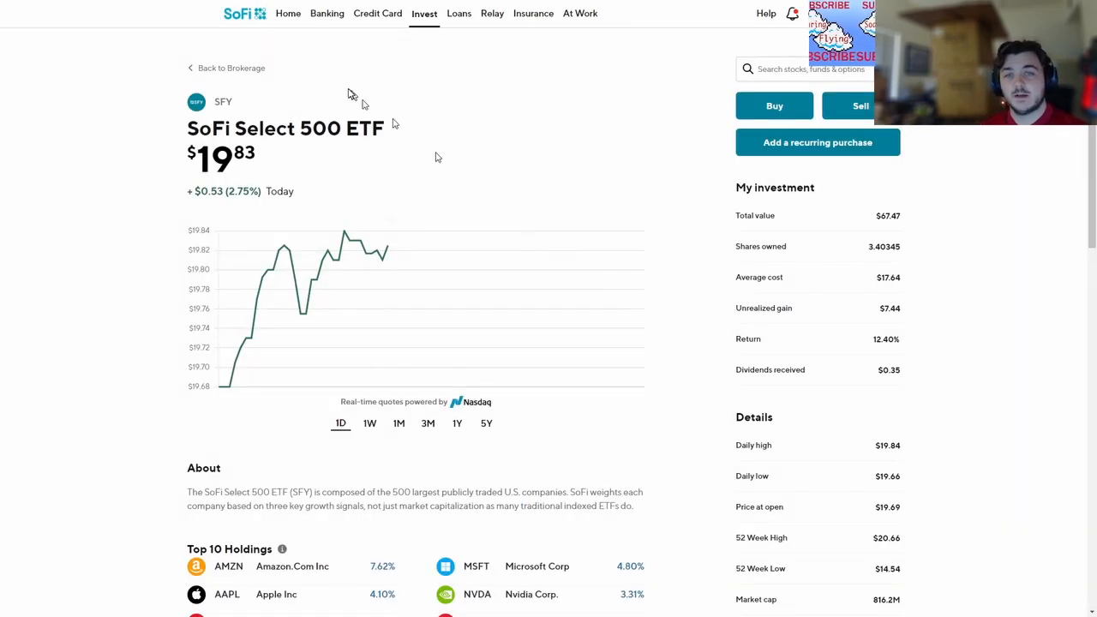
{"action": "scroll", "scroll_direction": "down", "scroll_amount": 3}
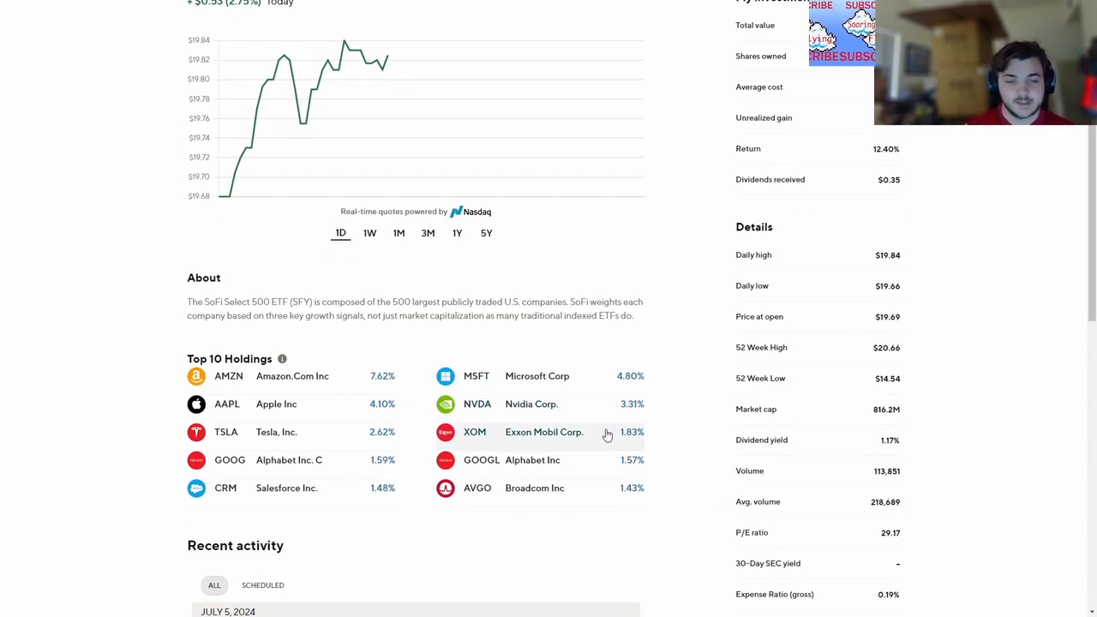
{"action": "scroll", "scroll_direction": "up", "scroll_amount": 3}
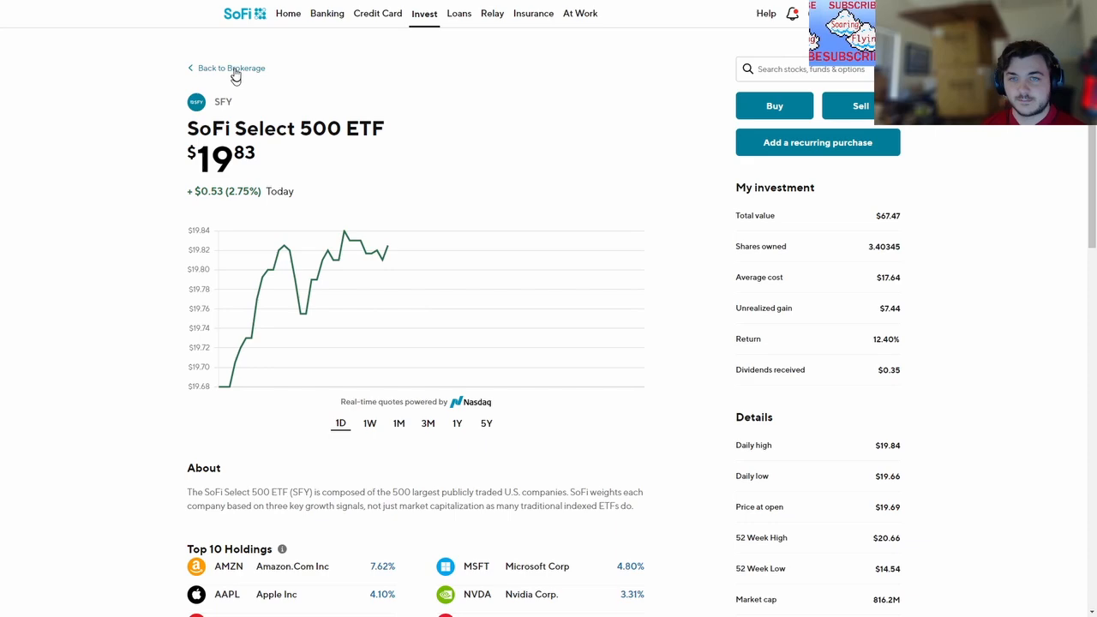
{"action": "left_click", "coordinate": [229, 69]}
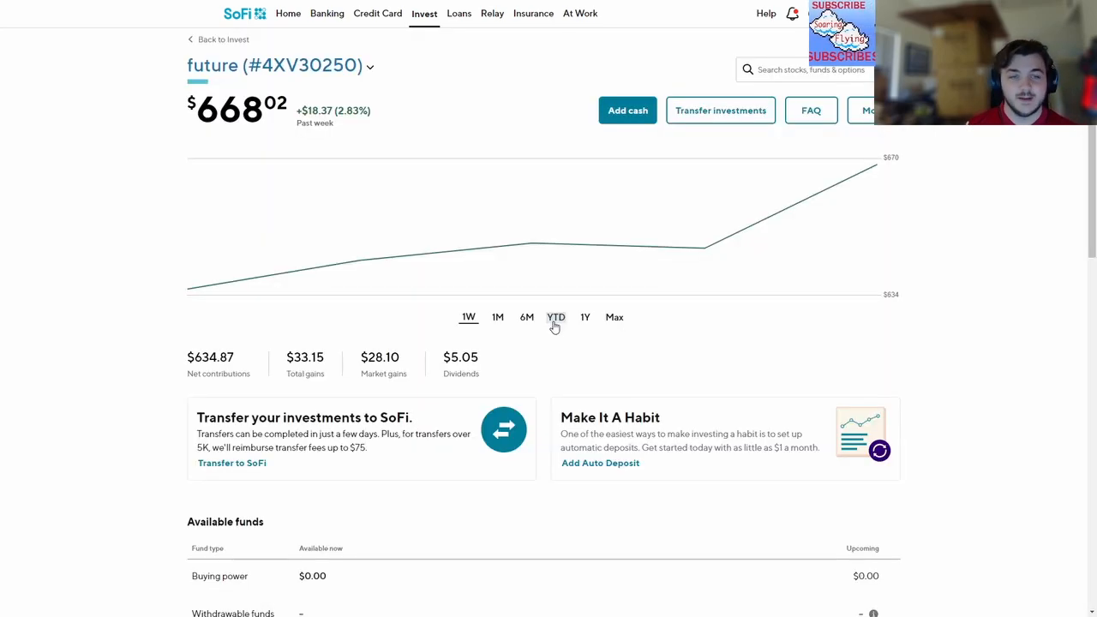
Browse down through the future account's My investments list
{"action": "scroll", "scroll_direction": "down", "scroll_amount": 3}
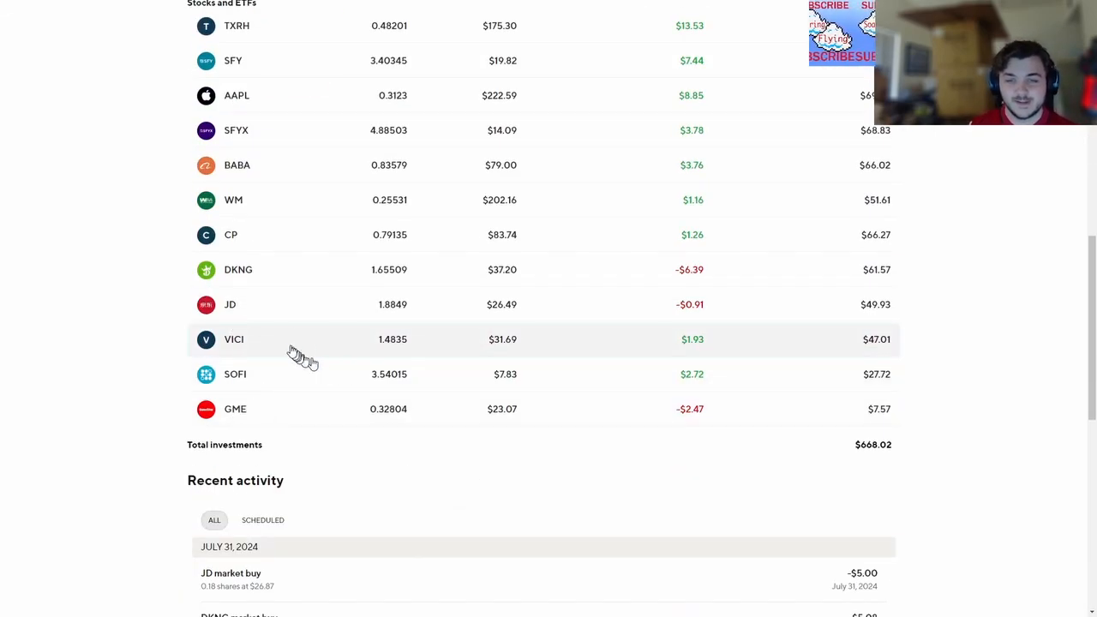
{"action": "scroll", "scroll_direction": "down", "scroll_amount": 3}
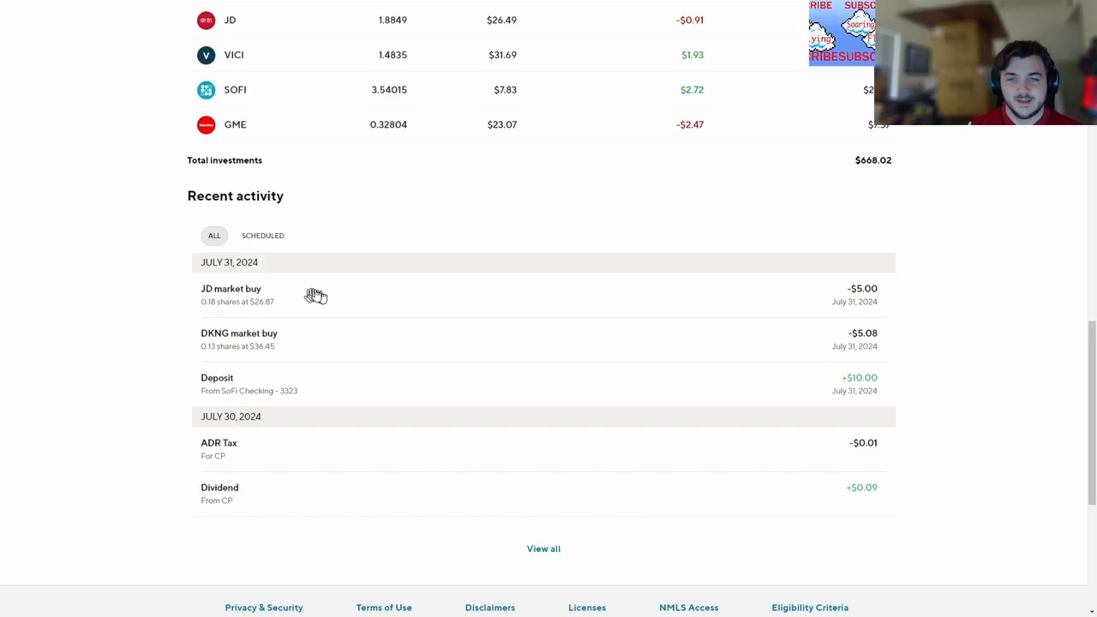
{"action": "scroll", "scroll_direction": "up", "scroll_amount": 3}
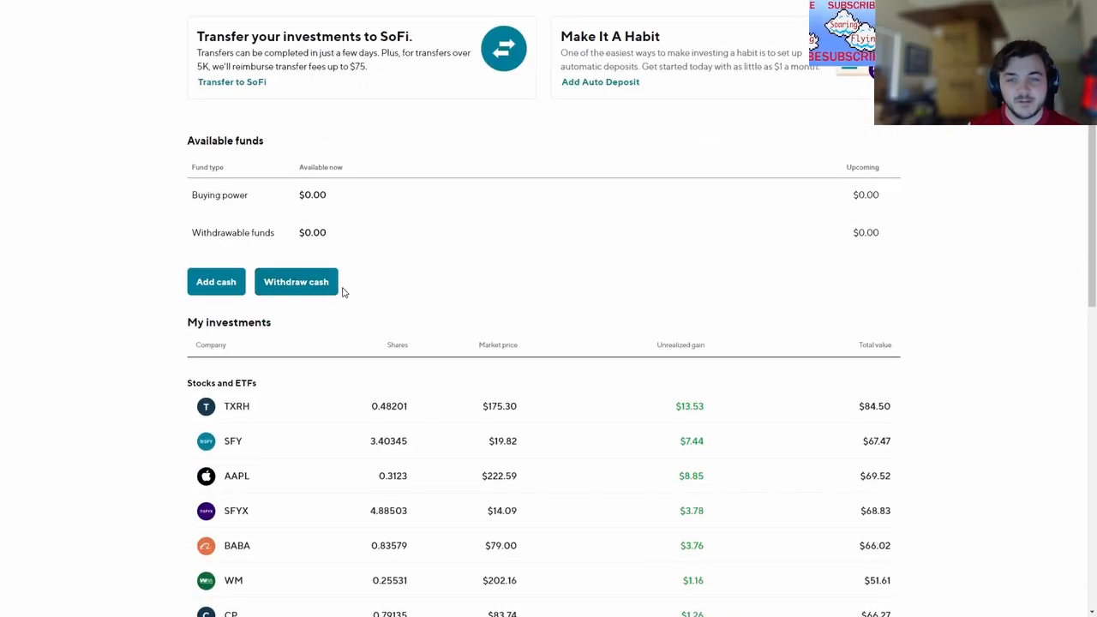
{"action": "scroll", "scroll_direction": "down", "scroll_amount": 3}
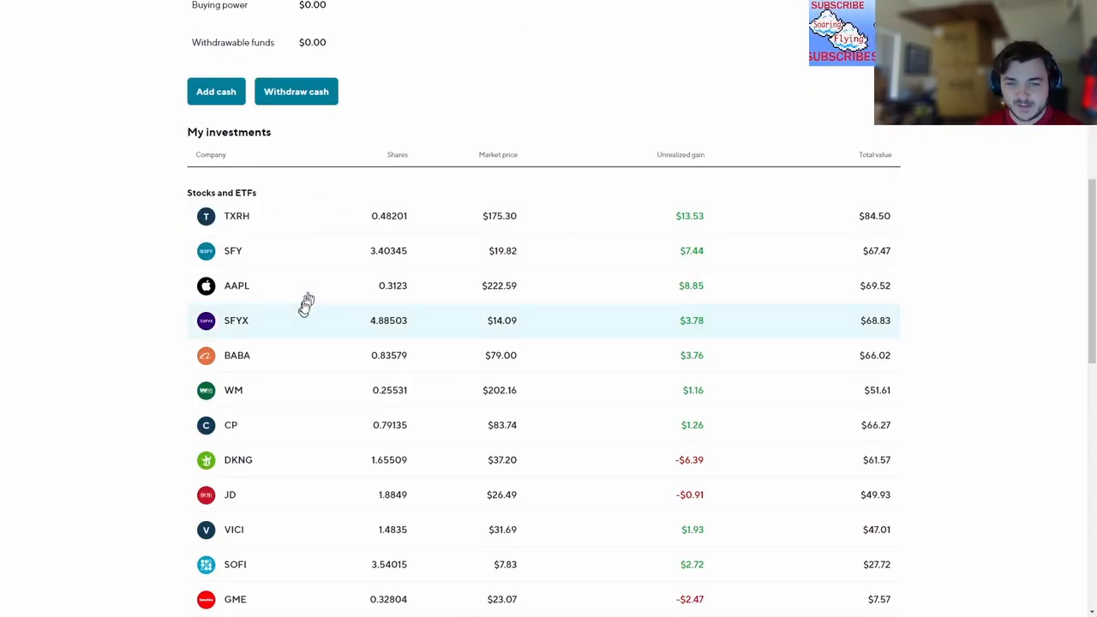
{"action": "scroll", "scroll_direction": "down", "scroll_amount": 3}
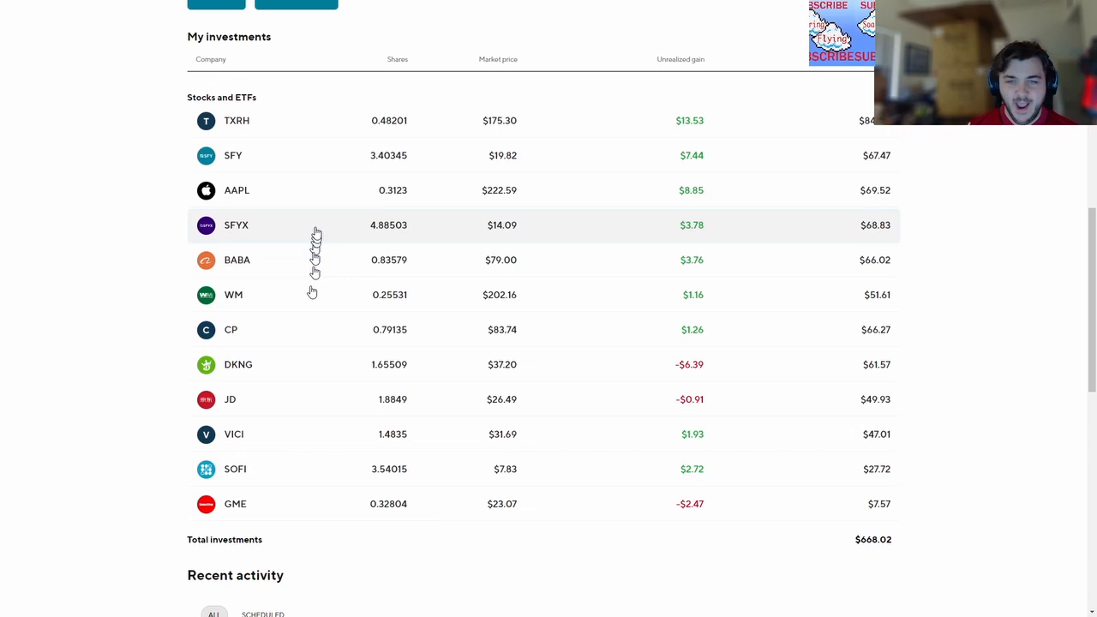
{"action": "mouse_move", "coordinate": [339, 246]}
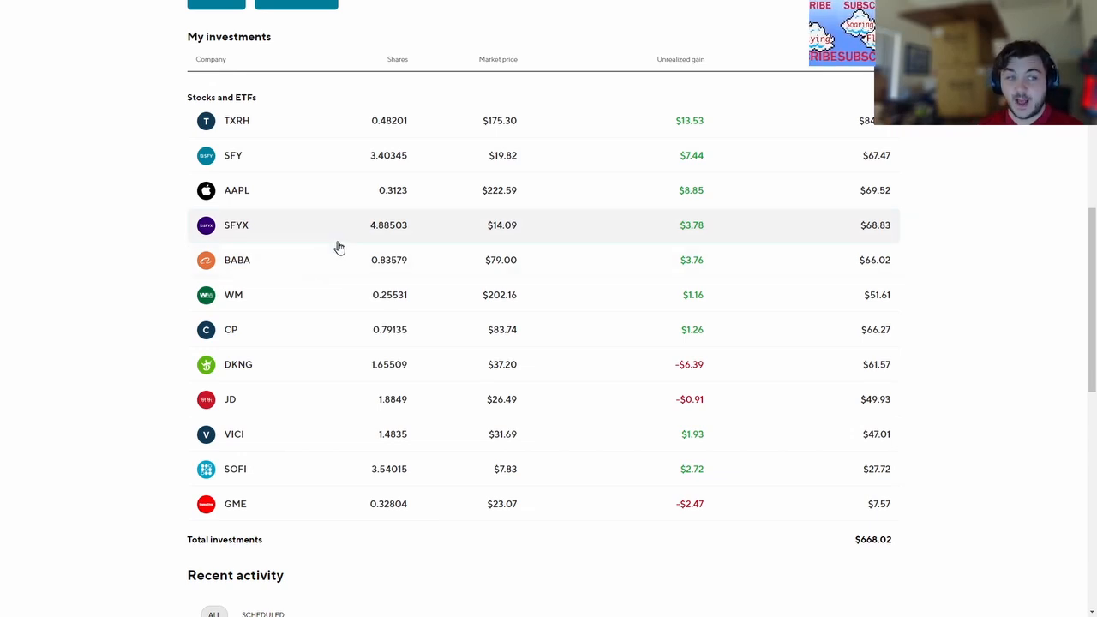
{"action": "mouse_move", "coordinate": [308, 329]}
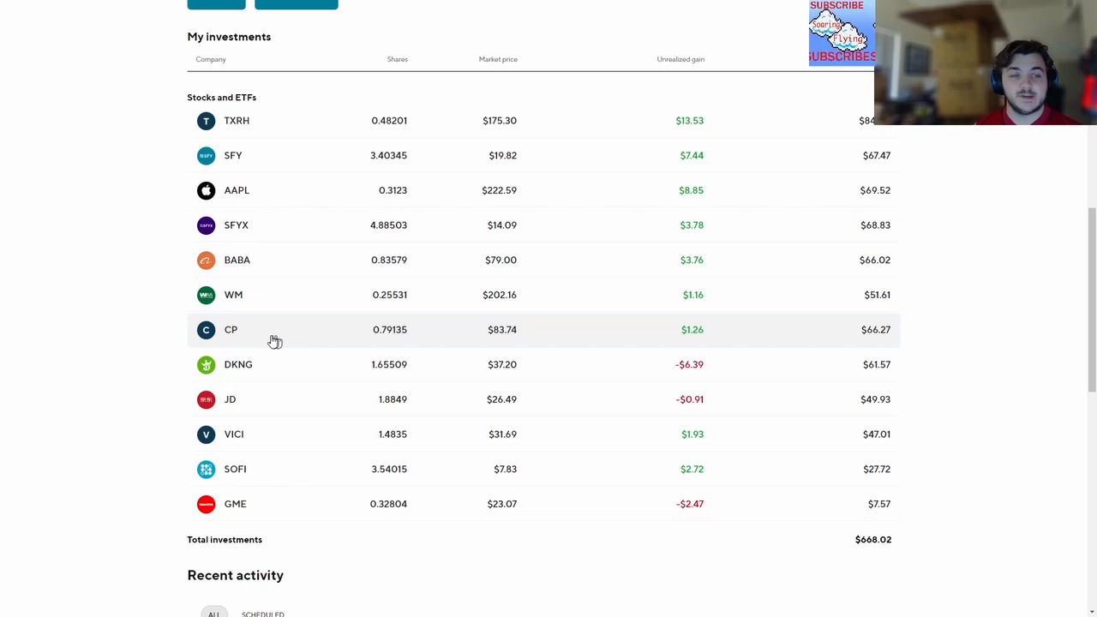
{"action": "mouse_move", "coordinate": [324, 411]}
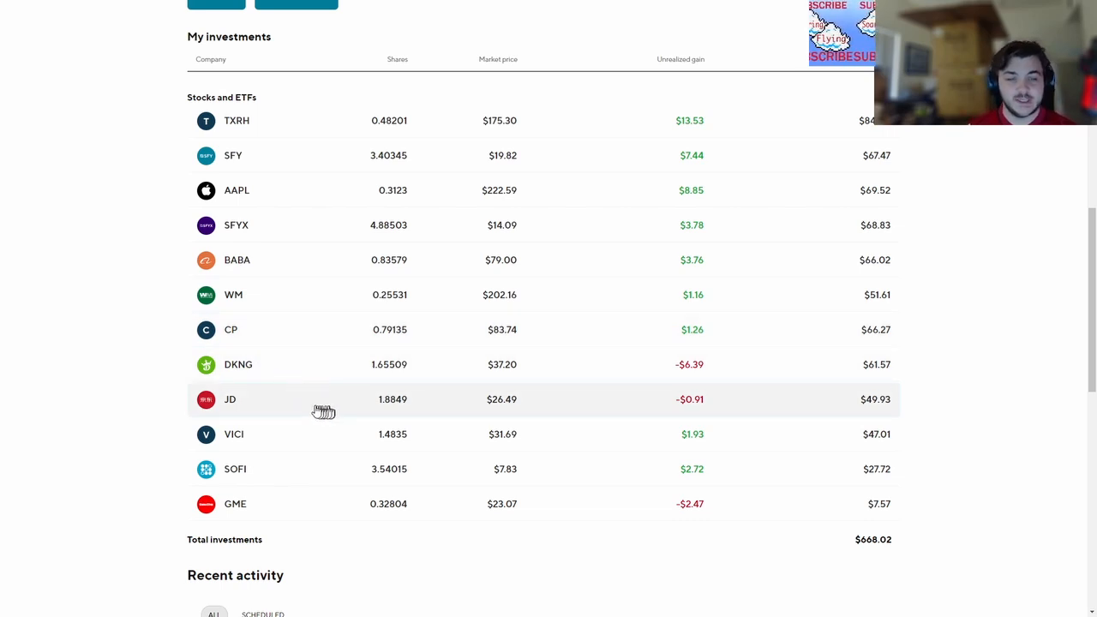
{"action": "mouse_move", "coordinate": [346, 445]}
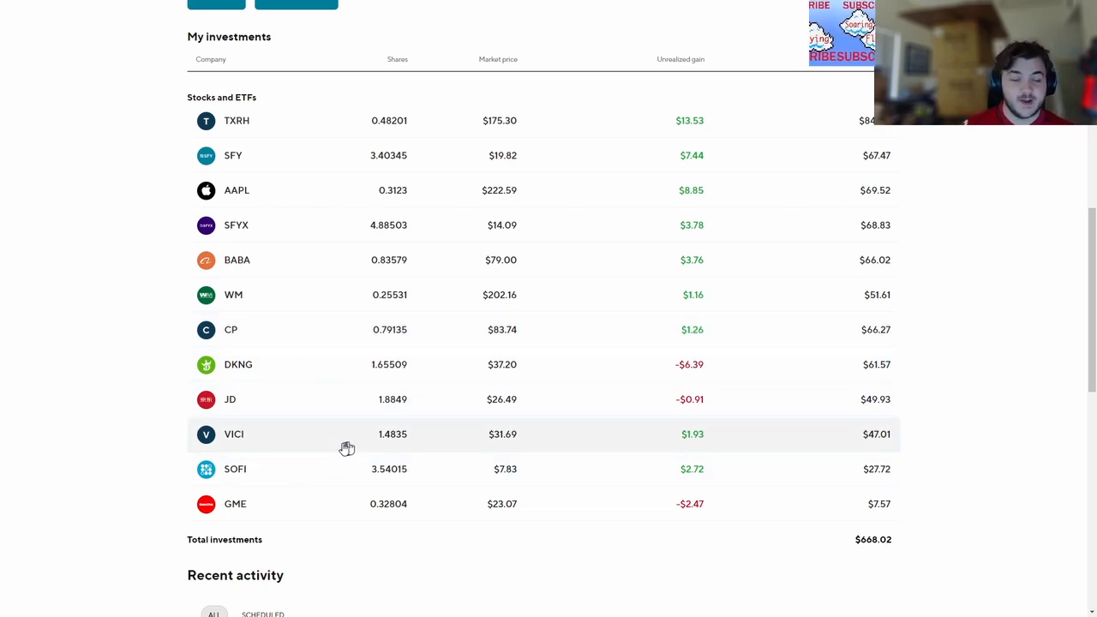
{"action": "mouse_move", "coordinate": [339, 469]}
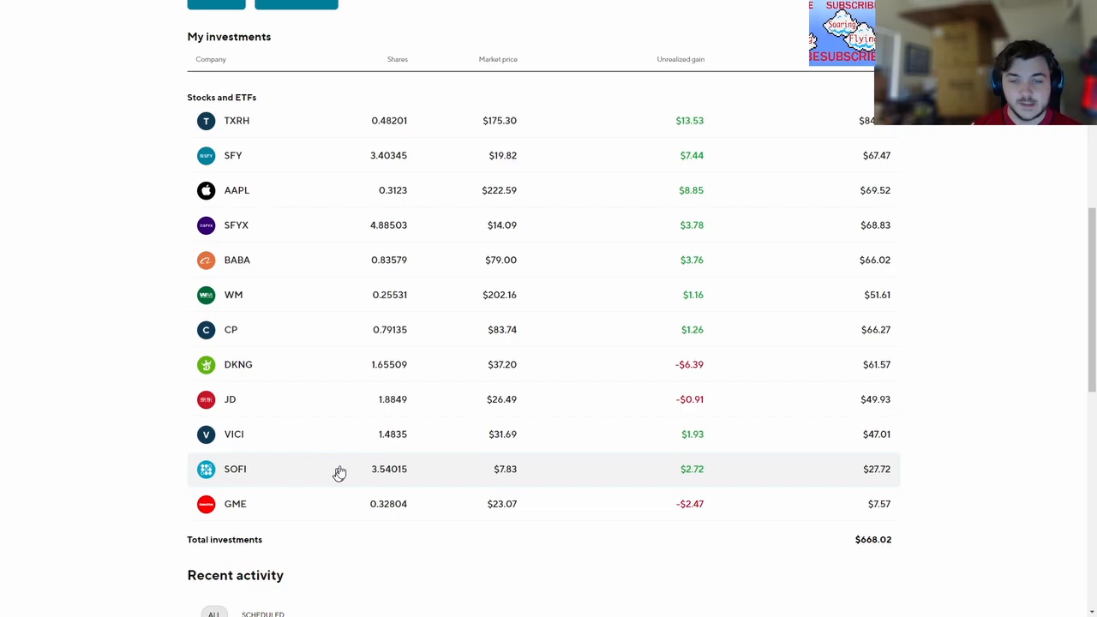
Locate and enter the Texas Roadhouse (TXRH) holding's stock page
{"action": "scroll", "scroll_direction": "down", "scroll_amount": 3}
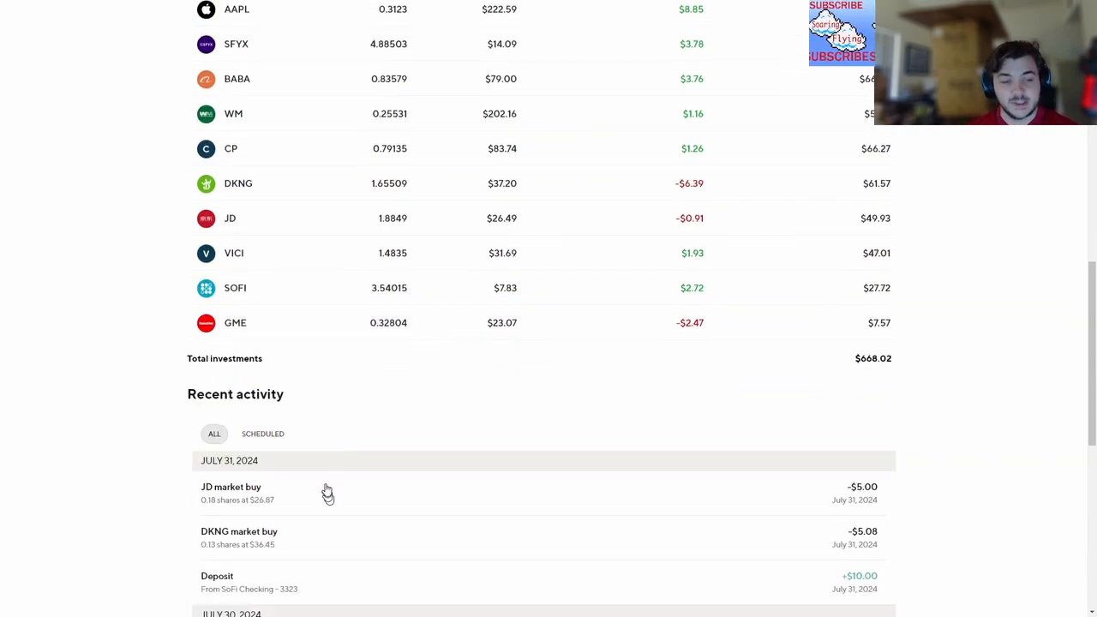
{"action": "scroll", "scroll_direction": "up", "scroll_amount": 3}
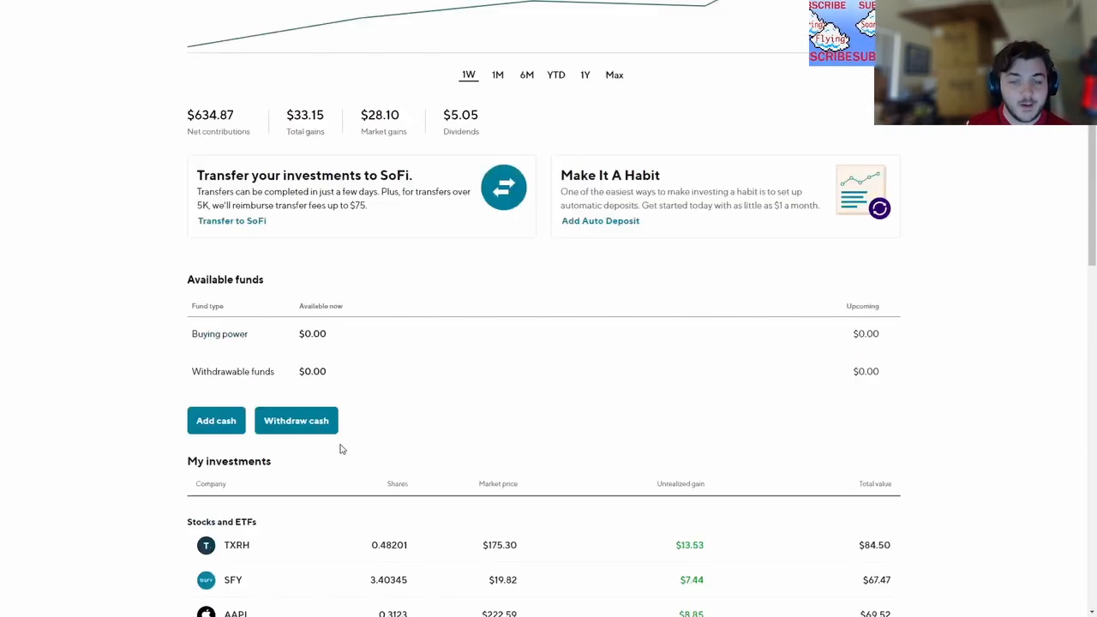
{"action": "scroll", "scroll_direction": "down", "scroll_amount": 3}
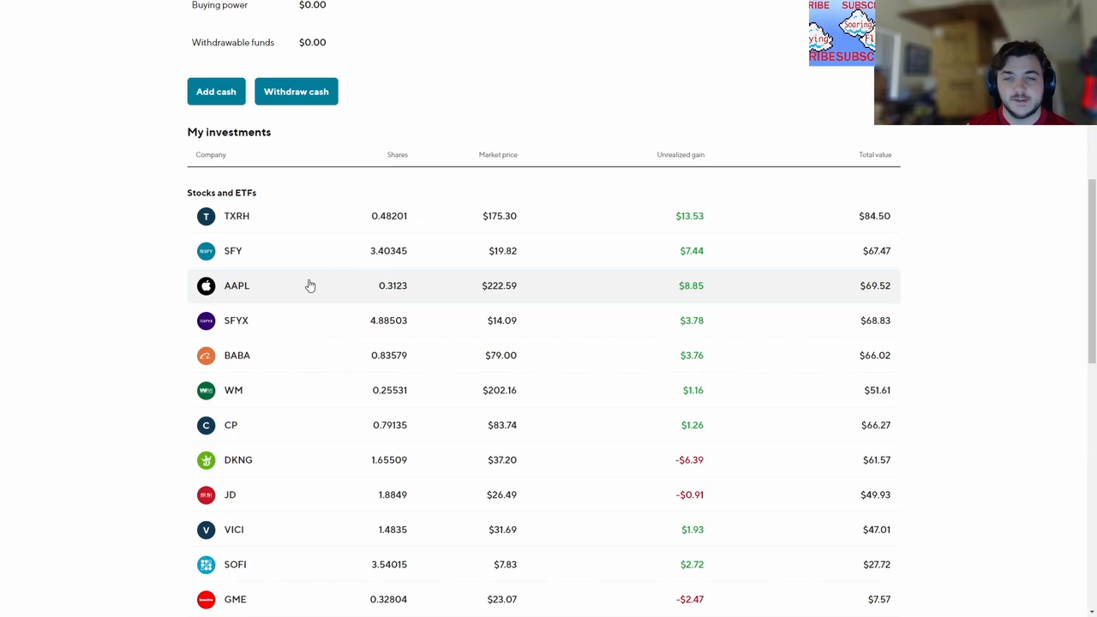
{"action": "left_click", "coordinate": [236, 216]}
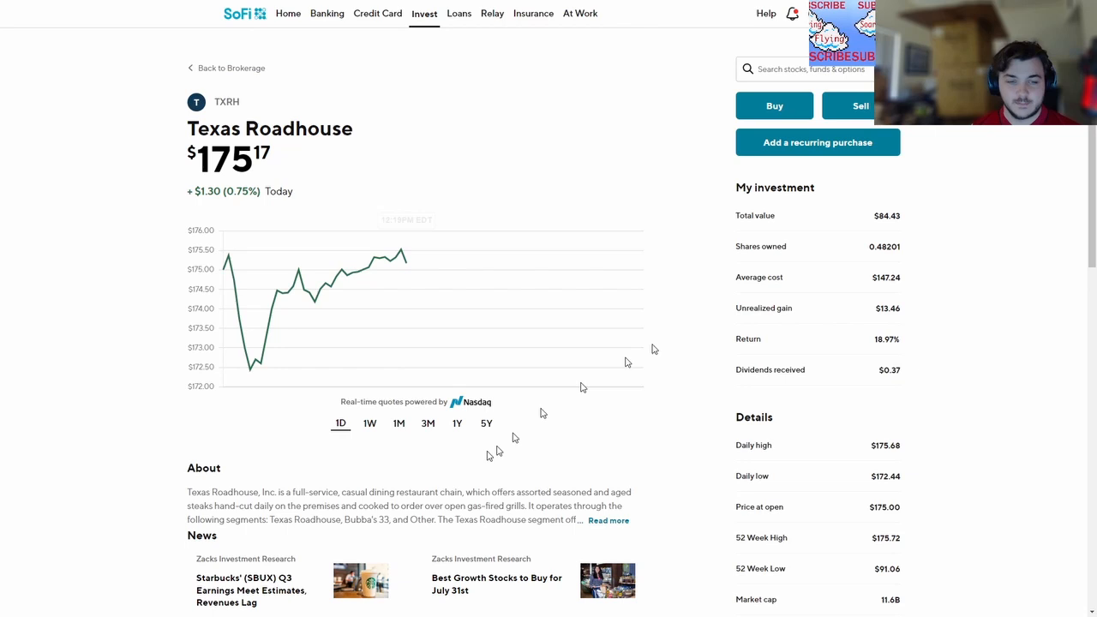
View Texas Roadhouse's chart over 1-year and 5-year ranges, then return to the brokerage overview
{"action": "left_click", "coordinate": [456, 422]}
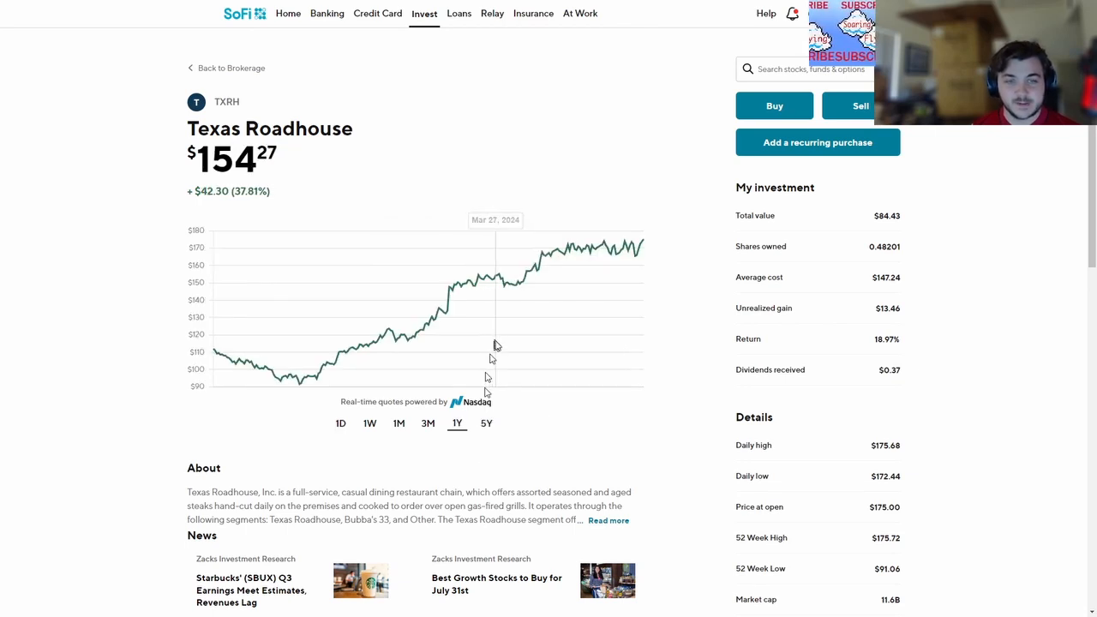
{"action": "left_click", "coordinate": [487, 422]}
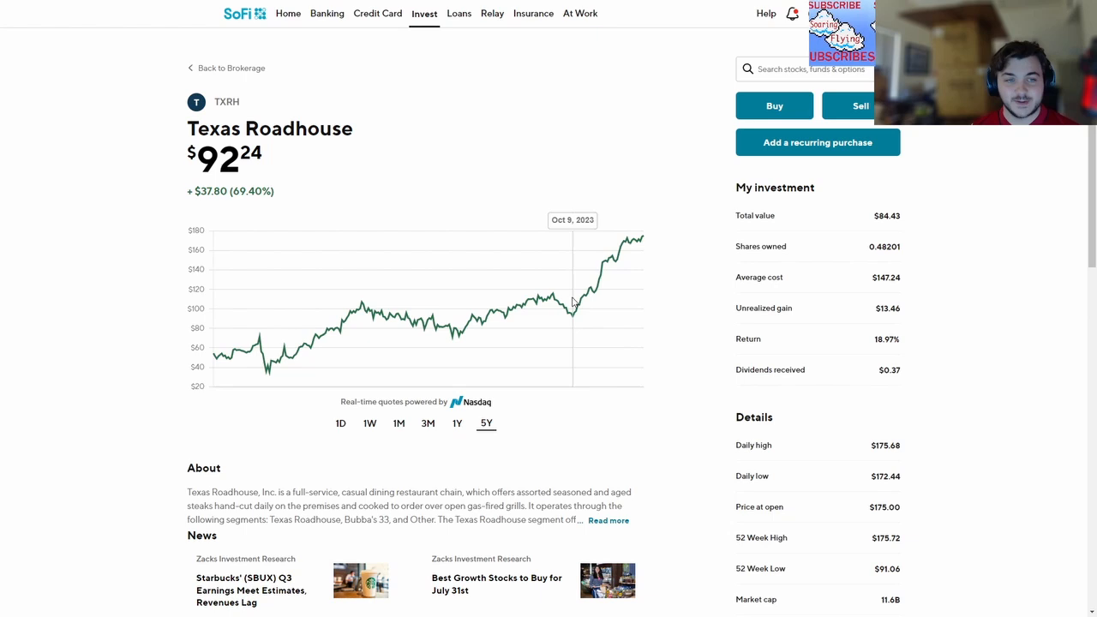
{"action": "mouse_move", "coordinate": [599, 312]}
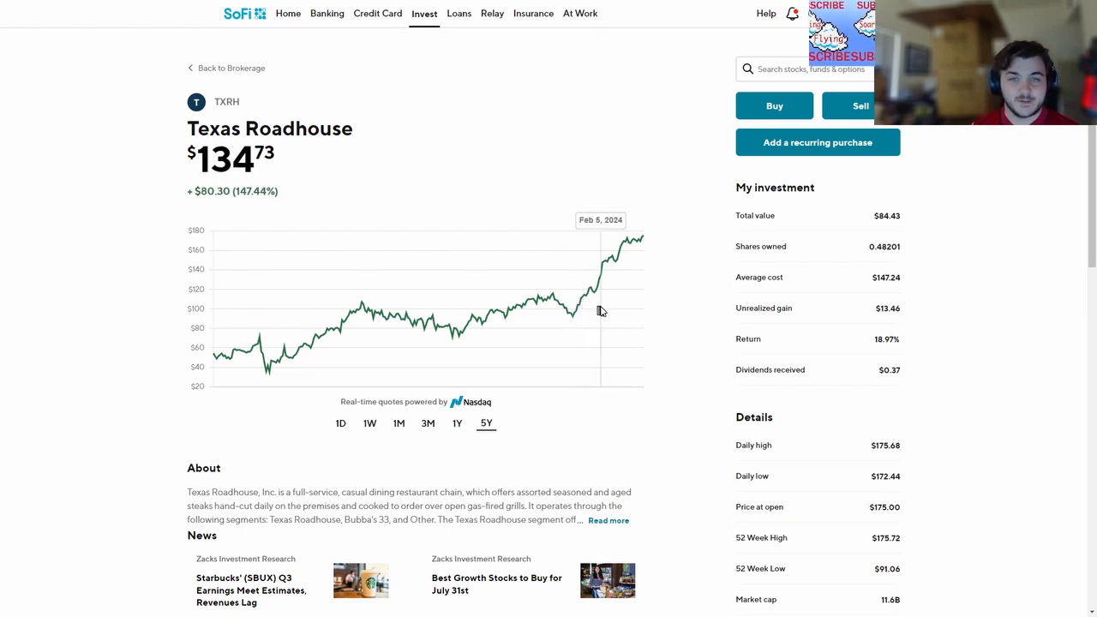
{"action": "mouse_move", "coordinate": [600, 309]}
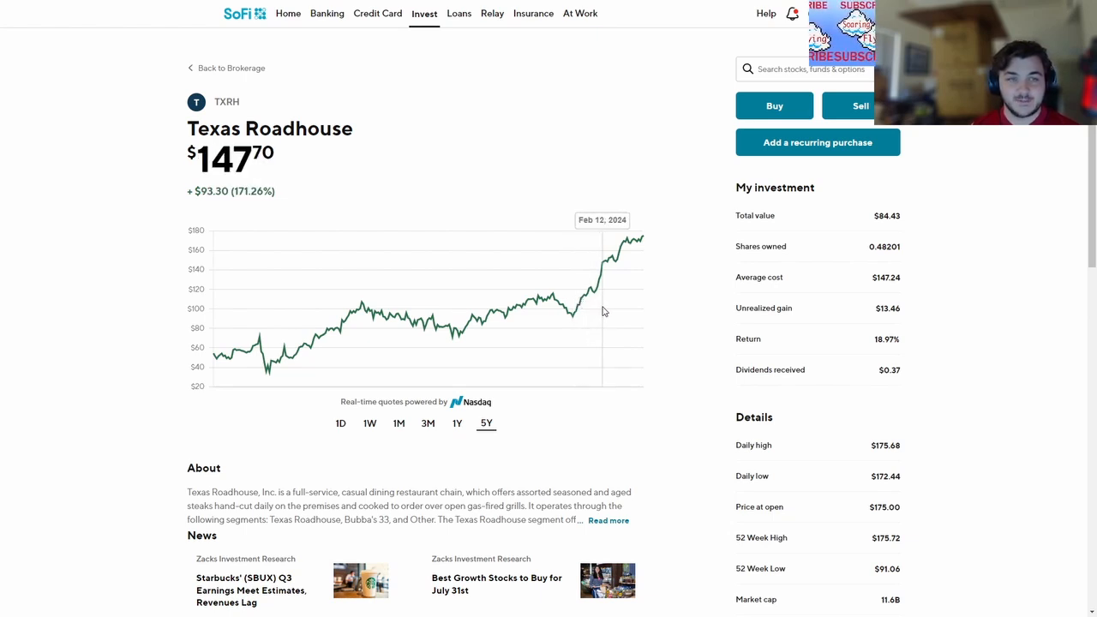
{"action": "mouse_move", "coordinate": [488, 117]}
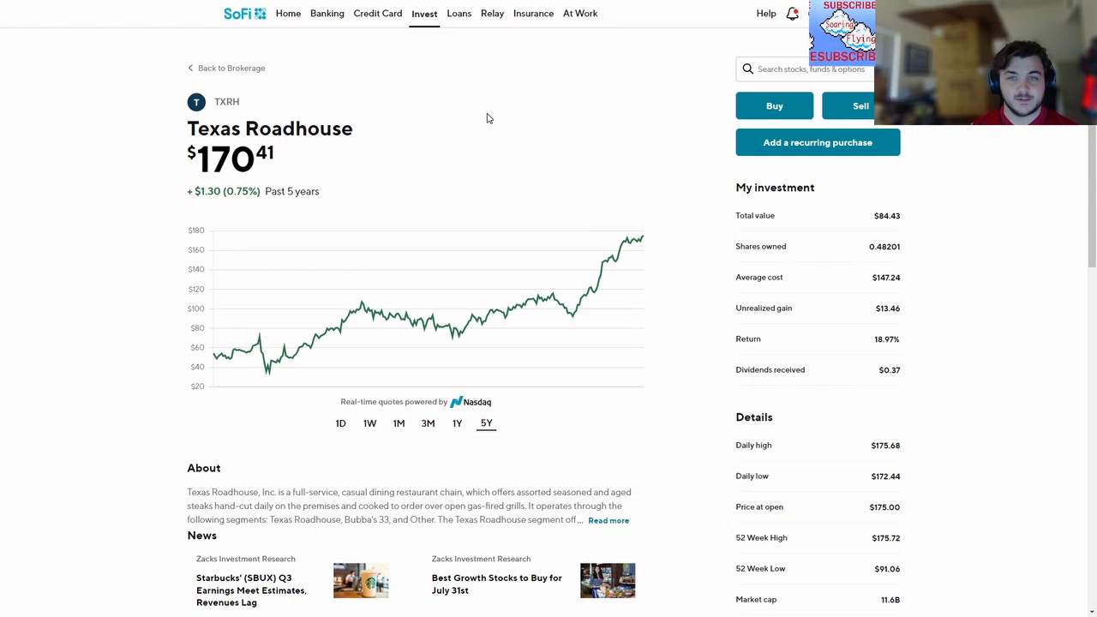
{"action": "mouse_move", "coordinate": [555, 323]}
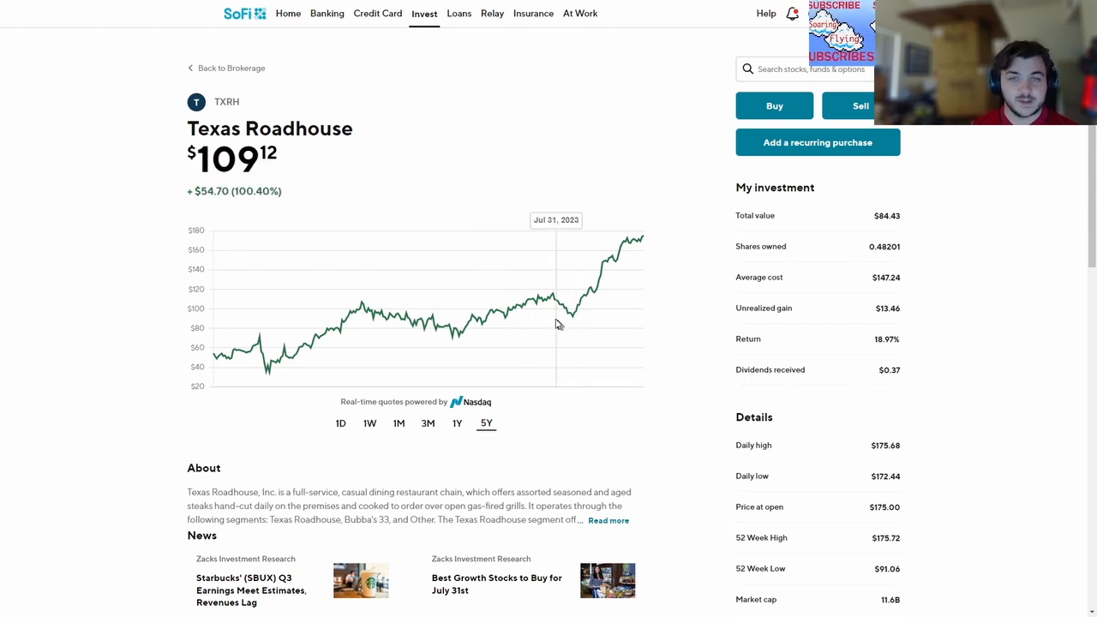
{"action": "left_click", "coordinate": [230, 69]}
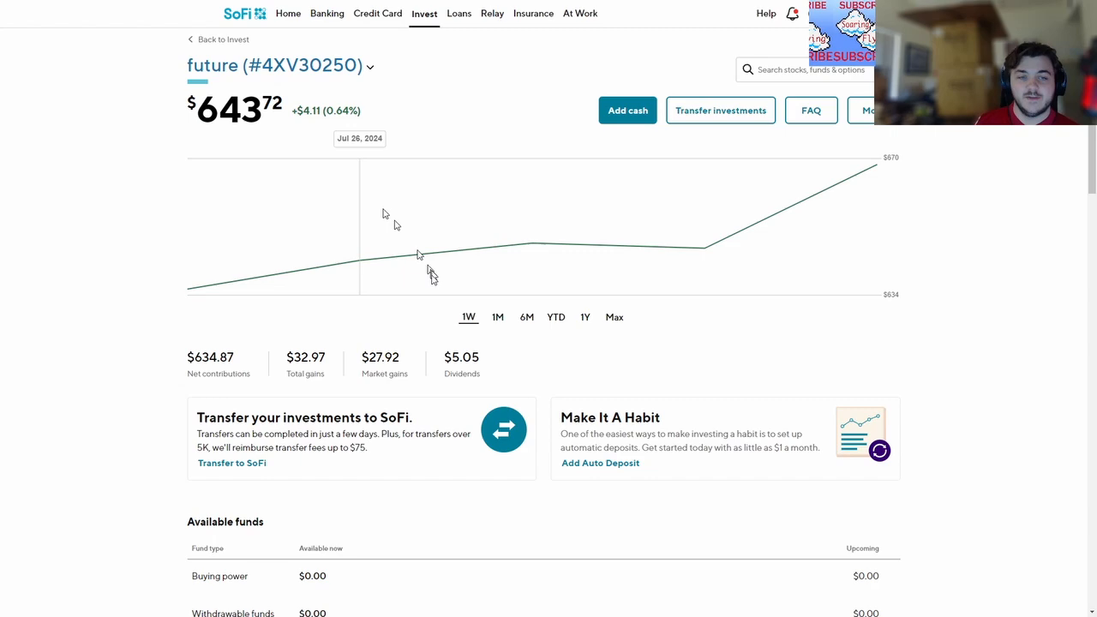
Show Apple's one-year price chart and review its investment details below
{"action": "scroll", "scroll_direction": "down", "scroll_amount": 3}
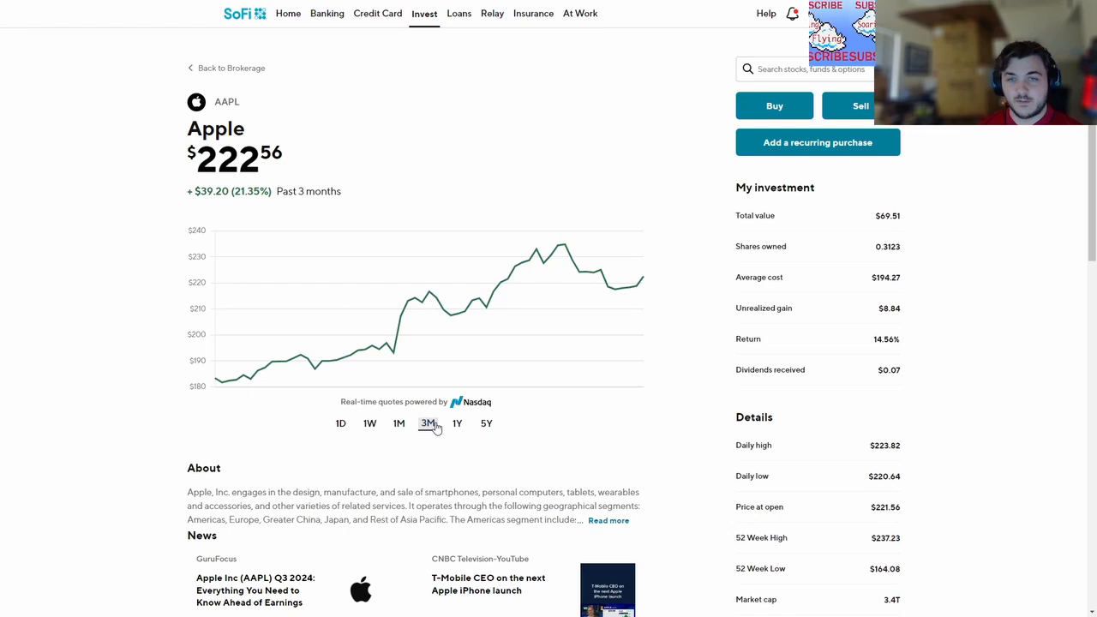
{"action": "left_click", "coordinate": [456, 422]}
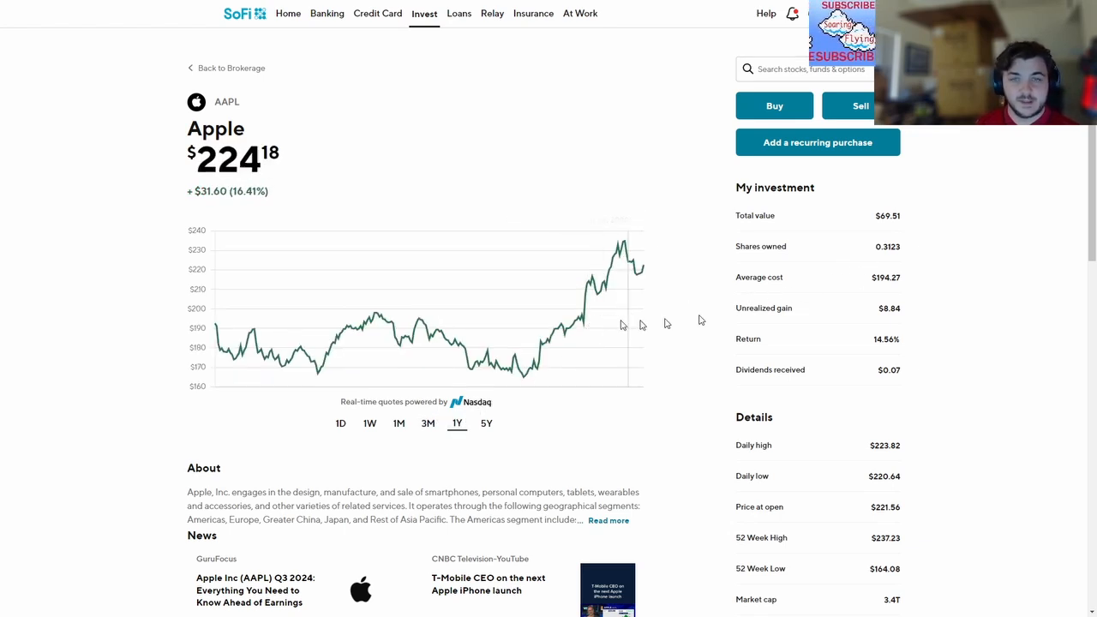
{"action": "mouse_move", "coordinate": [574, 324]}
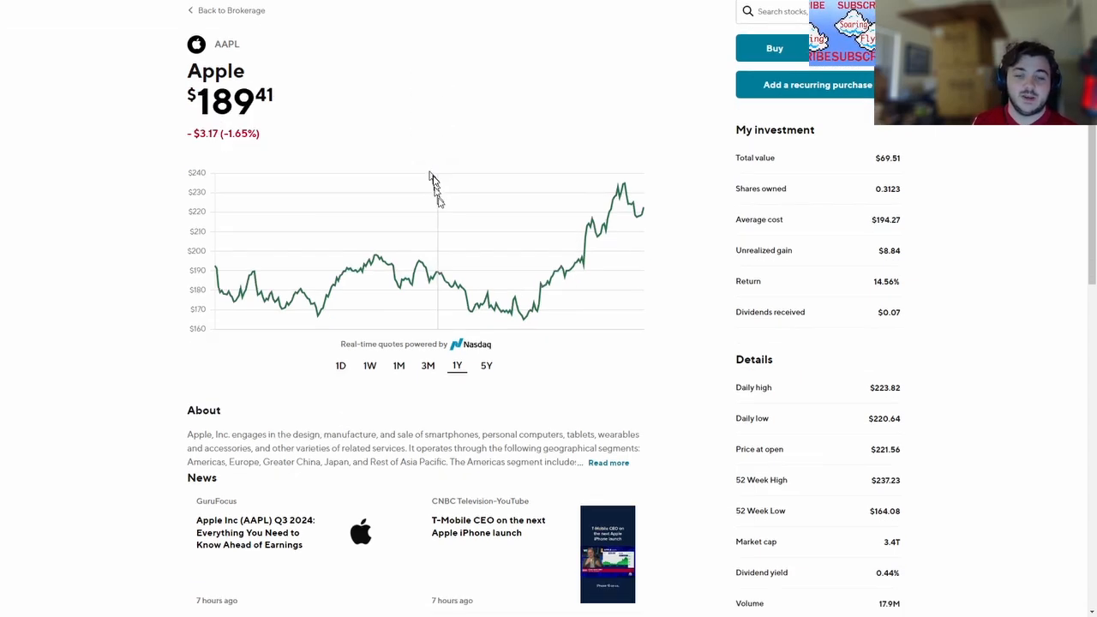
{"action": "scroll", "scroll_direction": "down", "scroll_amount": 3}
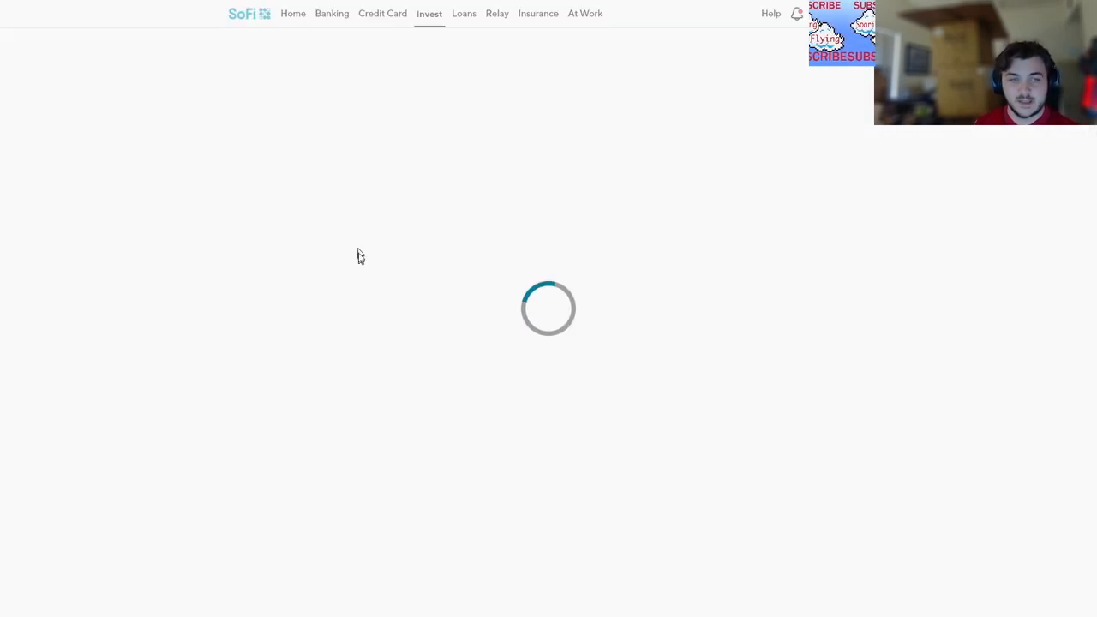
{"action": "mouse_move", "coordinate": [360, 233]}
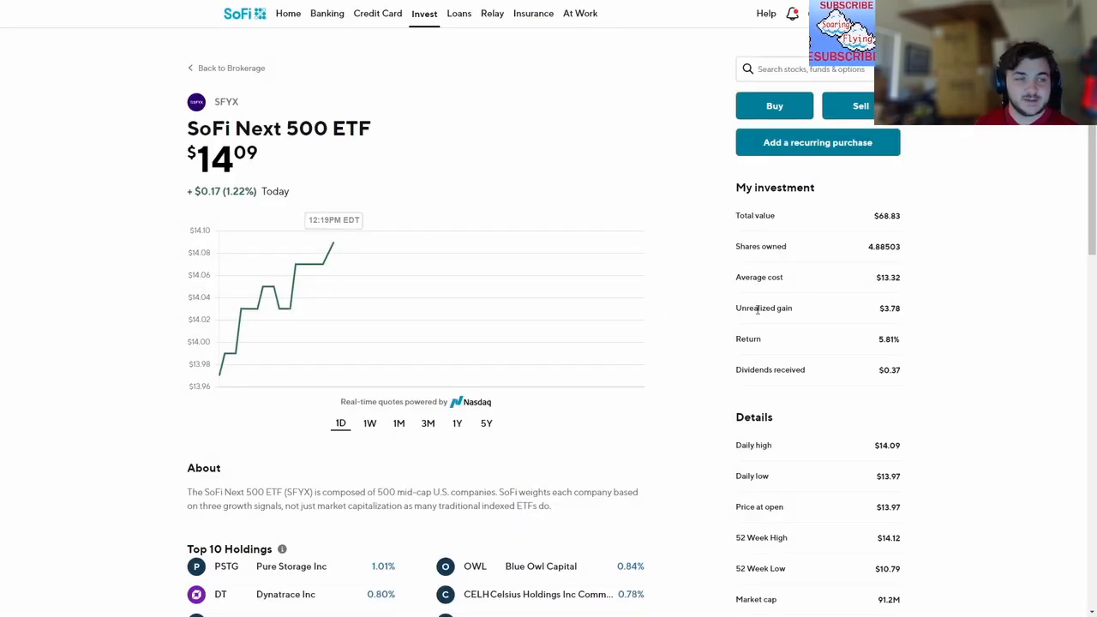
{"action": "mouse_move", "coordinate": [860, 324]}
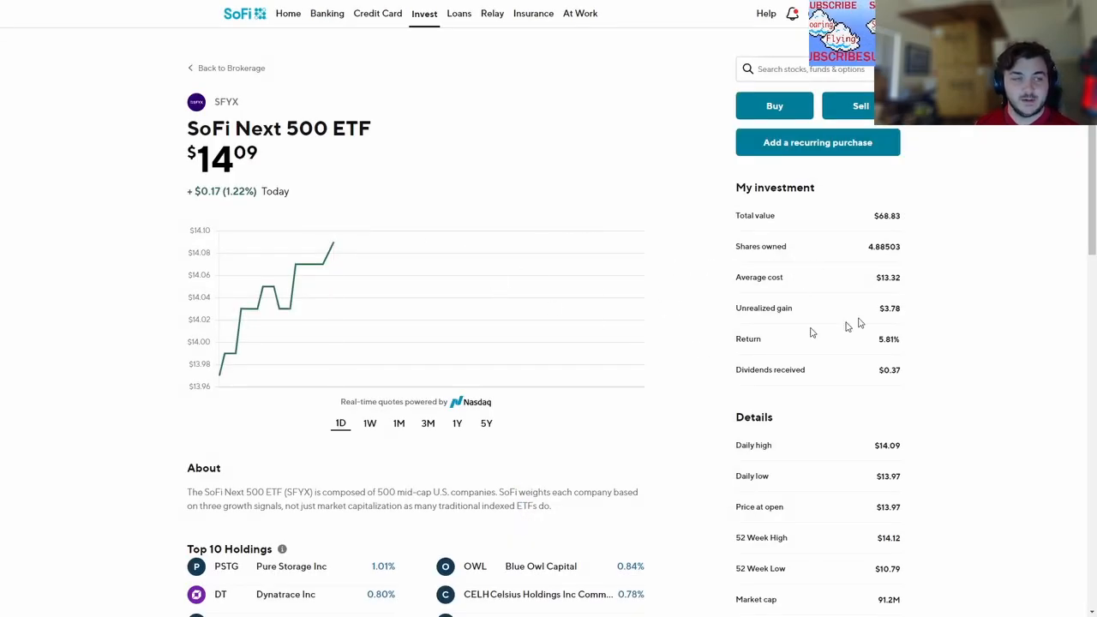
Show the SoFi Next 500 ETF's 3-month chart and review its top holdings
{"action": "left_click", "coordinate": [429, 421]}
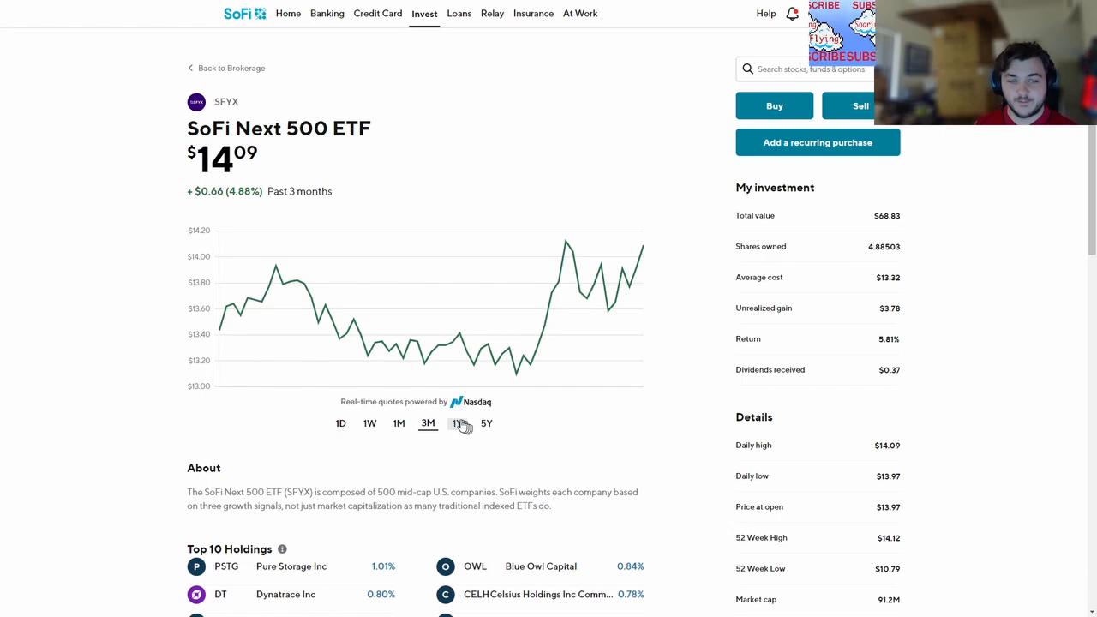
{"action": "scroll", "scroll_direction": "down", "scroll_amount": 3}
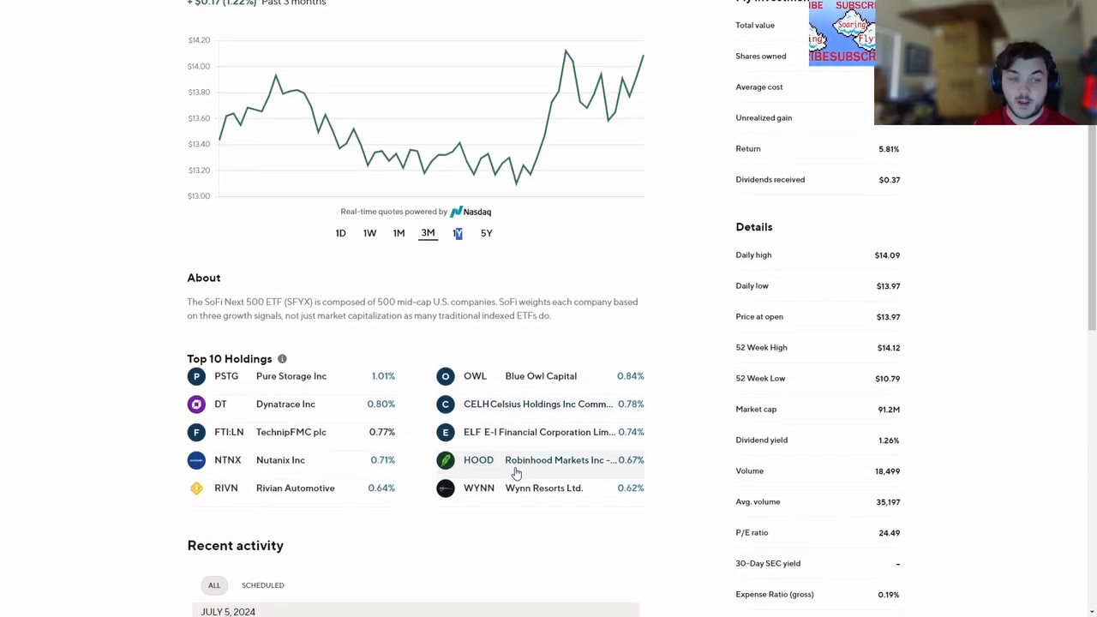
{"action": "scroll", "scroll_direction": "up", "scroll_amount": 3}
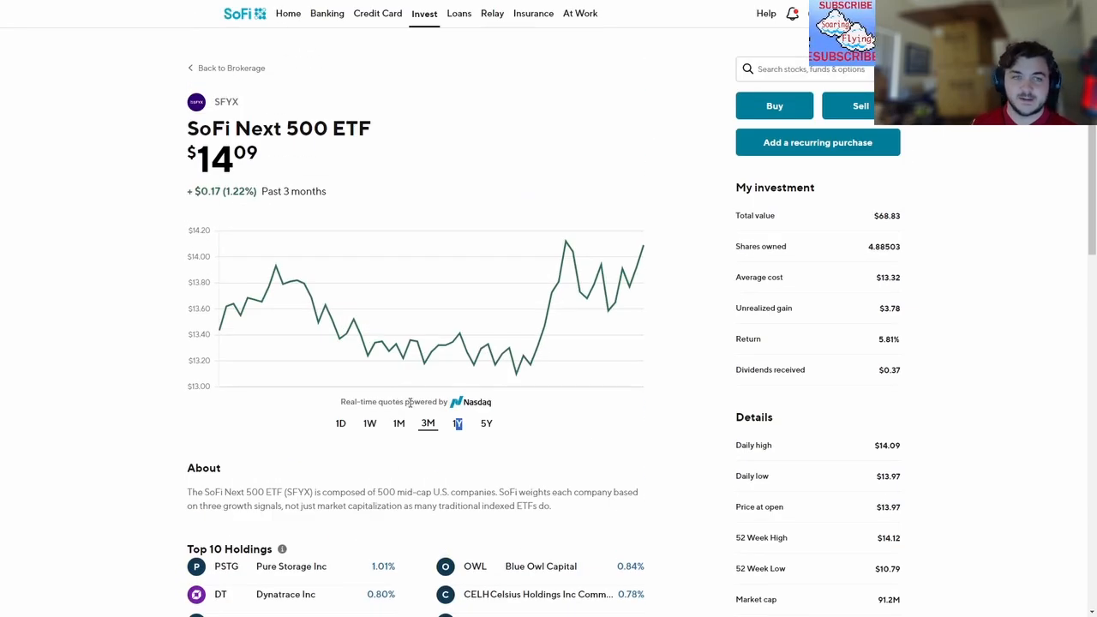
{"action": "scroll", "scroll_direction": "down", "scroll_amount": 3}
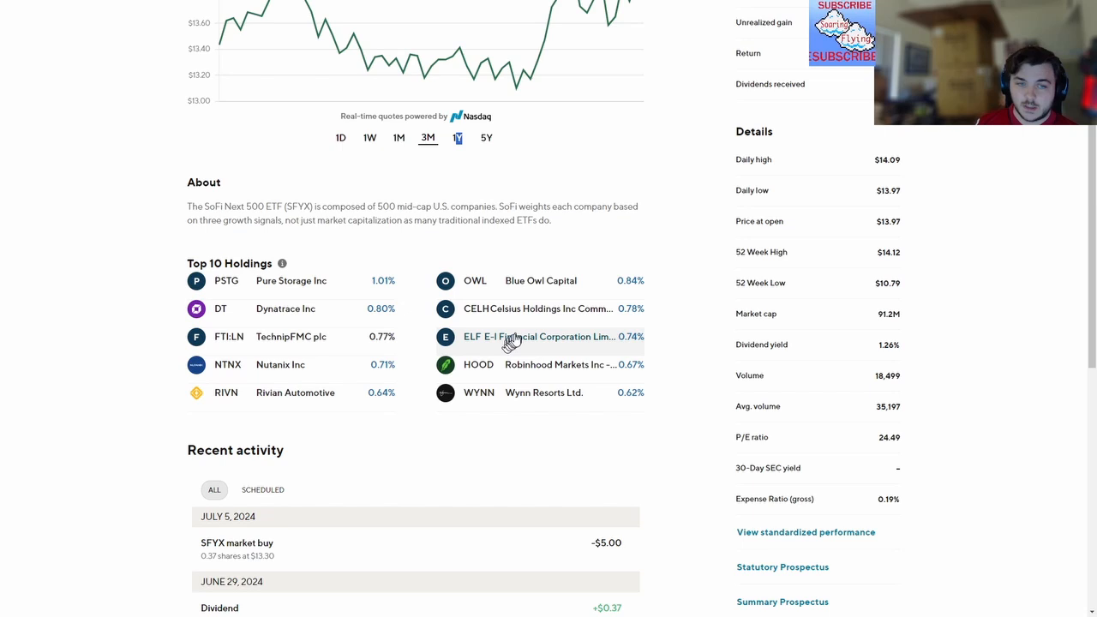
{"action": "scroll", "scroll_direction": "up", "scroll_amount": 3}
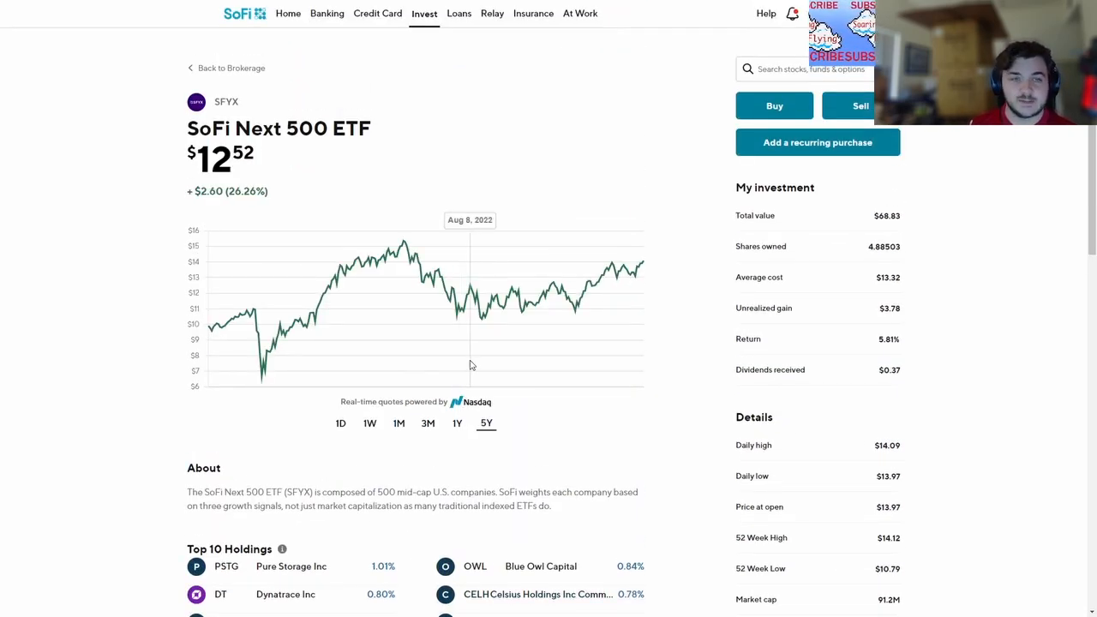
Return to the brokerage holdings and show Waste Management's one-year price chart and details
{"action": "left_click", "coordinate": [232, 69]}
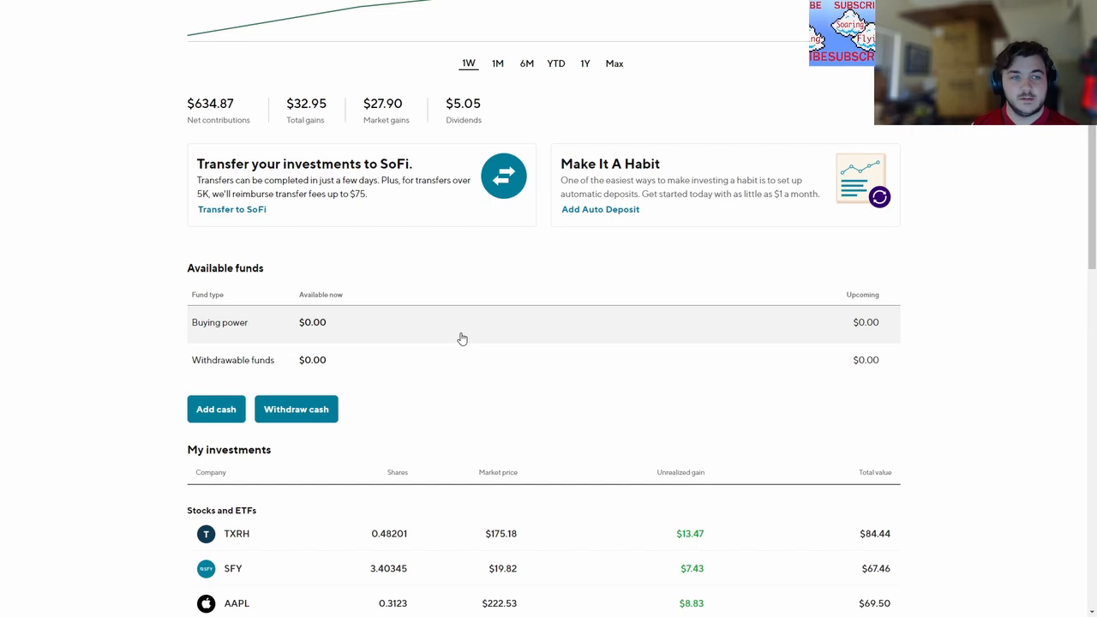
{"action": "scroll", "scroll_direction": "down", "scroll_amount": 3}
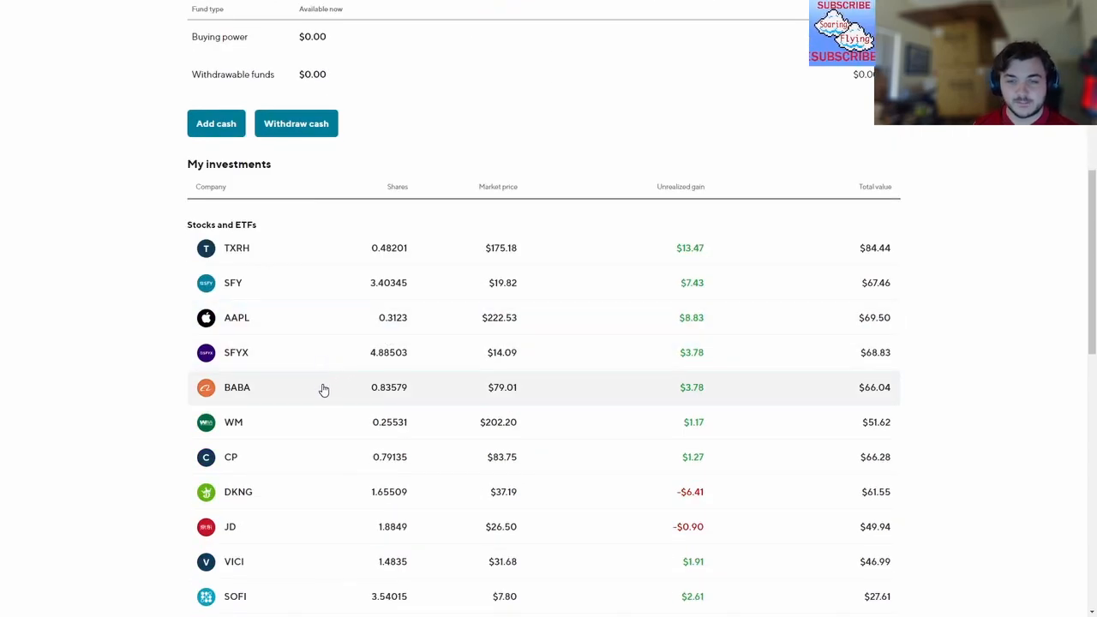
{"action": "mouse_move", "coordinate": [312, 422]}
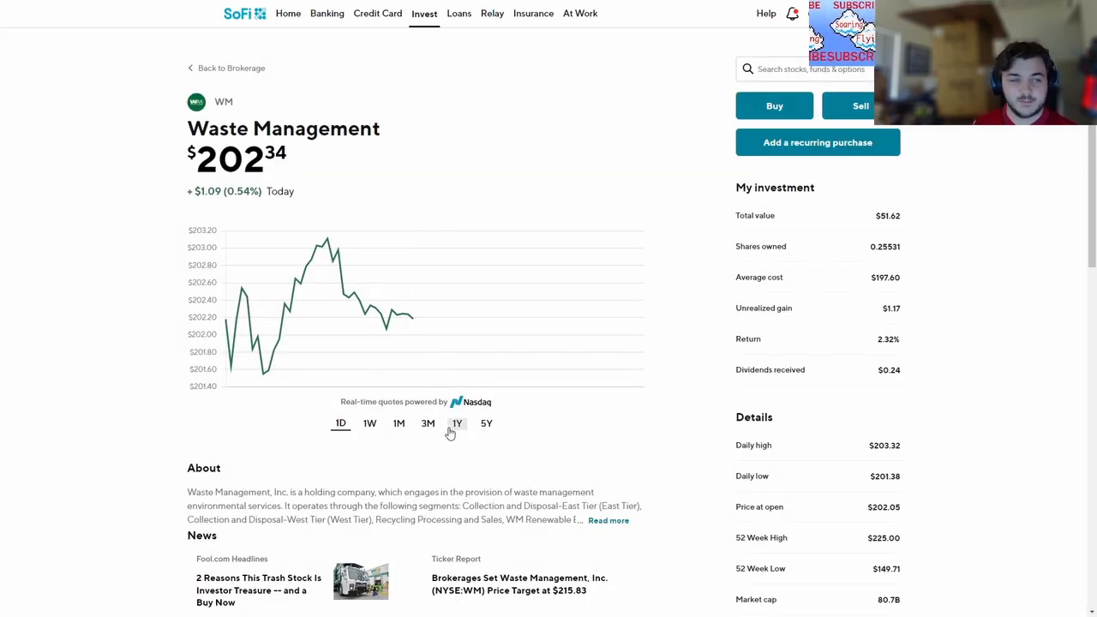
{"action": "left_click", "coordinate": [456, 421]}
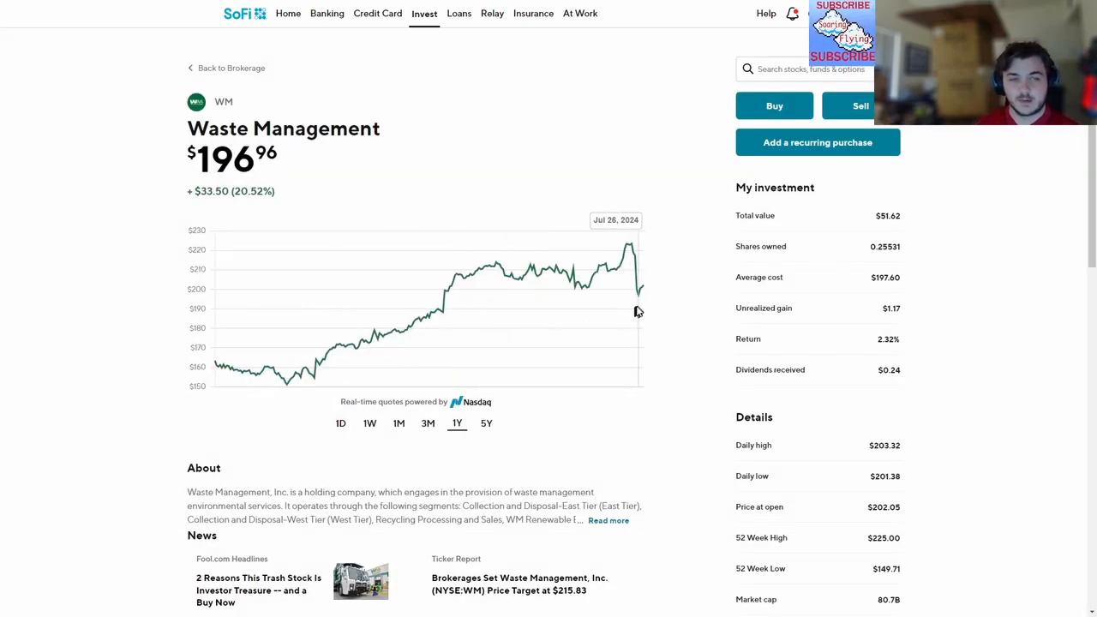
{"action": "mouse_move", "coordinate": [631, 295]}
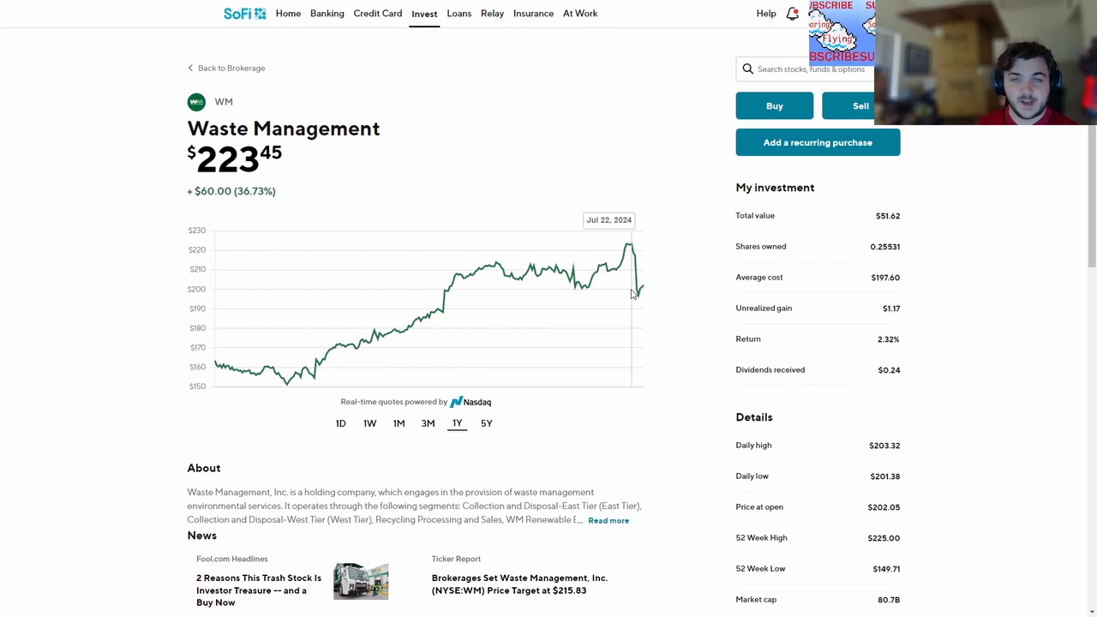
{"action": "mouse_move", "coordinate": [545, 276]}
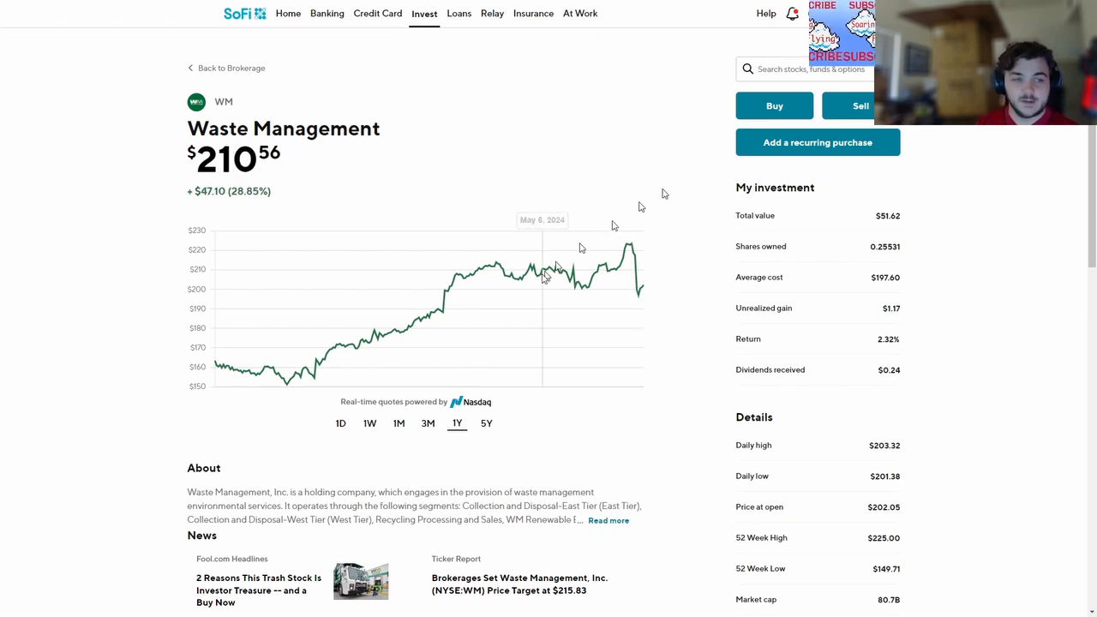
{"action": "mouse_move", "coordinate": [444, 291]}
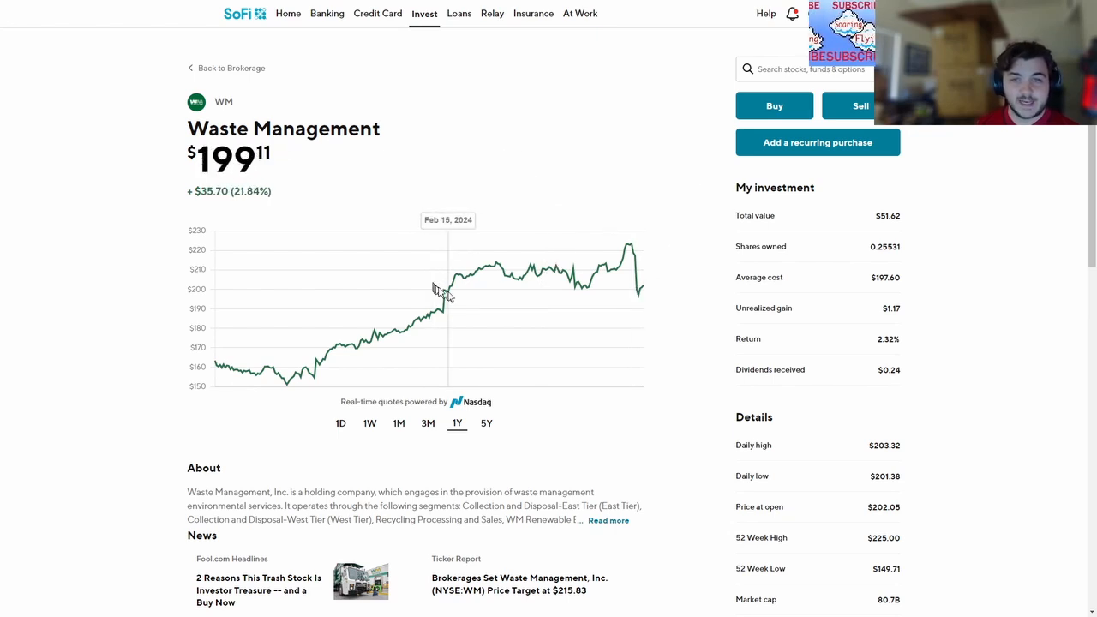
{"action": "mouse_move", "coordinate": [446, 294]}
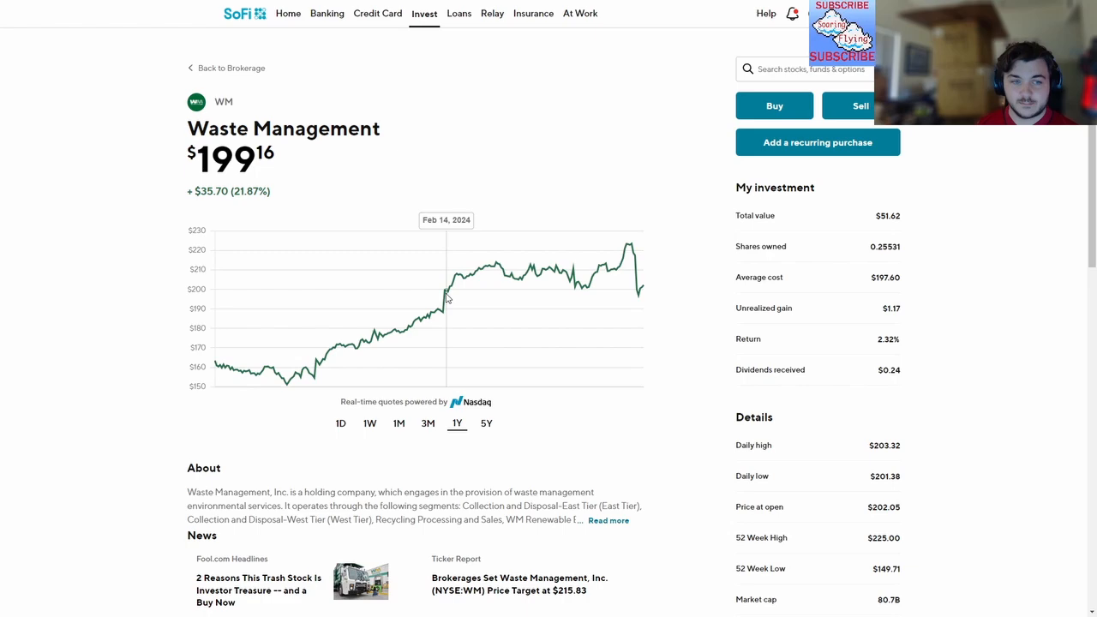
{"action": "mouse_move", "coordinate": [442, 298]}
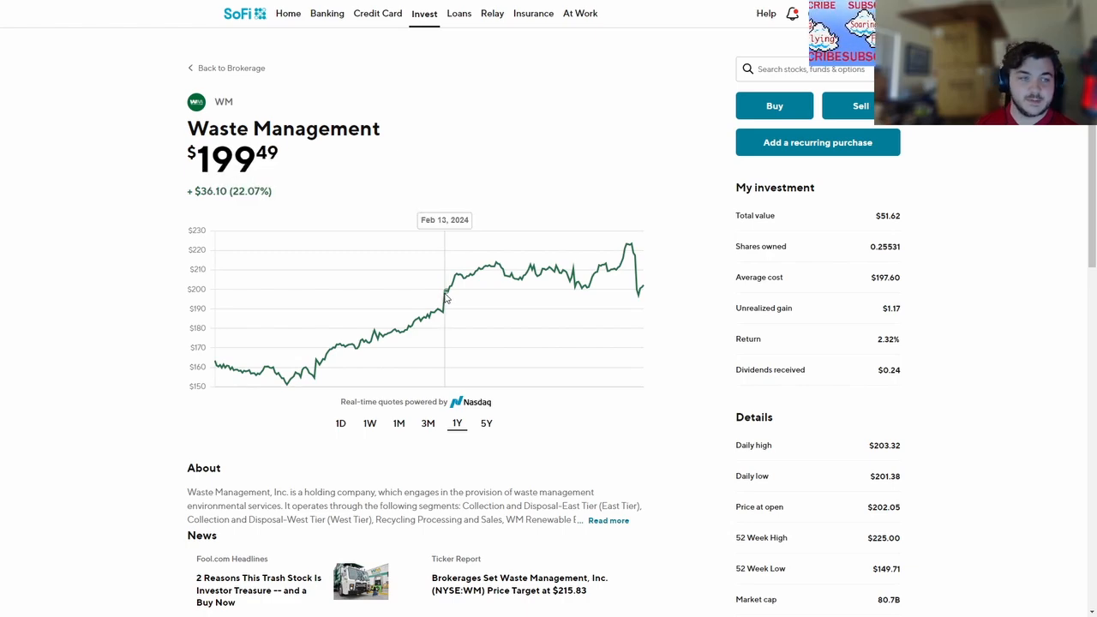
{"action": "scroll", "scroll_direction": "down", "scroll_amount": 3}
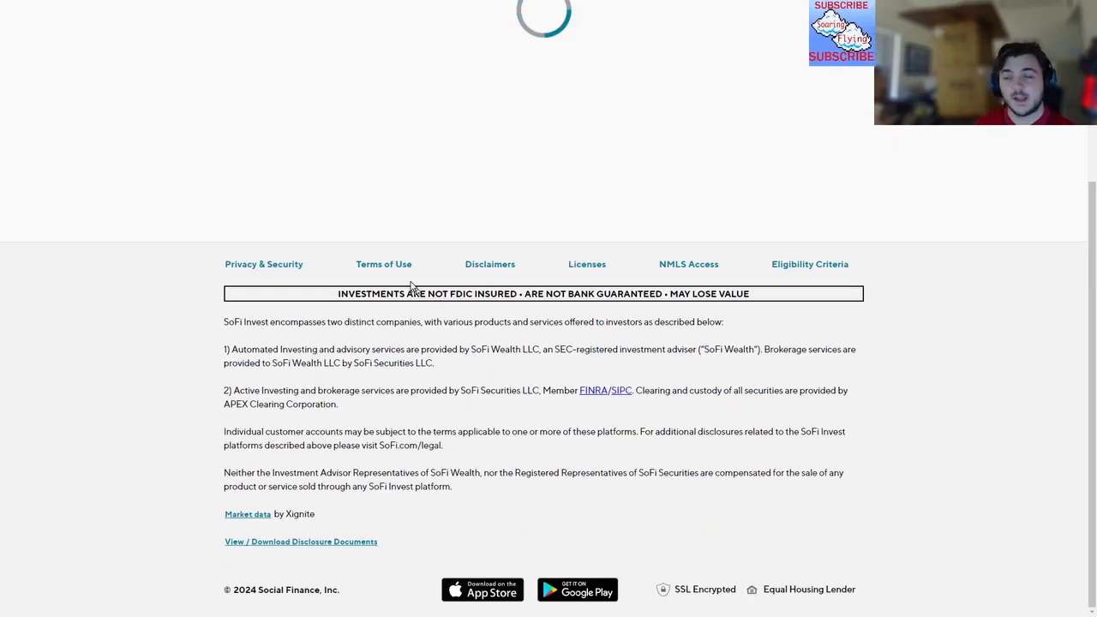
Enter the Canadian Pacific Kansas City (CP) holding and show its one-year price chart
{"action": "scroll", "scroll_direction": "up", "scroll_amount": 3}
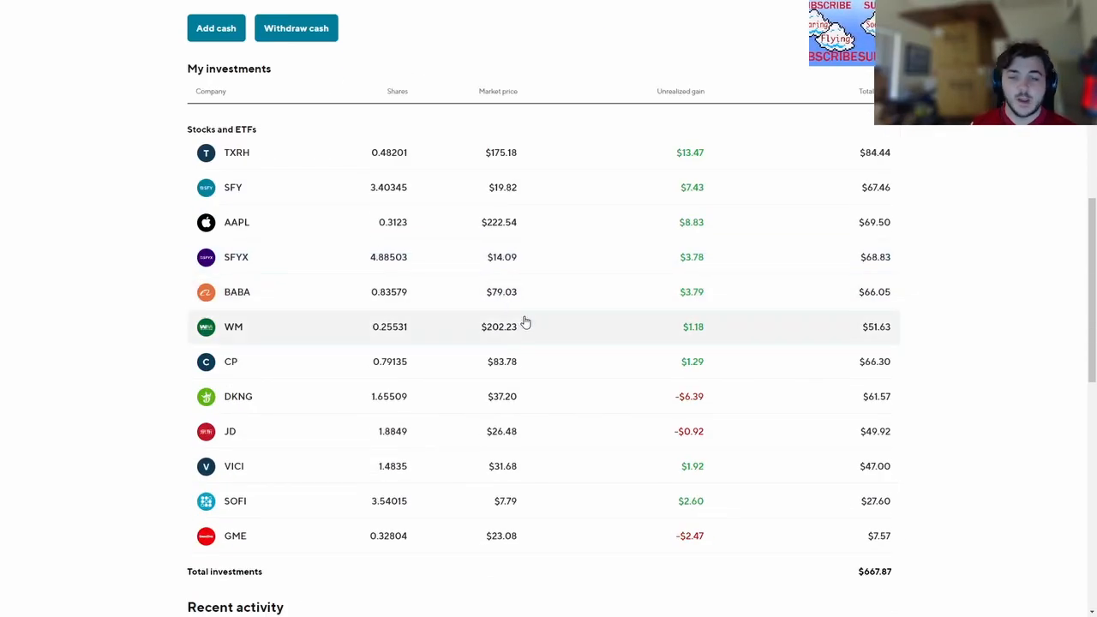
{"action": "scroll", "scroll_direction": "up", "scroll_amount": 3}
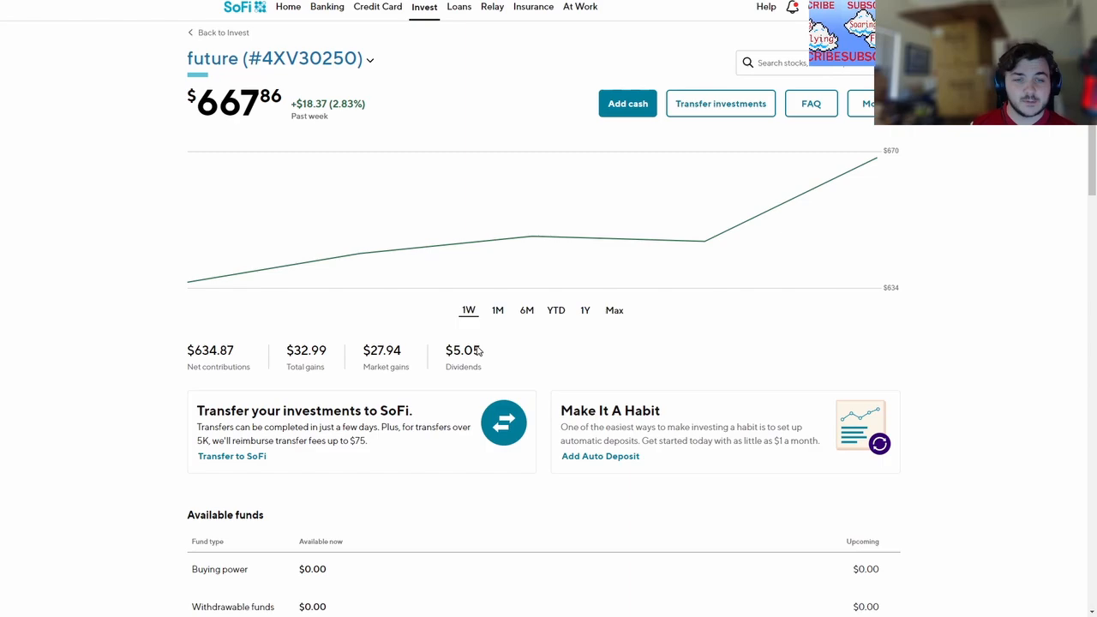
{"action": "scroll", "scroll_direction": "down", "scroll_amount": 3}
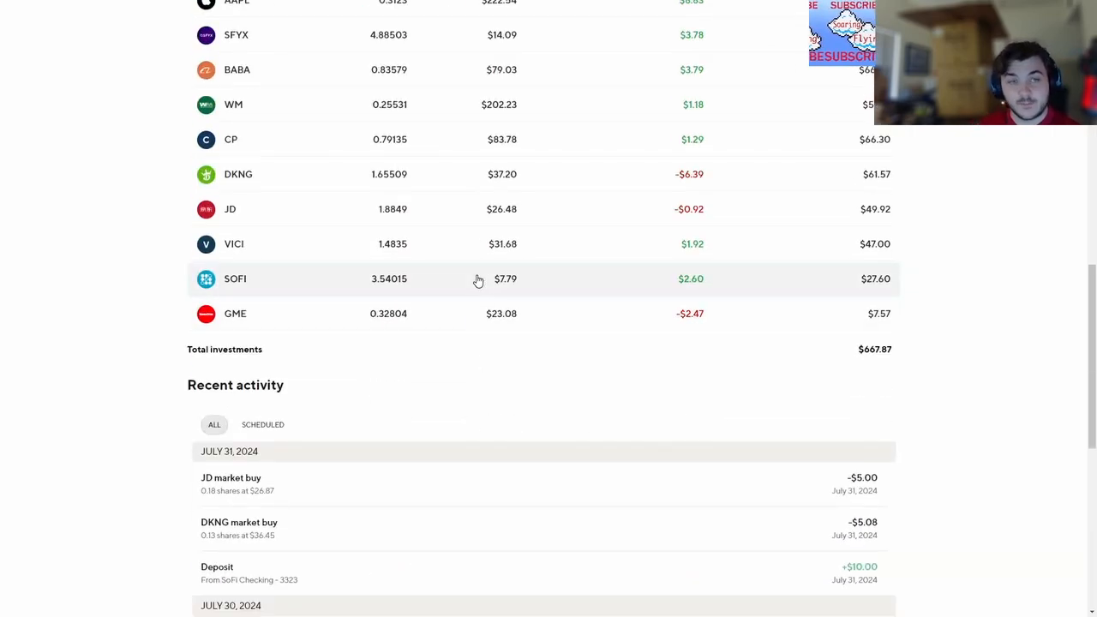
{"action": "scroll", "scroll_direction": "up", "scroll_amount": 3}
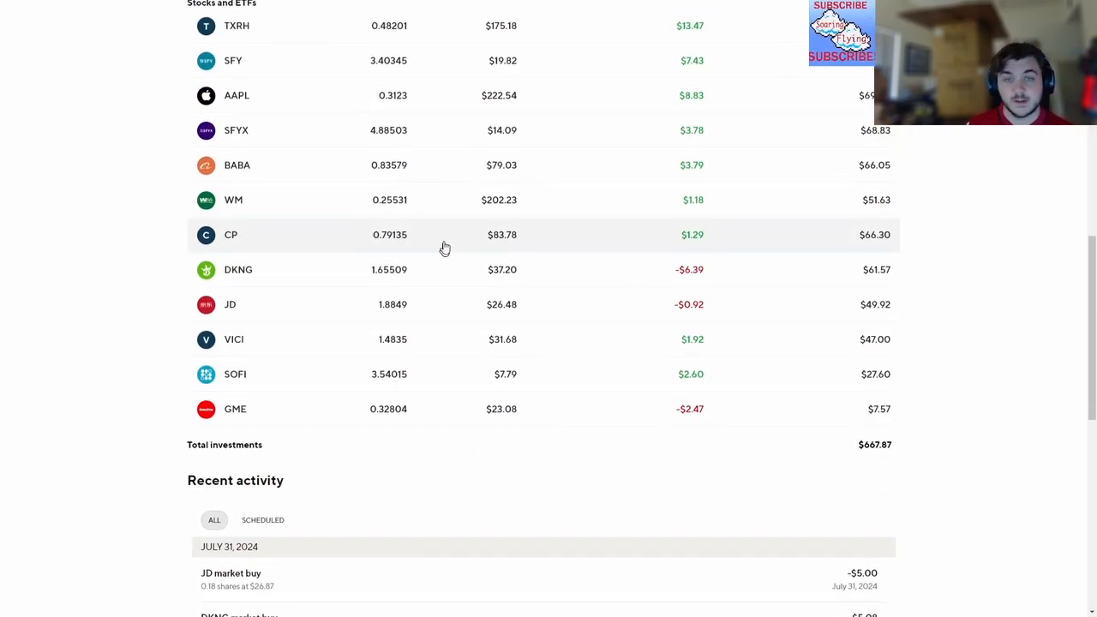
{"action": "mouse_move", "coordinate": [381, 240]}
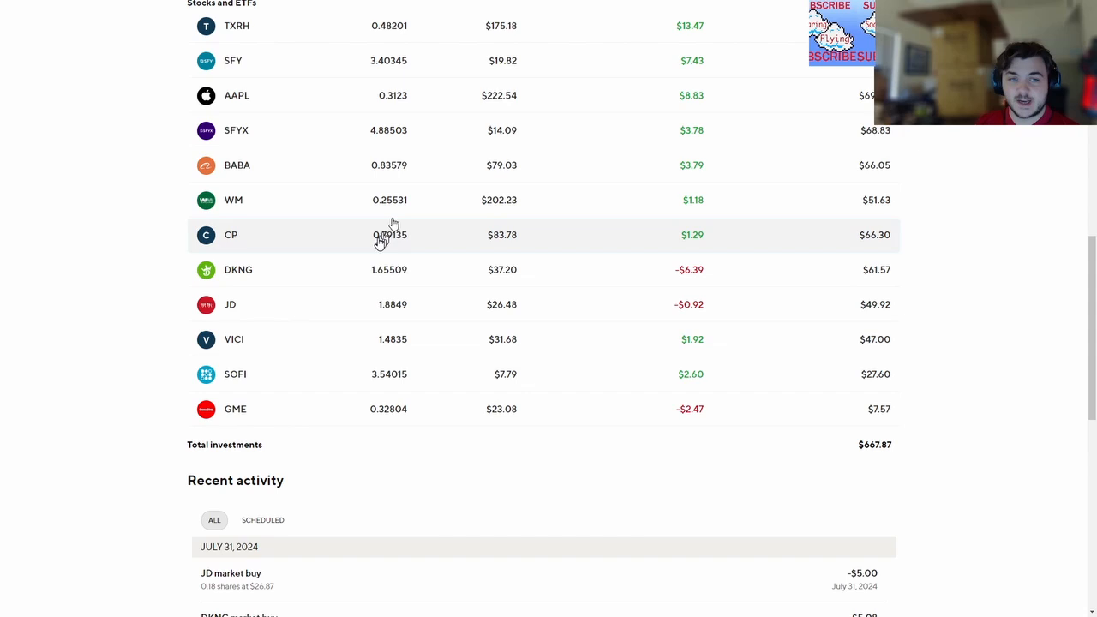
{"action": "left_click", "coordinate": [230, 233]}
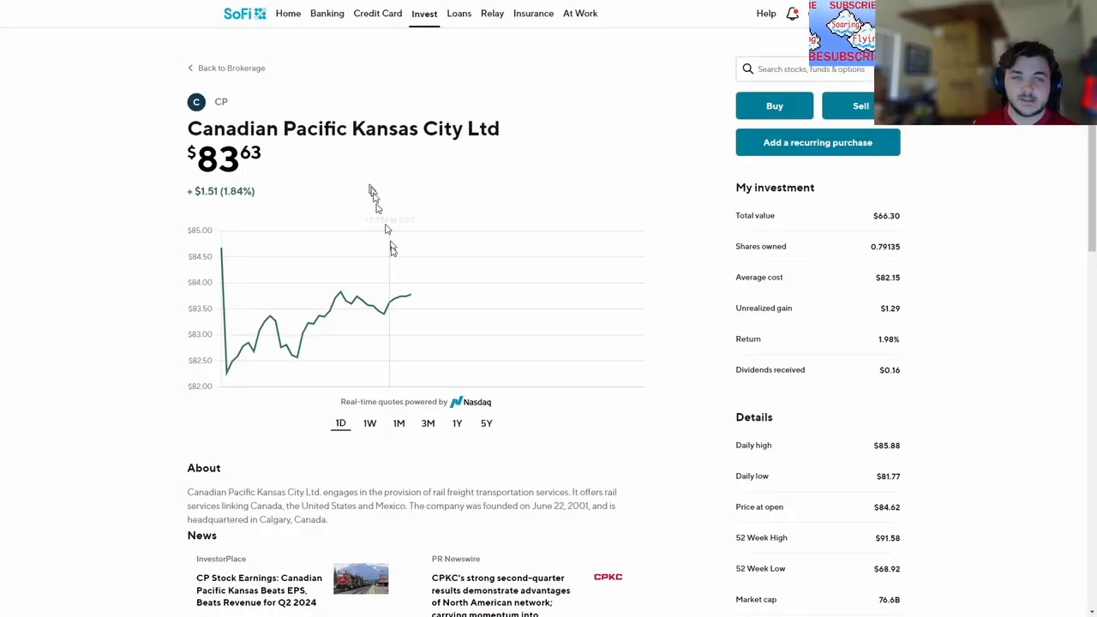
{"action": "left_click", "coordinate": [456, 421]}
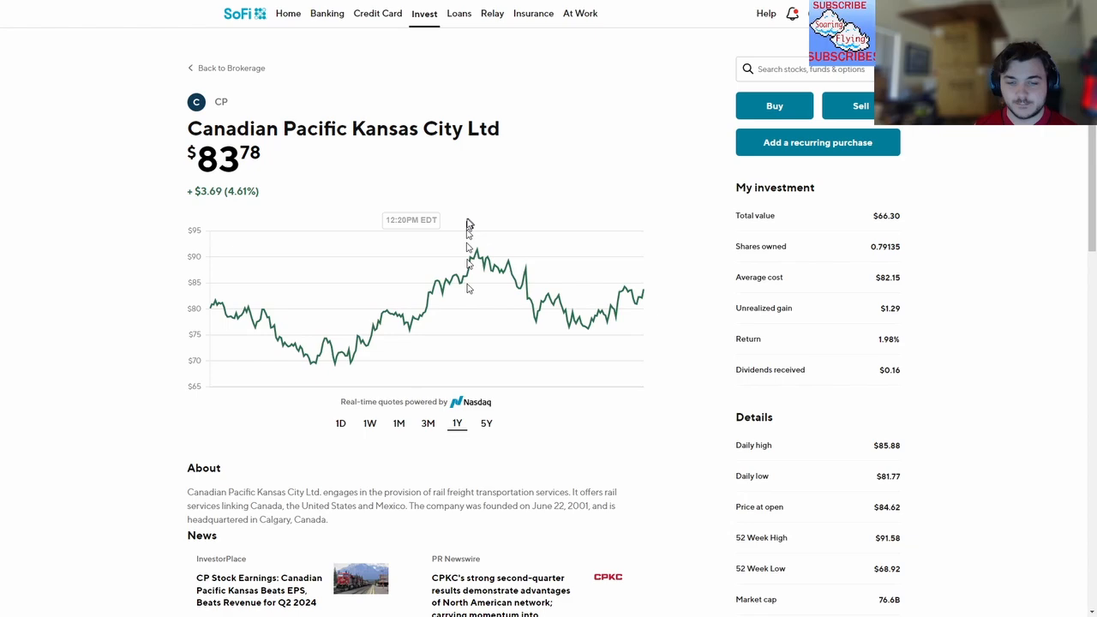
{"action": "mouse_move", "coordinate": [694, 34]}
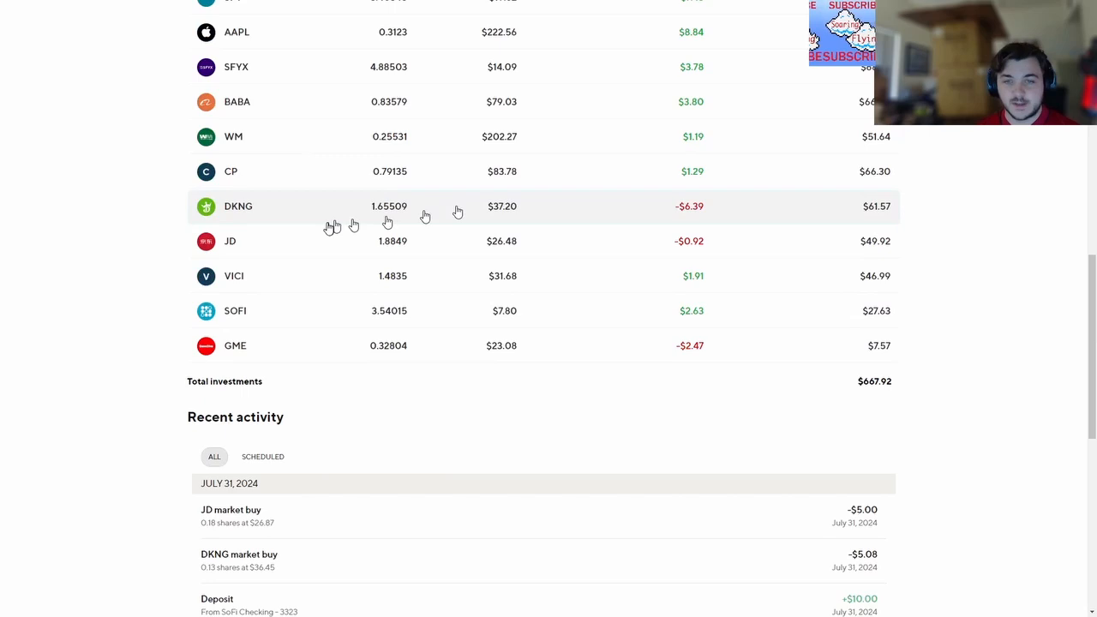
{"action": "mouse_move", "coordinate": [333, 257]}
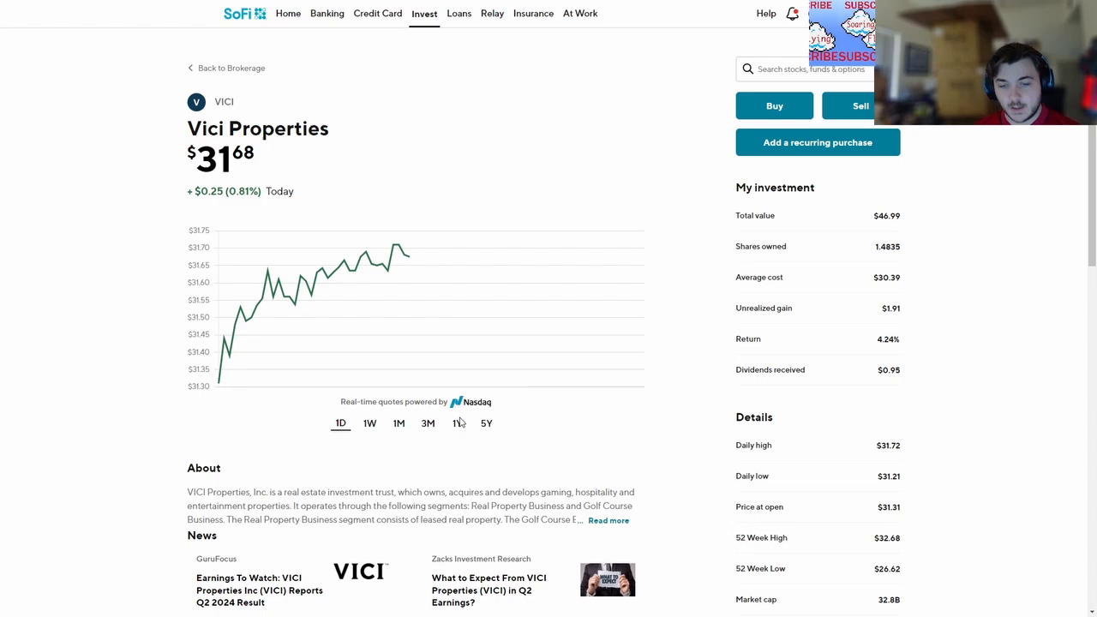
Scroll through Vici Properties' news and back up to its one-year price chart
{"action": "scroll", "scroll_direction": "down", "scroll_amount": 3}
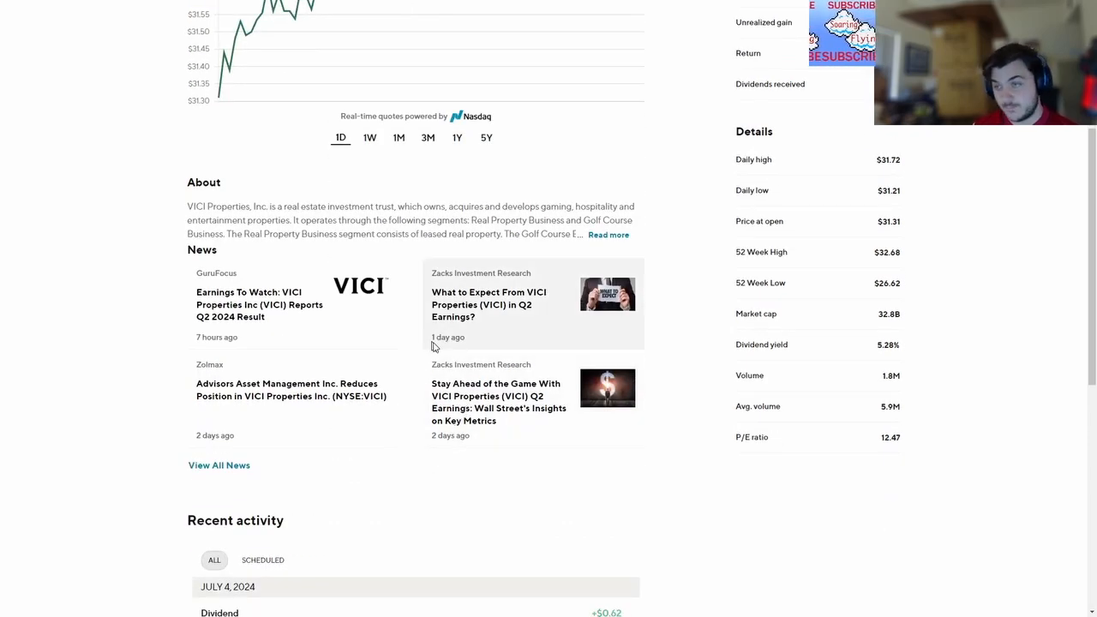
{"action": "scroll", "scroll_direction": "up", "scroll_amount": 3}
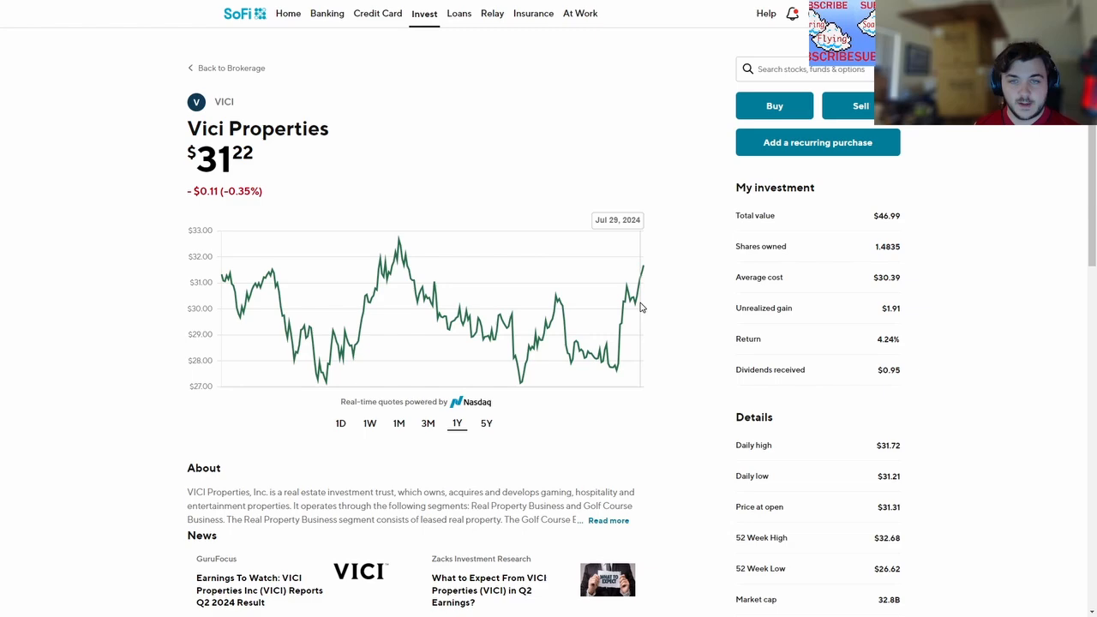
{"action": "mouse_move", "coordinate": [471, 104]}
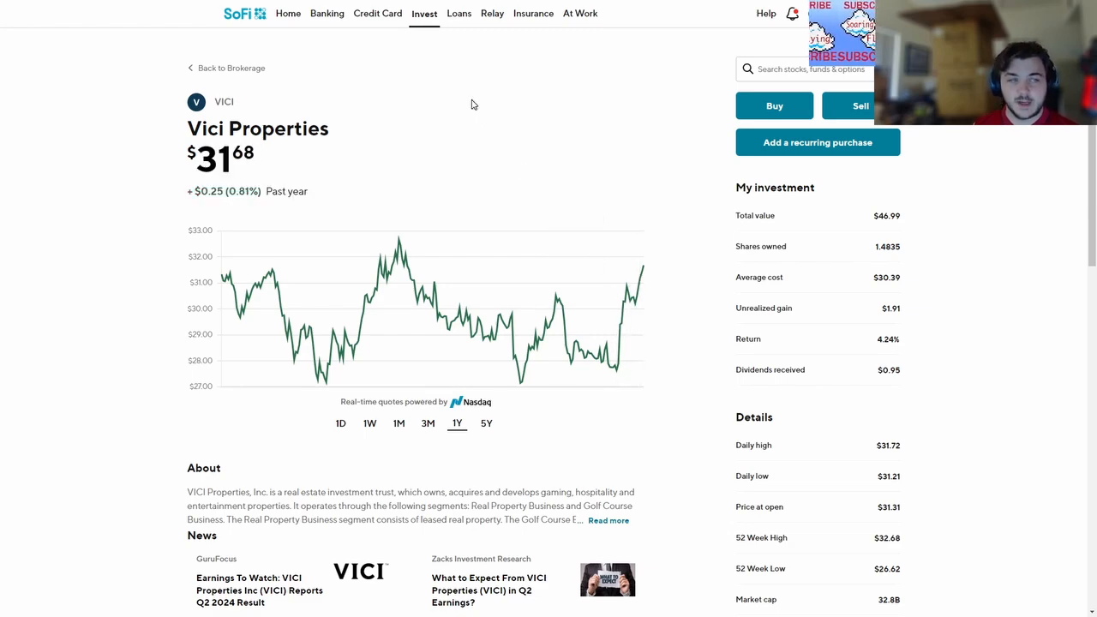
{"action": "scroll", "scroll_direction": "down", "scroll_amount": 3}
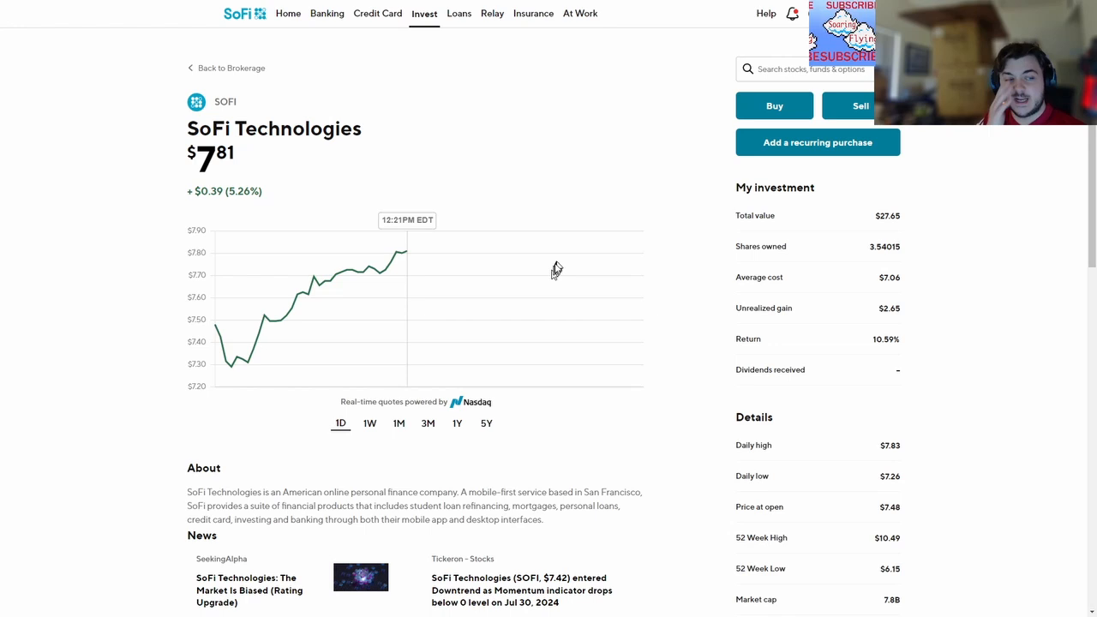
View SoFi Technologies' one-year price chart and scroll through its news
{"action": "scroll", "scroll_direction": "down", "scroll_amount": 3}
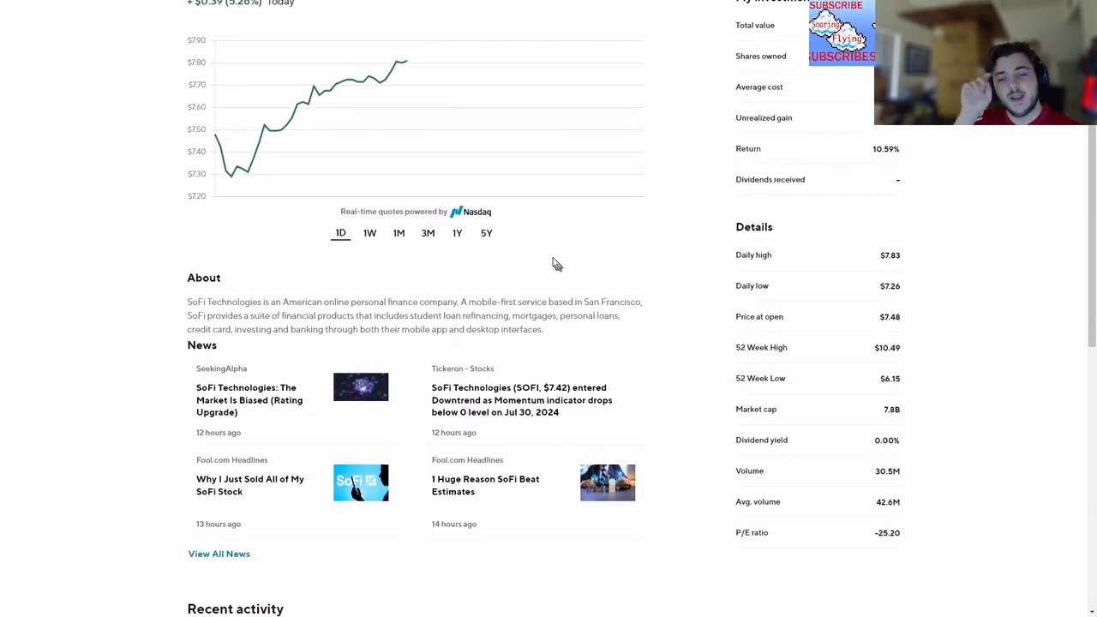
{"action": "mouse_move", "coordinate": [538, 245]}
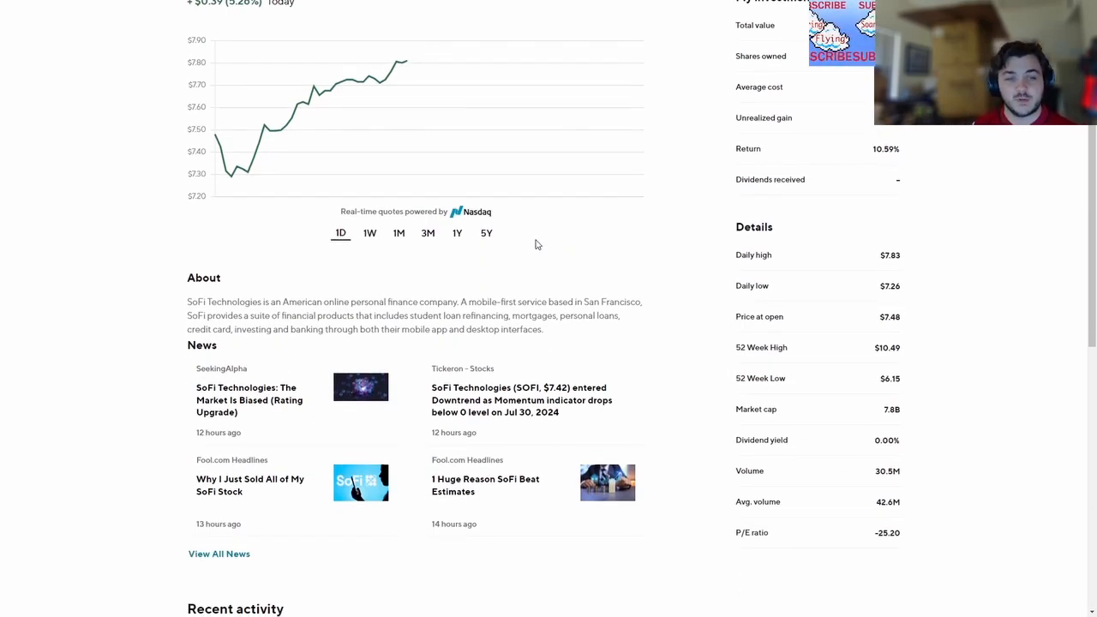
{"action": "scroll", "scroll_direction": "up", "scroll_amount": 3}
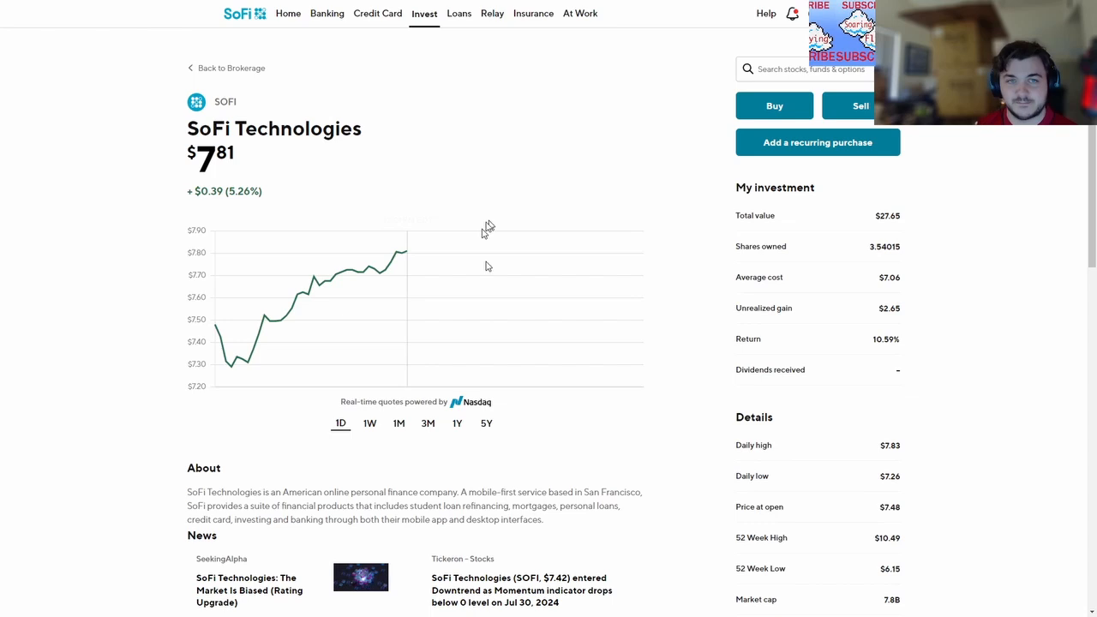
{"action": "left_click", "coordinate": [455, 422]}
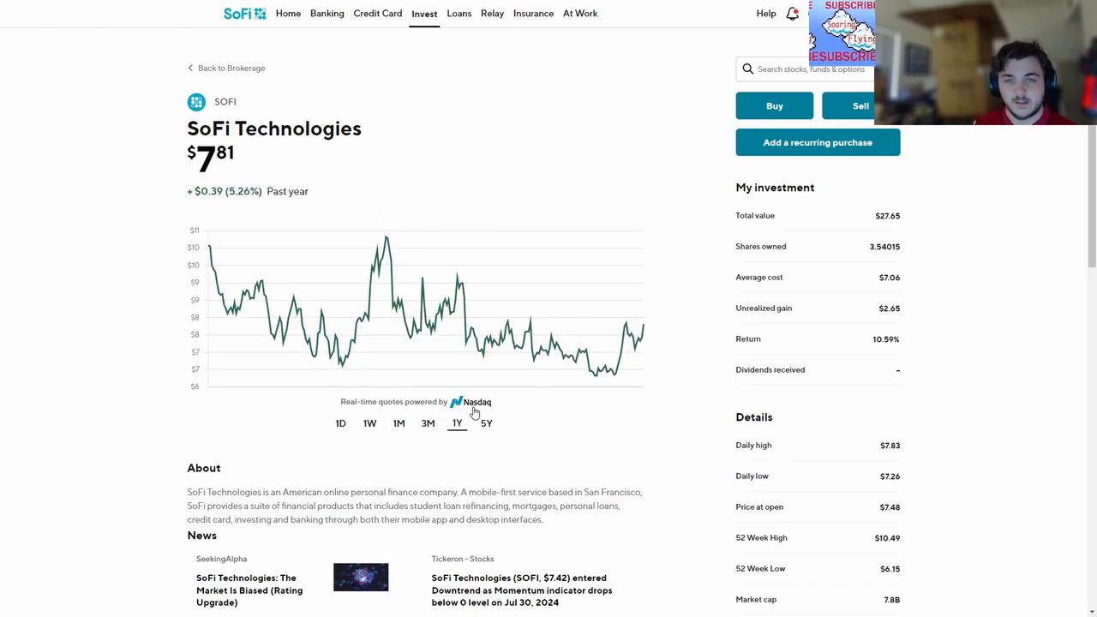
{"action": "mouse_move", "coordinate": [421, 144]}
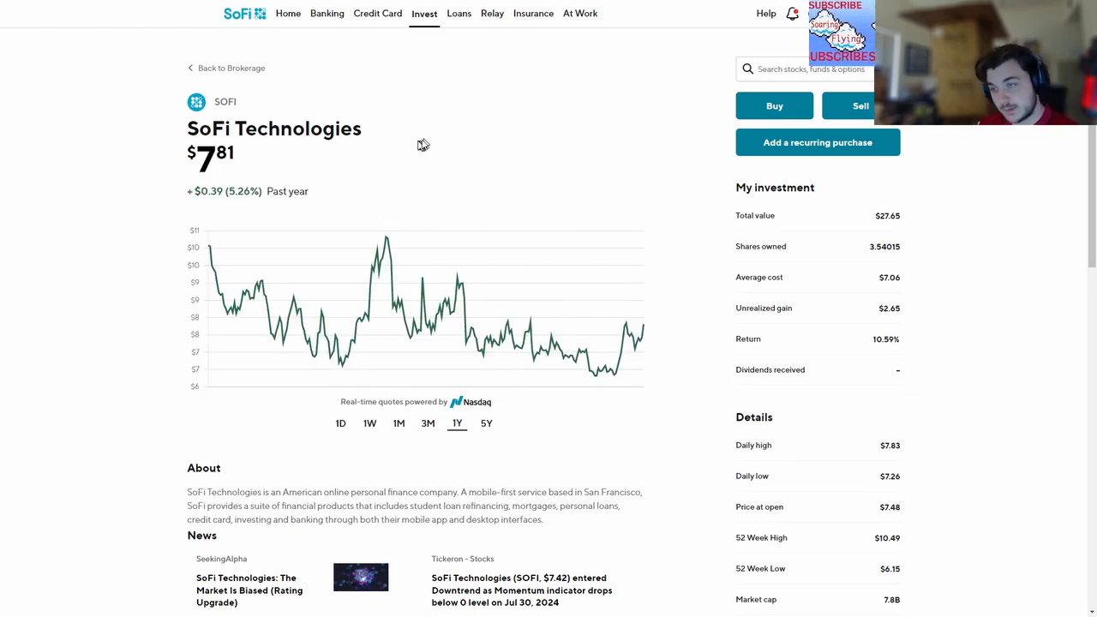
{"action": "mouse_move", "coordinate": [746, 55]}
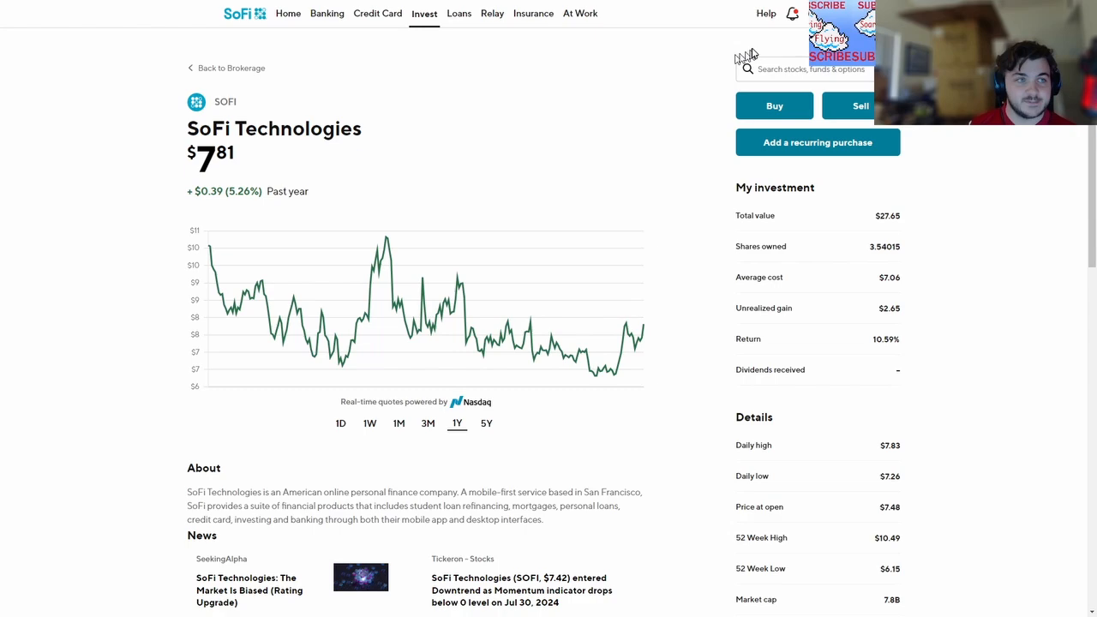
{"action": "scroll", "scroll_direction": "down", "scroll_amount": 3}
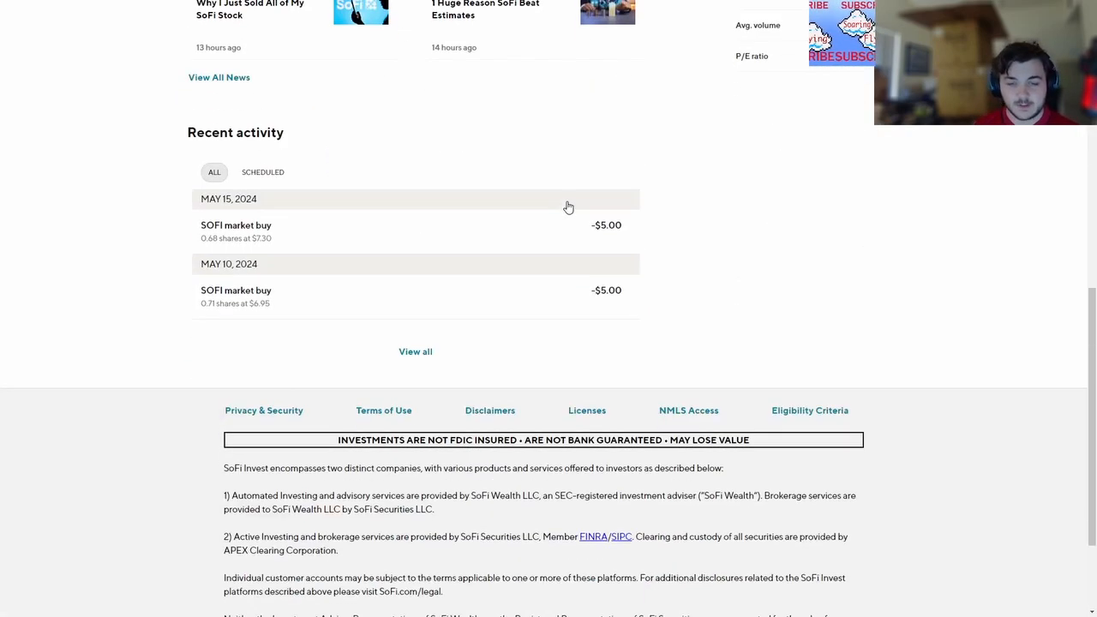
{"action": "scroll", "scroll_direction": "up", "scroll_amount": 3}
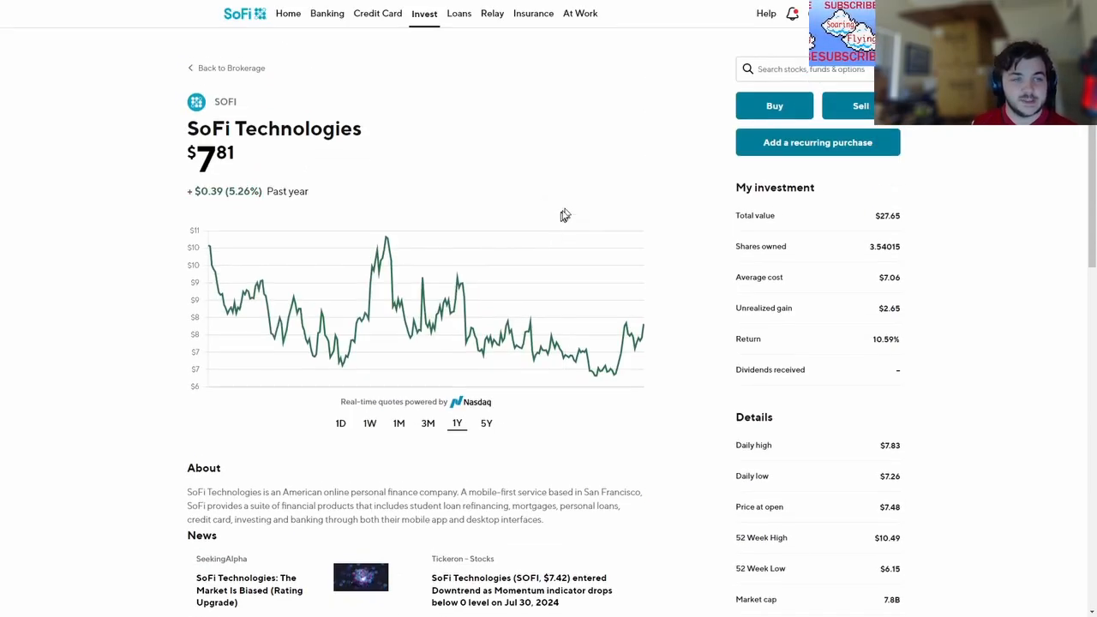
{"action": "scroll", "scroll_direction": "down", "scroll_amount": 3}
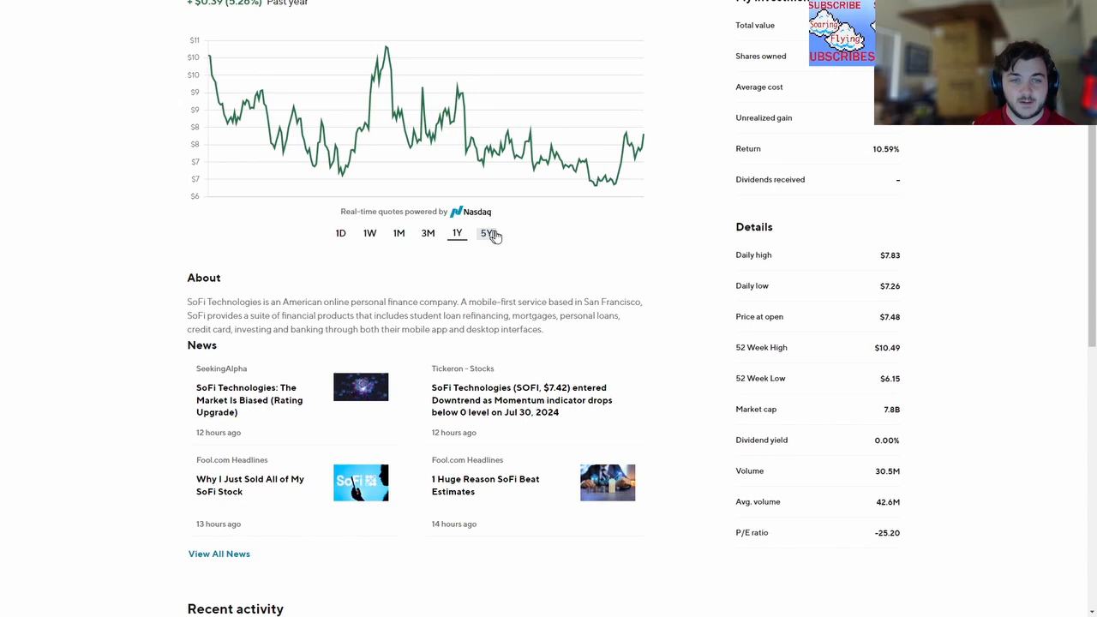
View SoFi Technologies' five-year chart, then return to the future account overview
{"action": "left_click", "coordinate": [485, 233]}
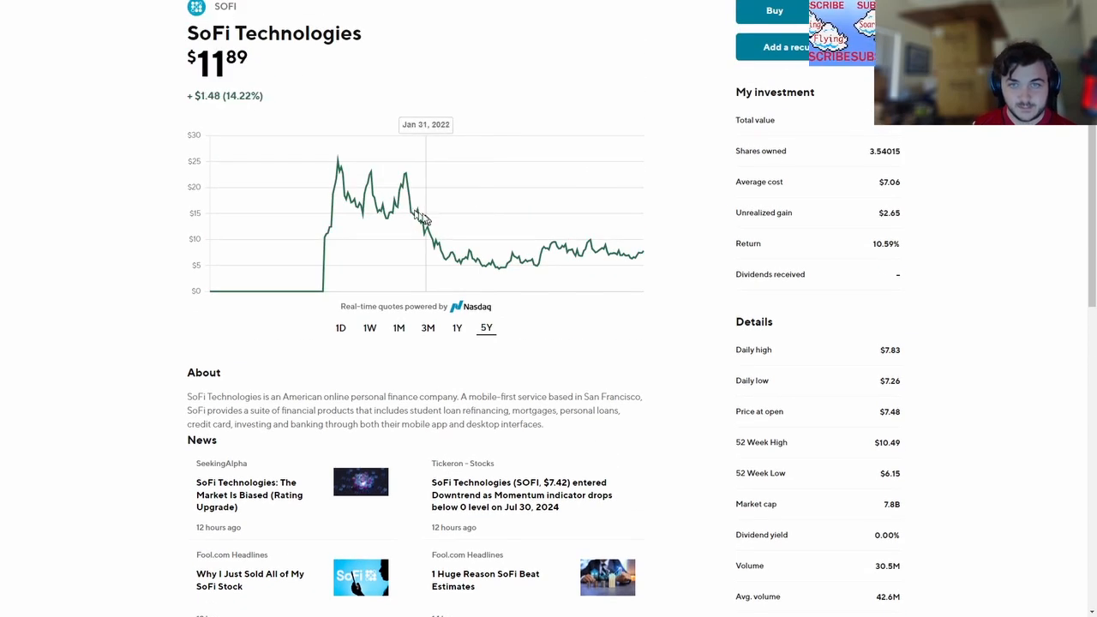
{"action": "mouse_move", "coordinate": [432, 225]}
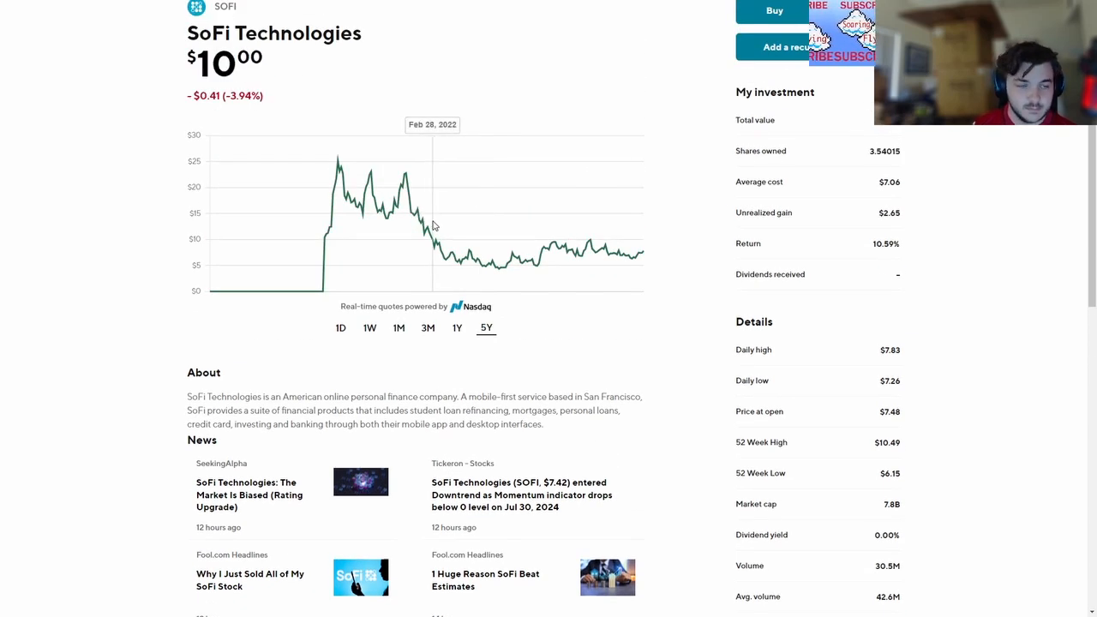
{"action": "scroll", "scroll_direction": "down", "scroll_amount": 3}
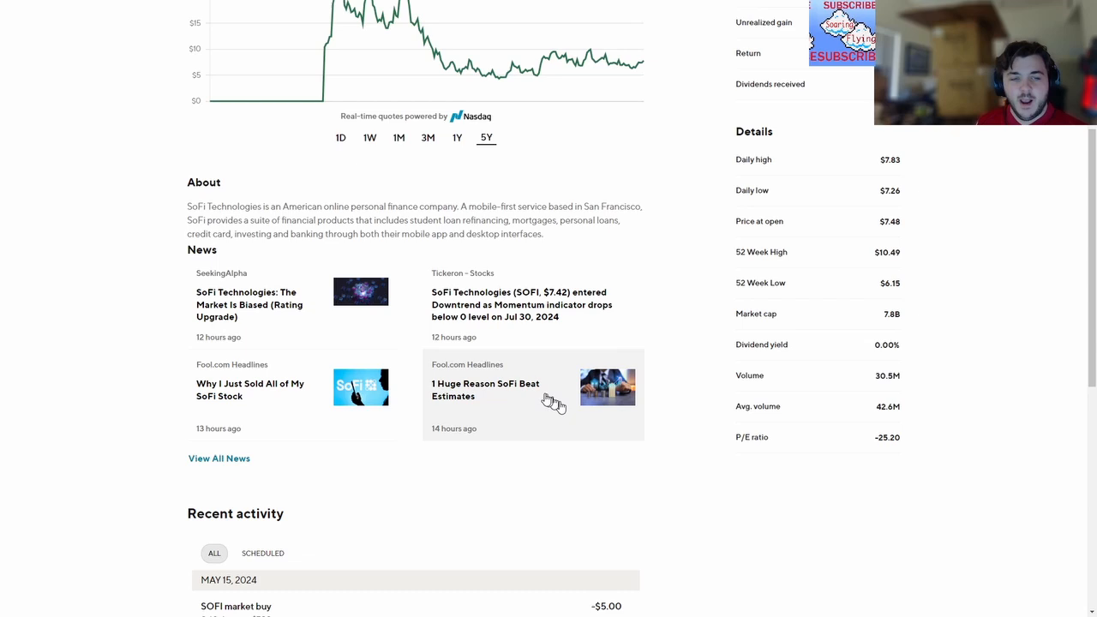
{"action": "scroll", "scroll_direction": "up", "scroll_amount": 3}
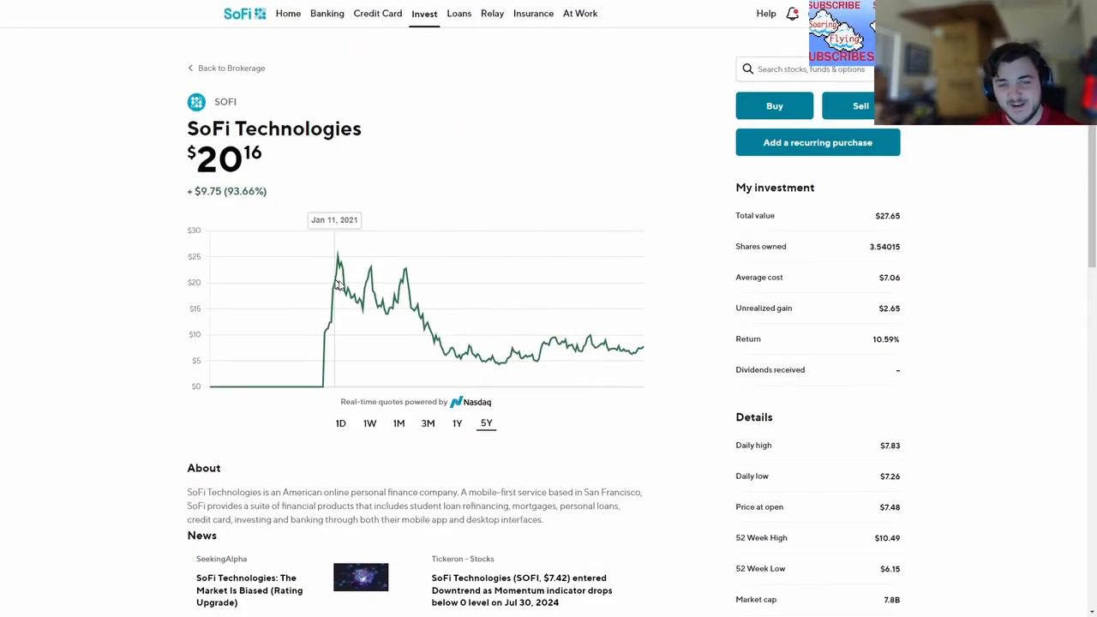
{"action": "mouse_move", "coordinate": [407, 295]}
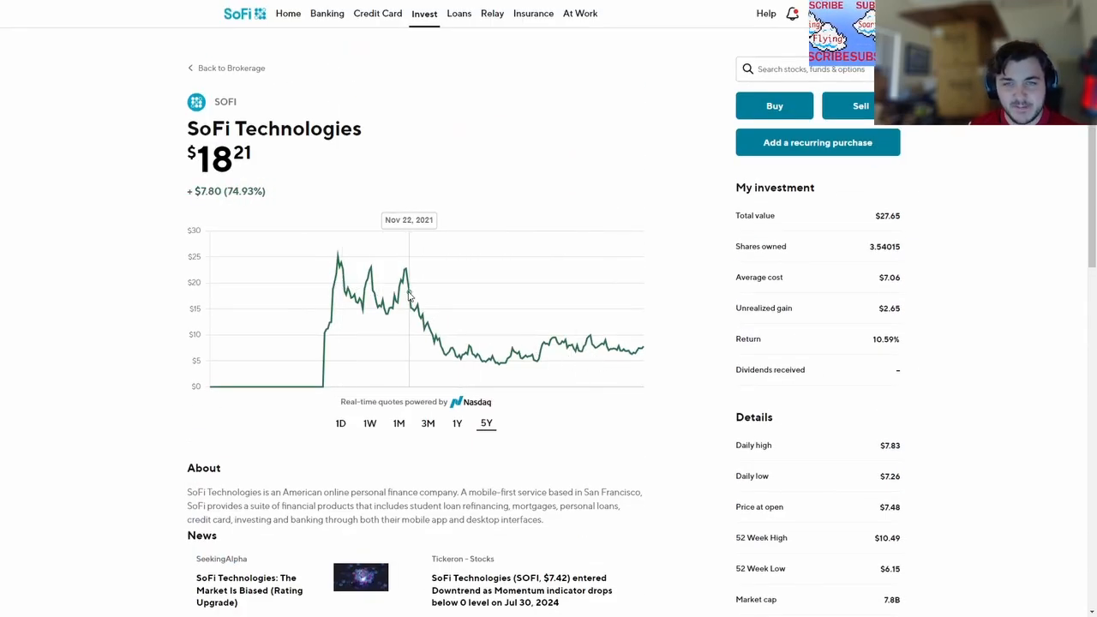
{"action": "mouse_move", "coordinate": [631, 279]}
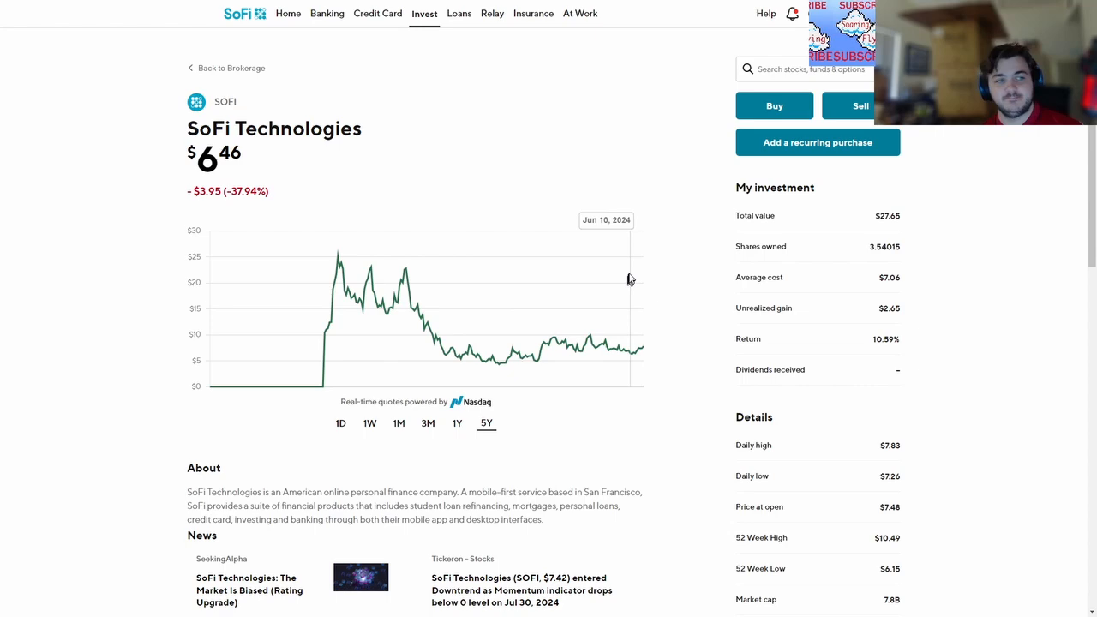
{"action": "mouse_move", "coordinate": [596, 278]}
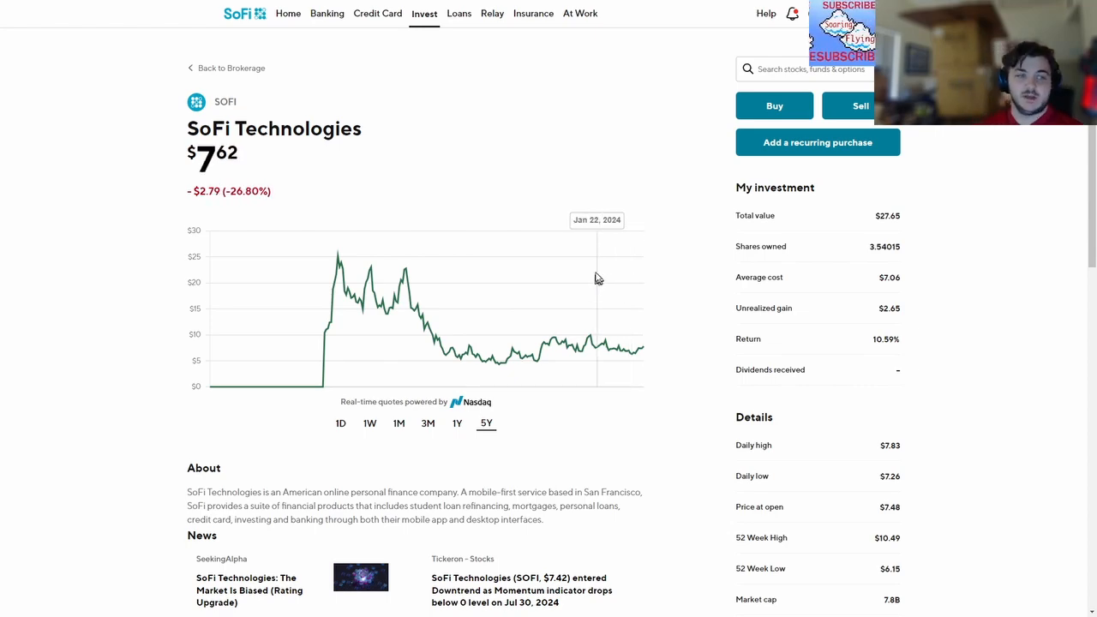
{"action": "left_click", "coordinate": [225, 69]}
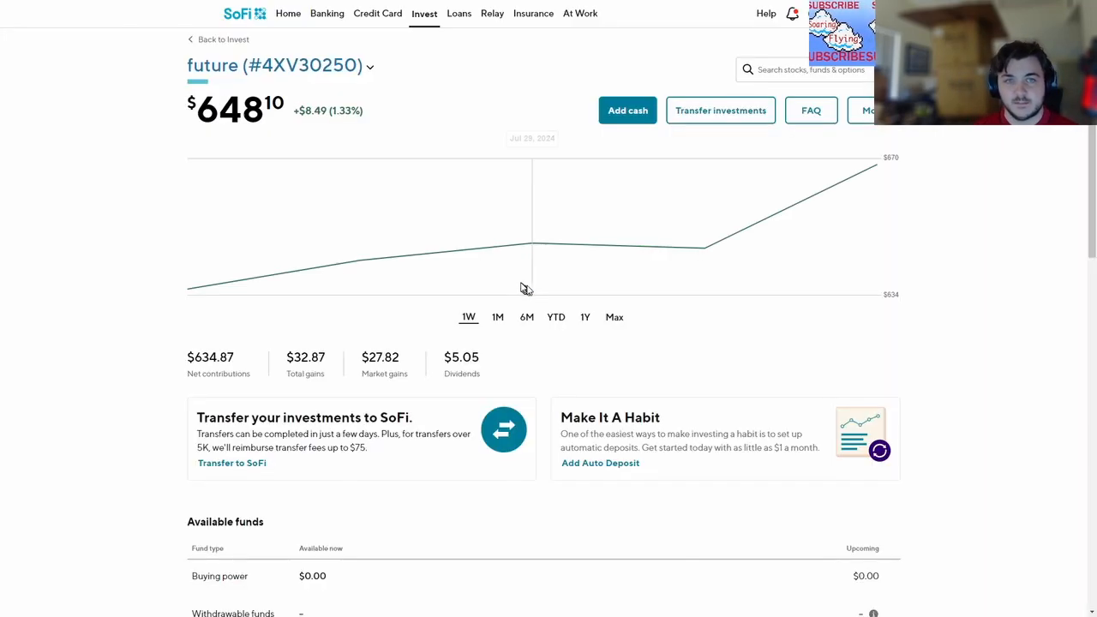
{"action": "scroll", "scroll_direction": "down", "scroll_amount": 3}
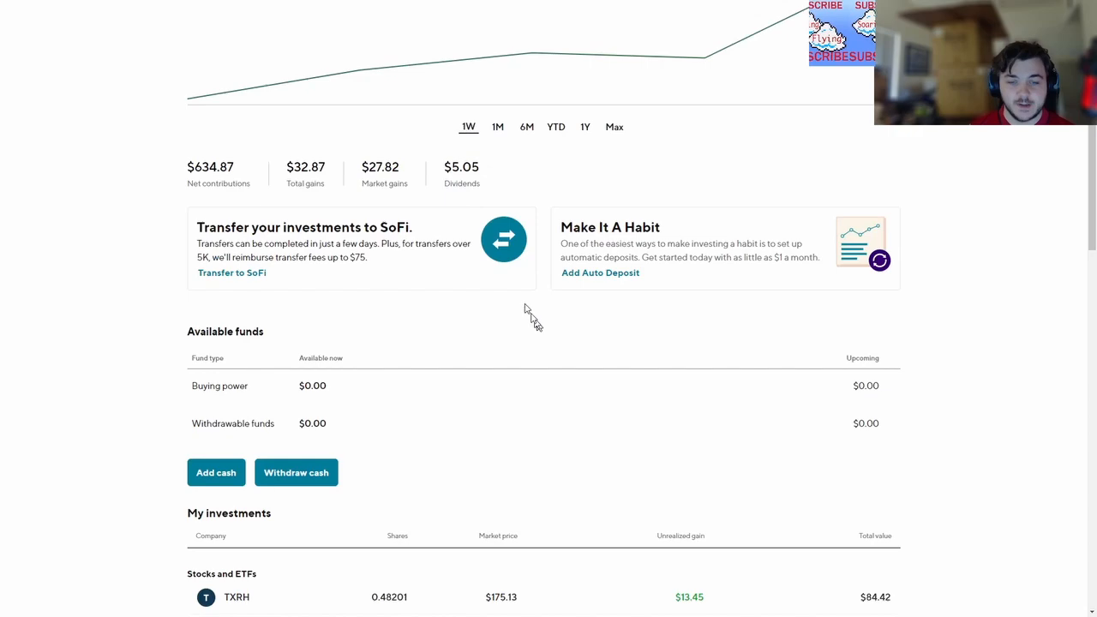
Scroll the Invest overview past Features to explore to Market Comparison and Scheduled
{"action": "scroll", "scroll_direction": "up", "scroll_amount": 3}
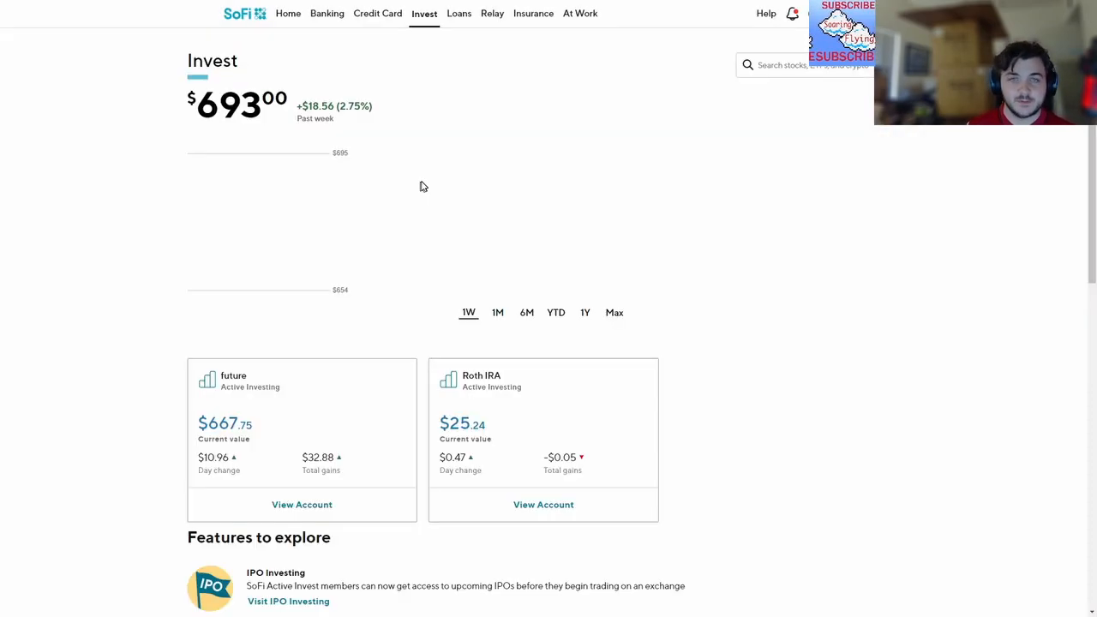
{"action": "scroll", "scroll_direction": "down", "scroll_amount": 3}
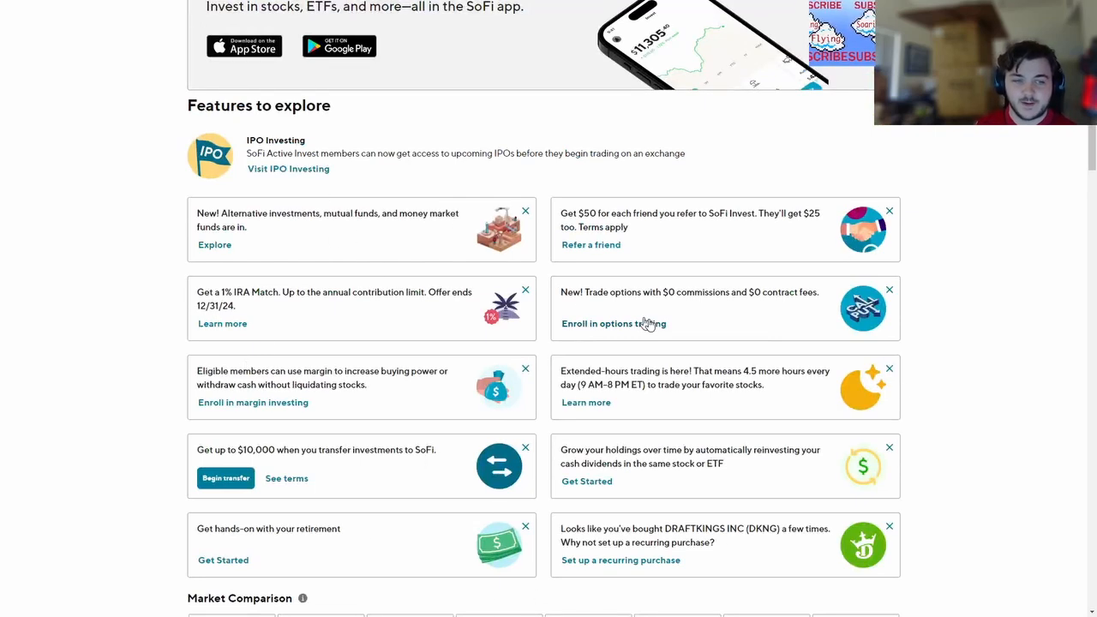
{"action": "scroll", "scroll_direction": "down", "scroll_amount": 3}
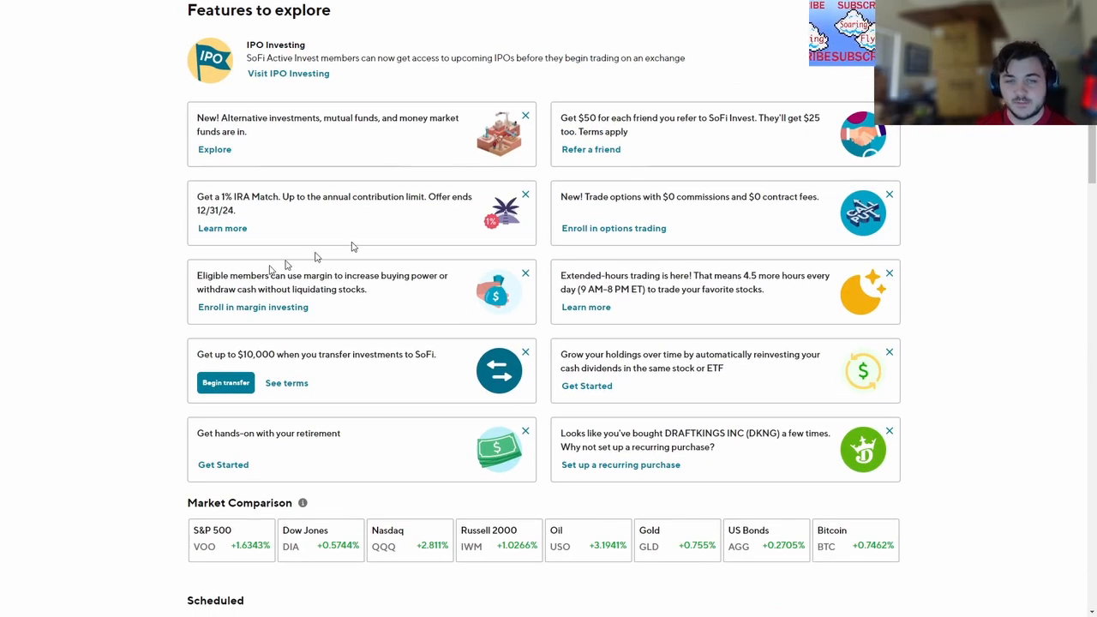
{"action": "mouse_move", "coordinate": [370, 322]}
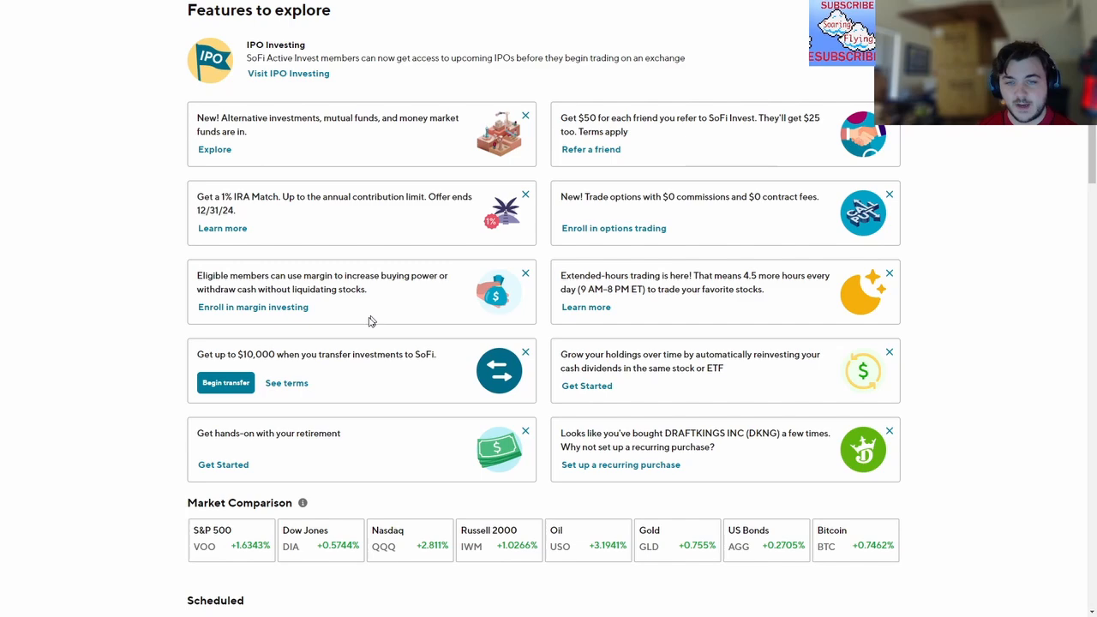
{"action": "scroll", "scroll_direction": "down", "scroll_amount": 3}
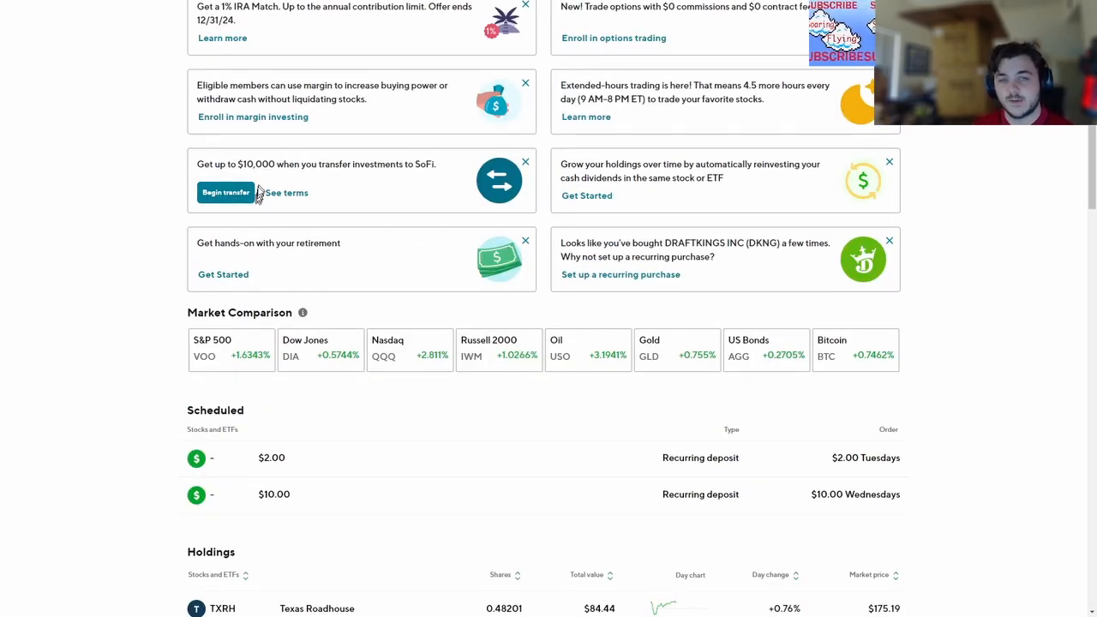
Scroll through the holdings list from Texas Roadhouse to Vanguard down to the watchlist
{"action": "scroll", "scroll_direction": "down", "scroll_amount": 3}
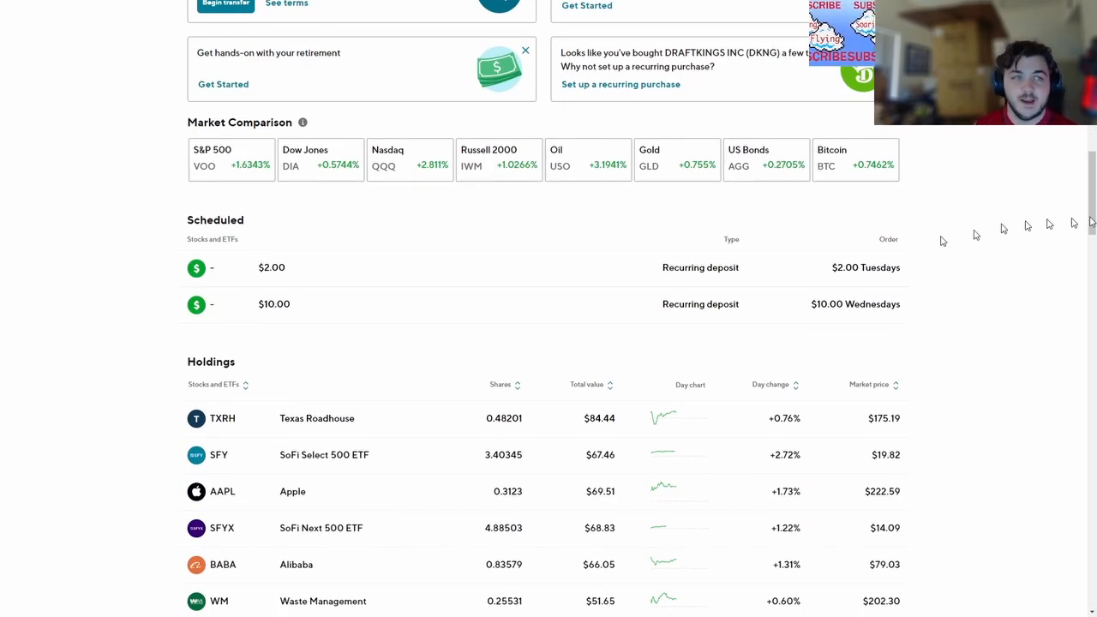
{"action": "scroll", "scroll_direction": "down", "scroll_amount": 3}
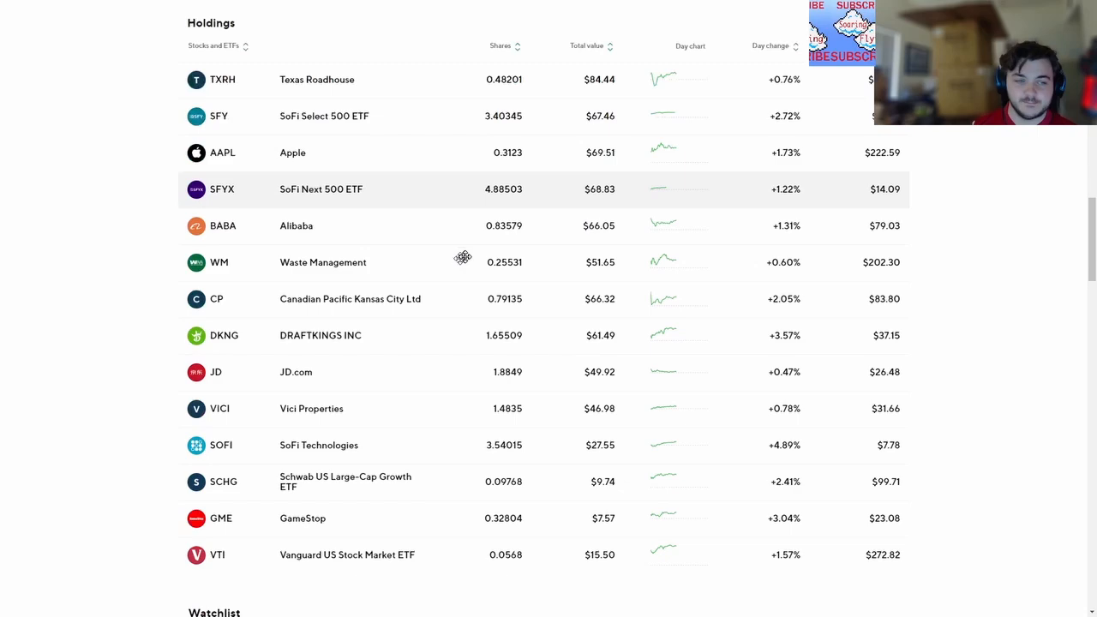
{"action": "scroll", "scroll_direction": "down", "scroll_amount": 3}
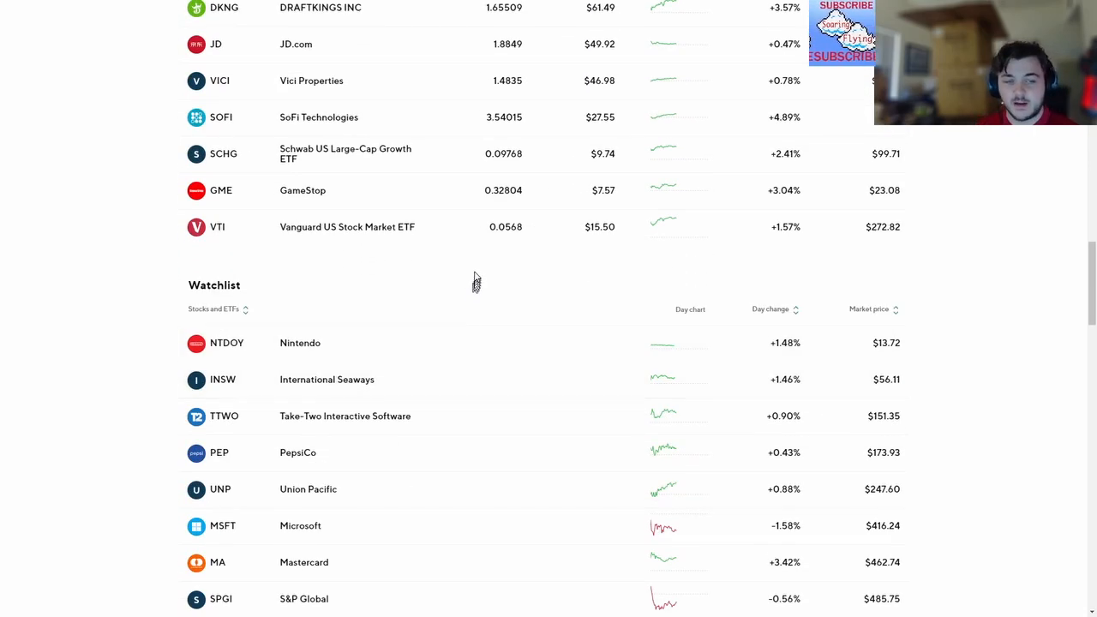
{"action": "mouse_move", "coordinate": [427, 338]}
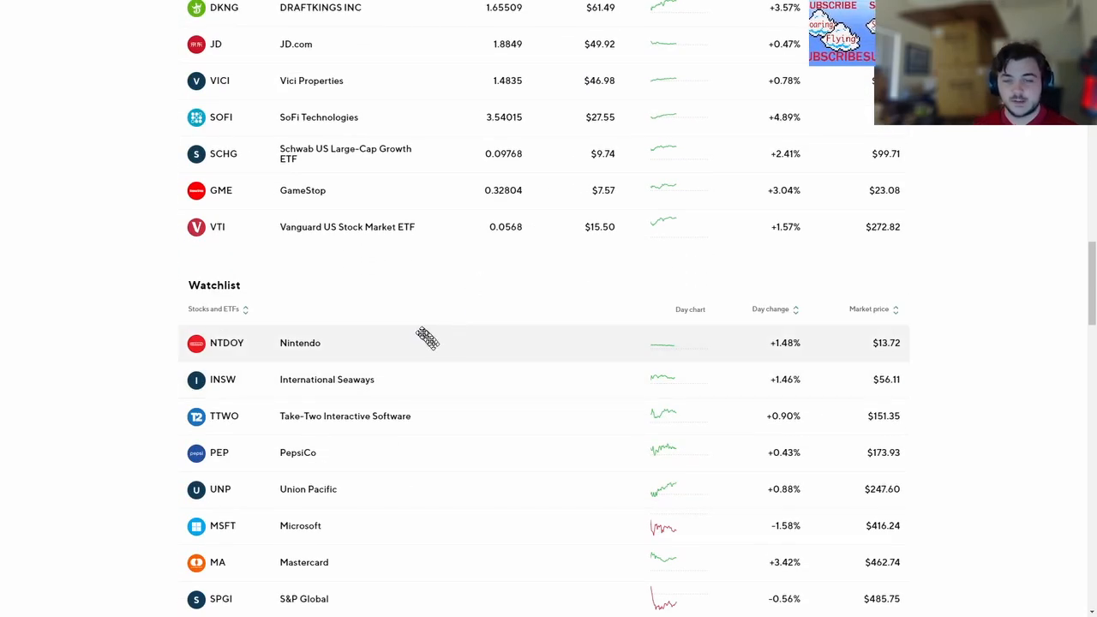
{"action": "scroll", "scroll_direction": "down", "scroll_amount": 3}
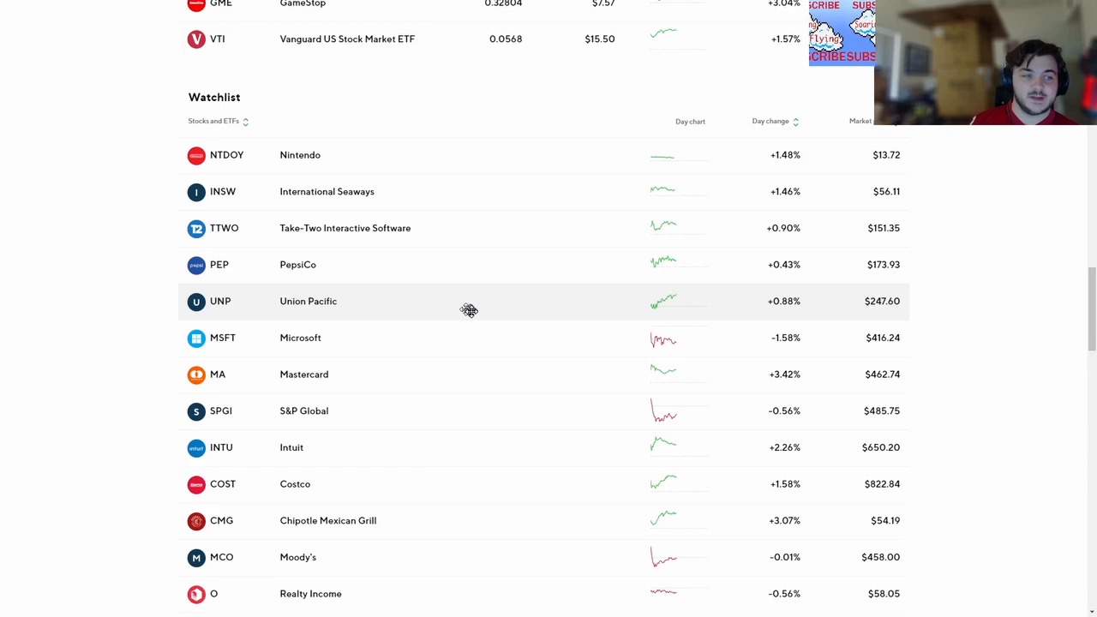
{"action": "scroll", "scroll_direction": "up", "scroll_amount": 3}
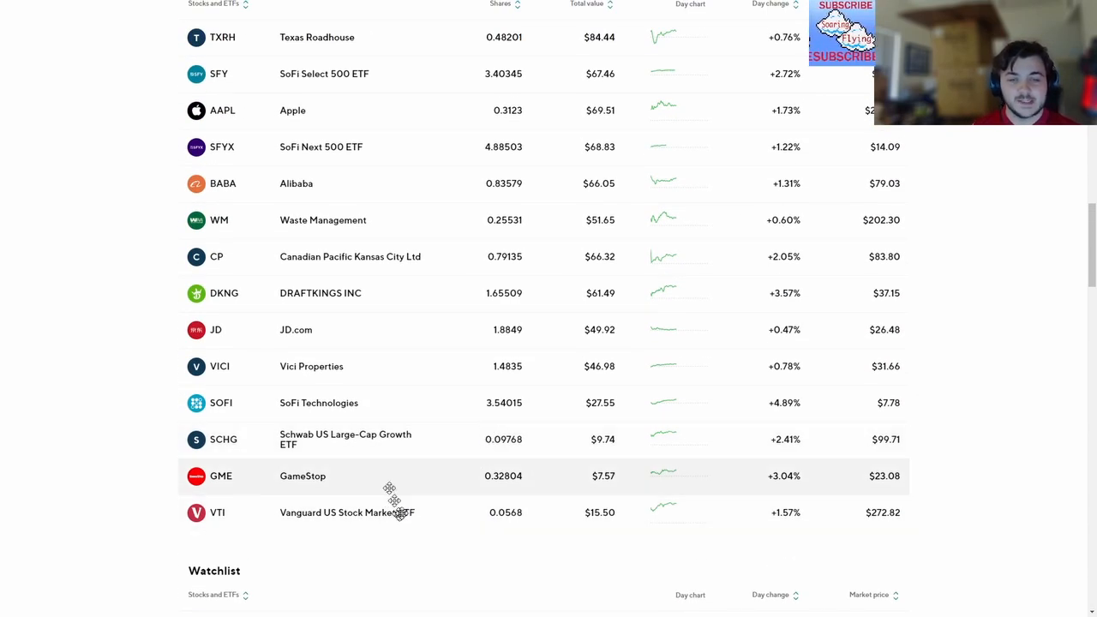
{"action": "mouse_move", "coordinate": [257, 439]}
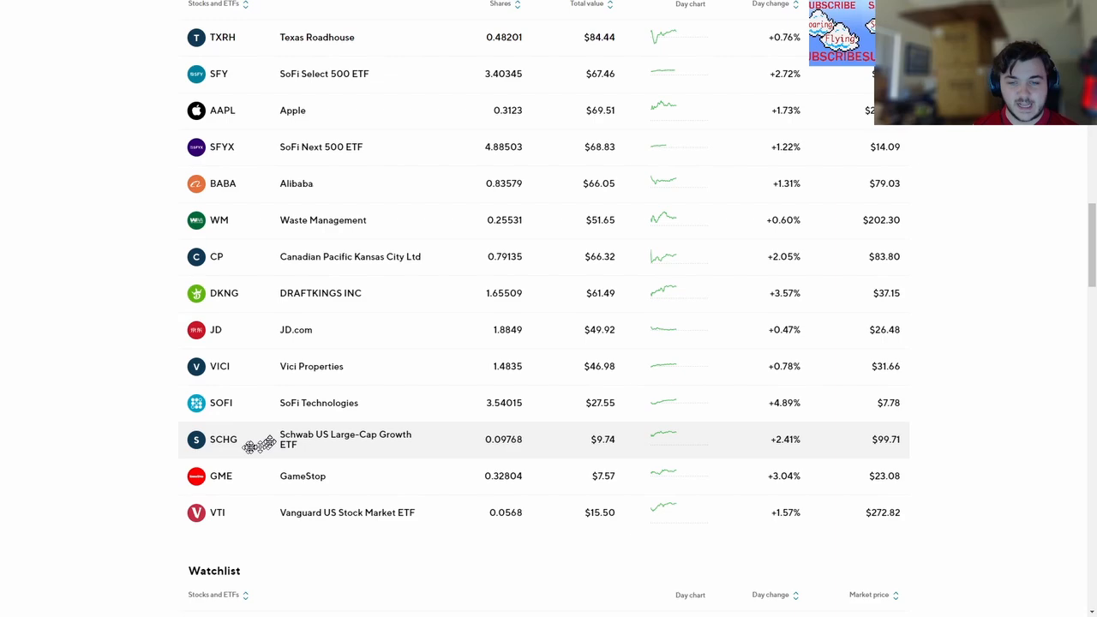
{"action": "mouse_move", "coordinate": [754, 454]}
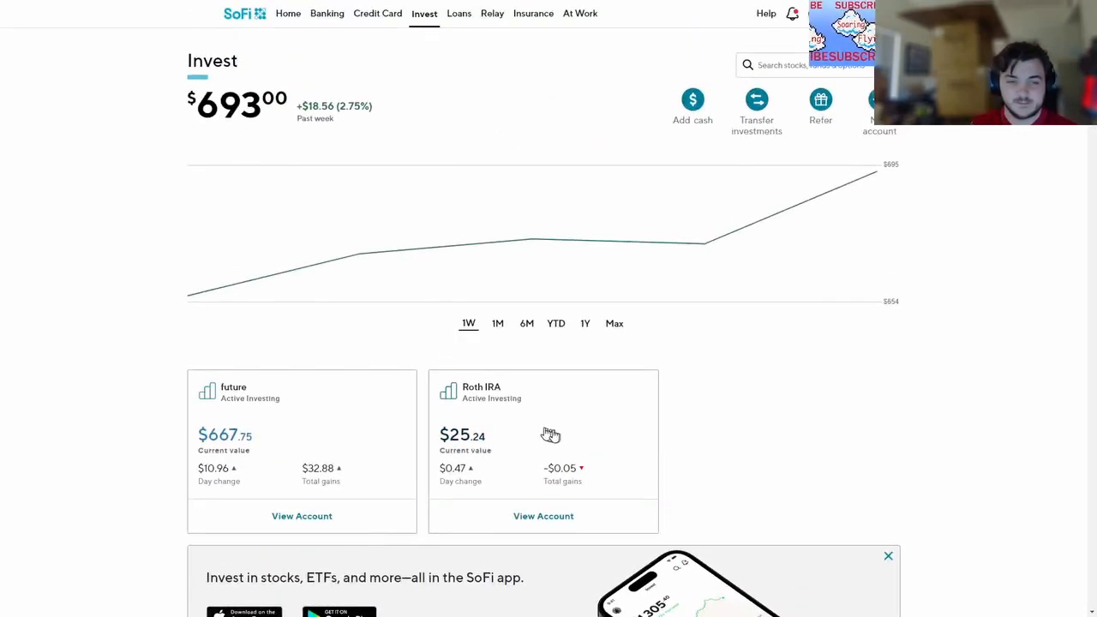
{"action": "mouse_move", "coordinate": [634, 445]}
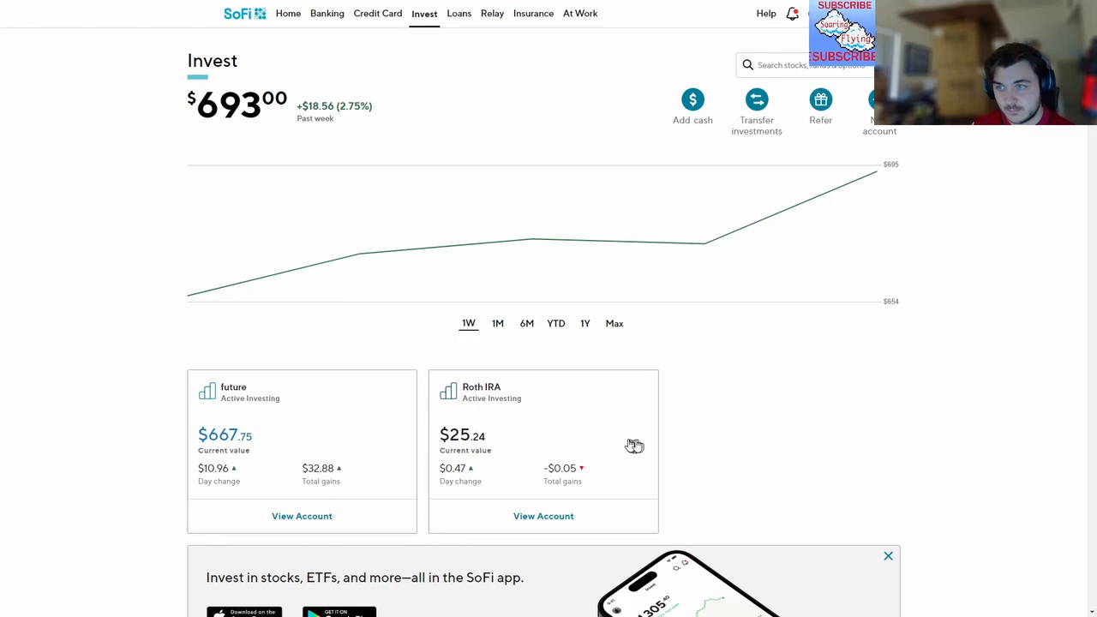
{"action": "scroll", "scroll_direction": "down", "scroll_amount": 3}
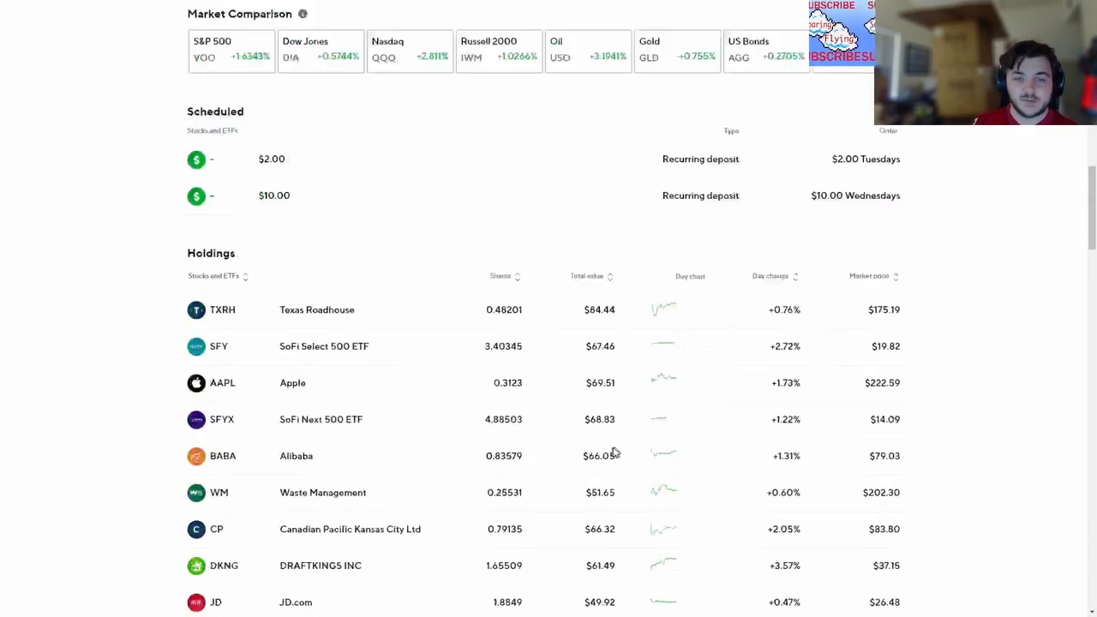
{"action": "scroll", "scroll_direction": "down", "scroll_amount": 3}
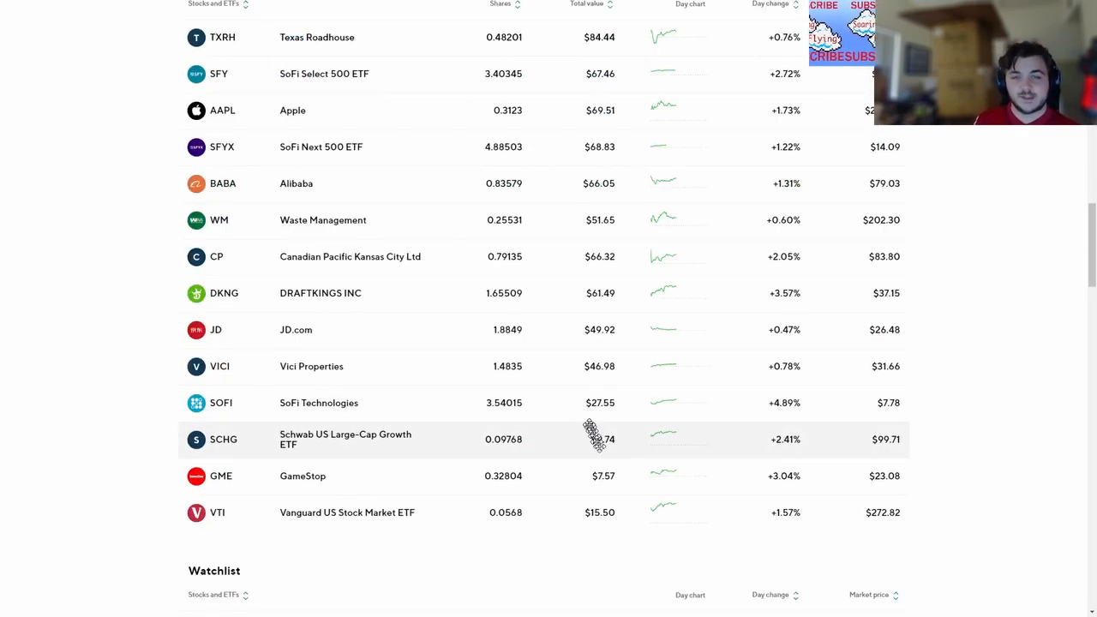
{"action": "scroll", "scroll_direction": "up", "scroll_amount": 3}
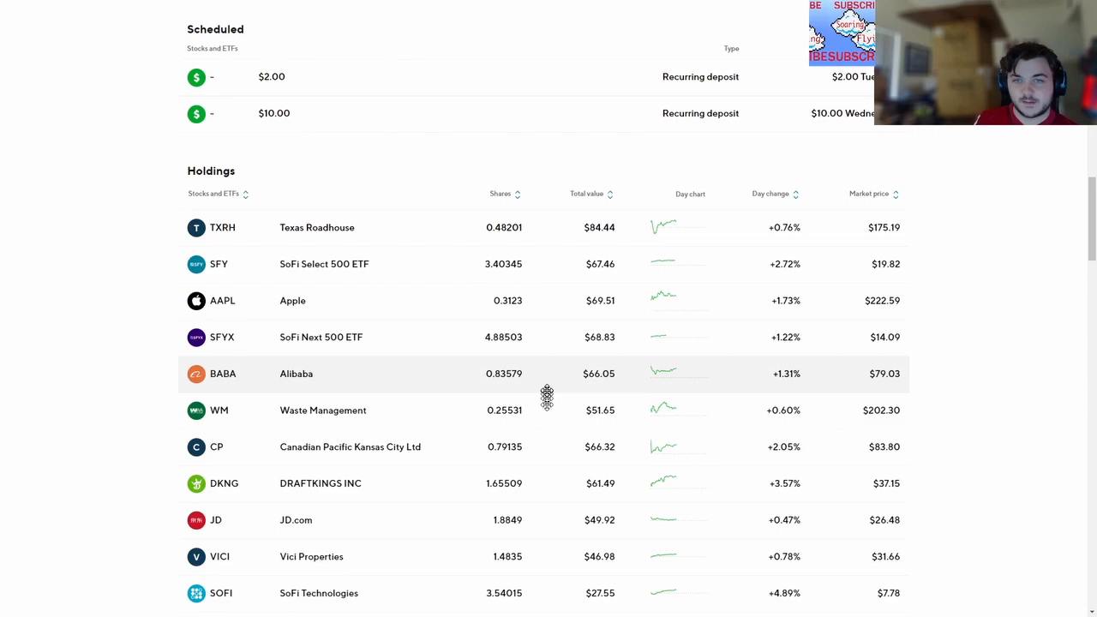
{"action": "scroll", "scroll_direction": "down", "scroll_amount": 3}
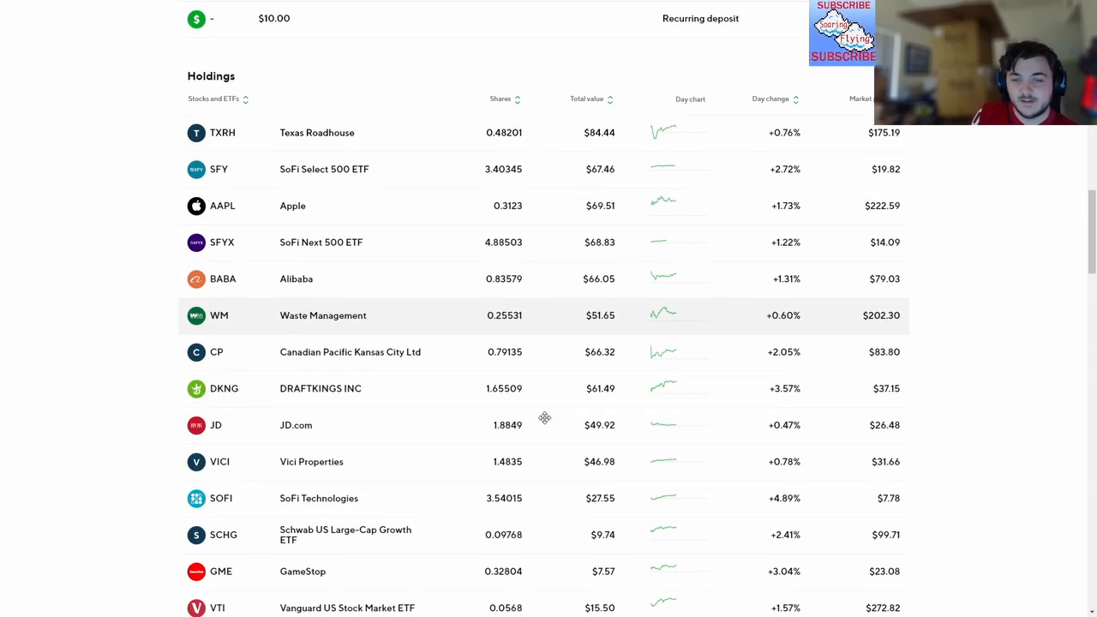
{"action": "scroll", "scroll_direction": "down", "scroll_amount": 3}
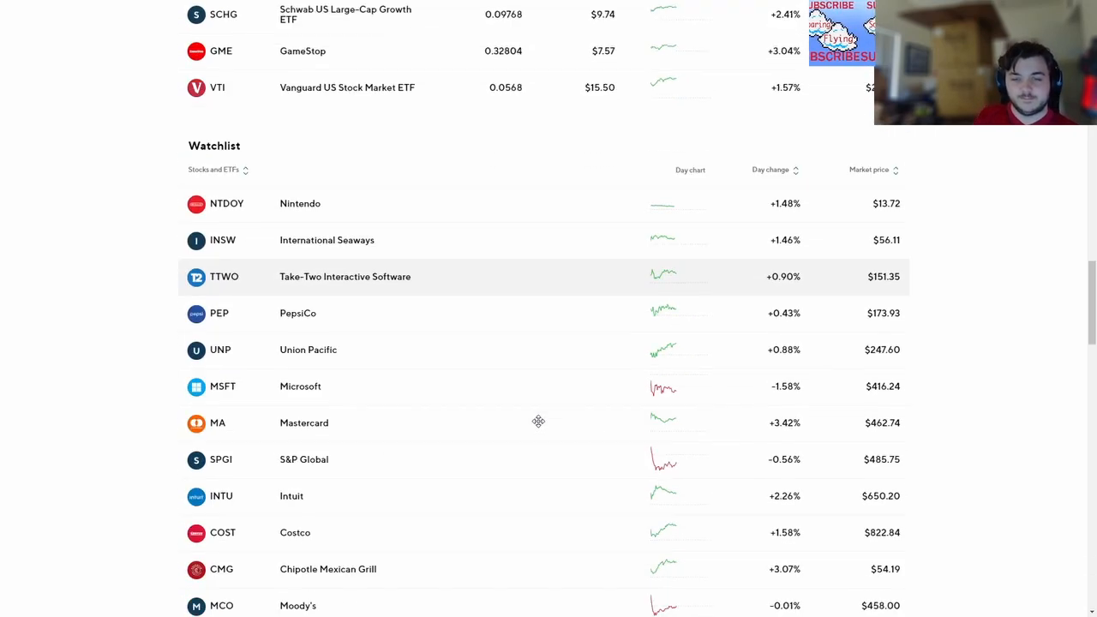
Scroll down the watchlist and open the Upstart Holdings (UPST) stock page
{"action": "scroll", "scroll_direction": "down", "scroll_amount": 3}
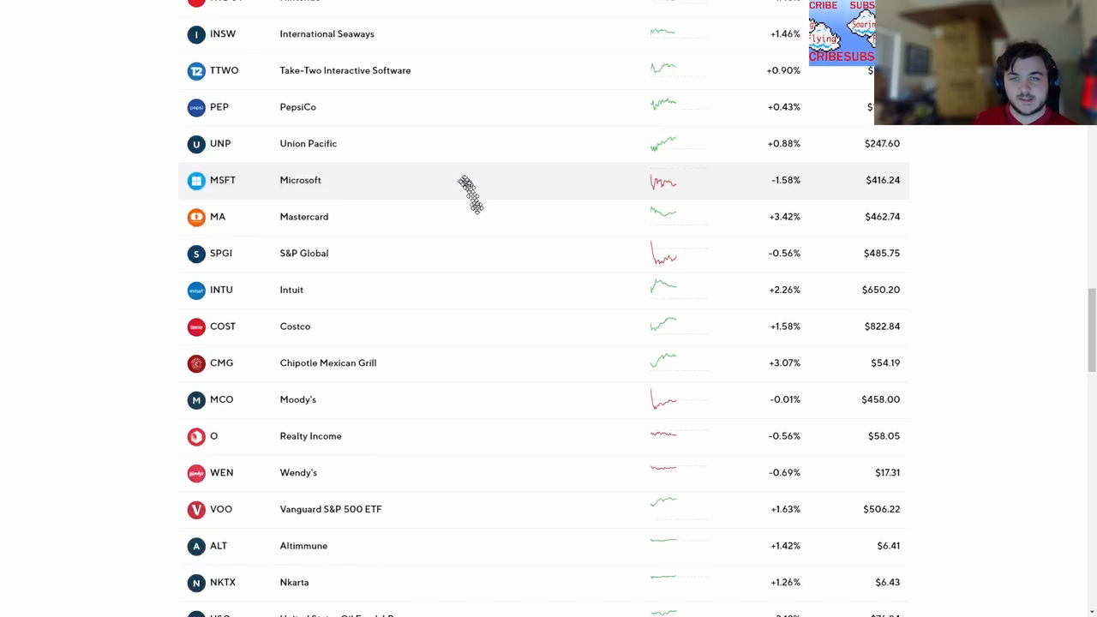
{"action": "scroll", "scroll_direction": "down", "scroll_amount": 3}
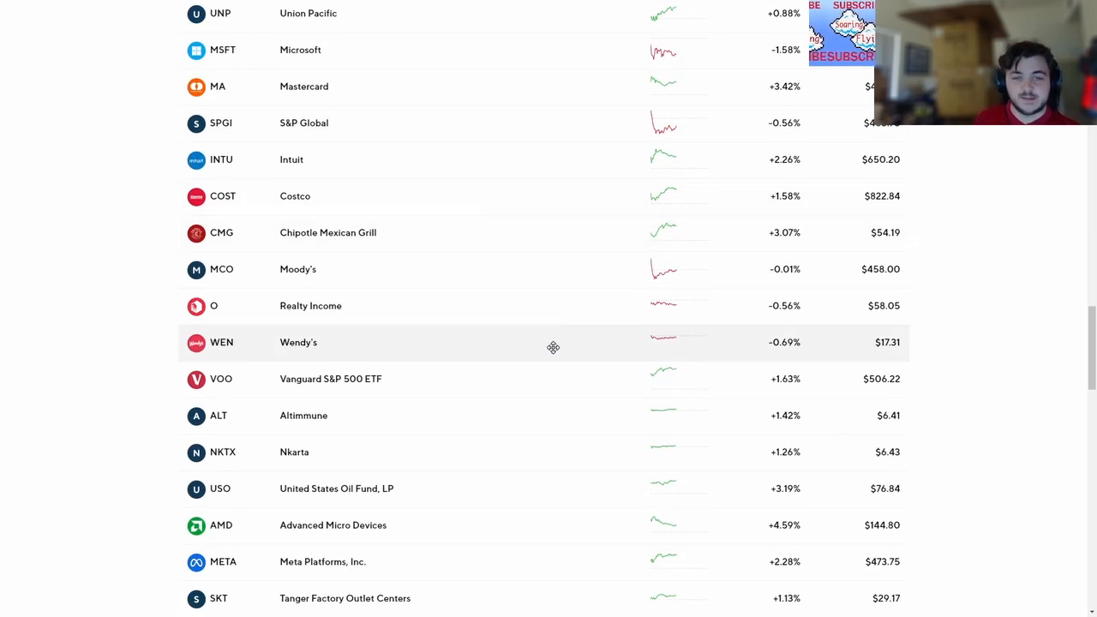
{"action": "mouse_move", "coordinate": [538, 343]}
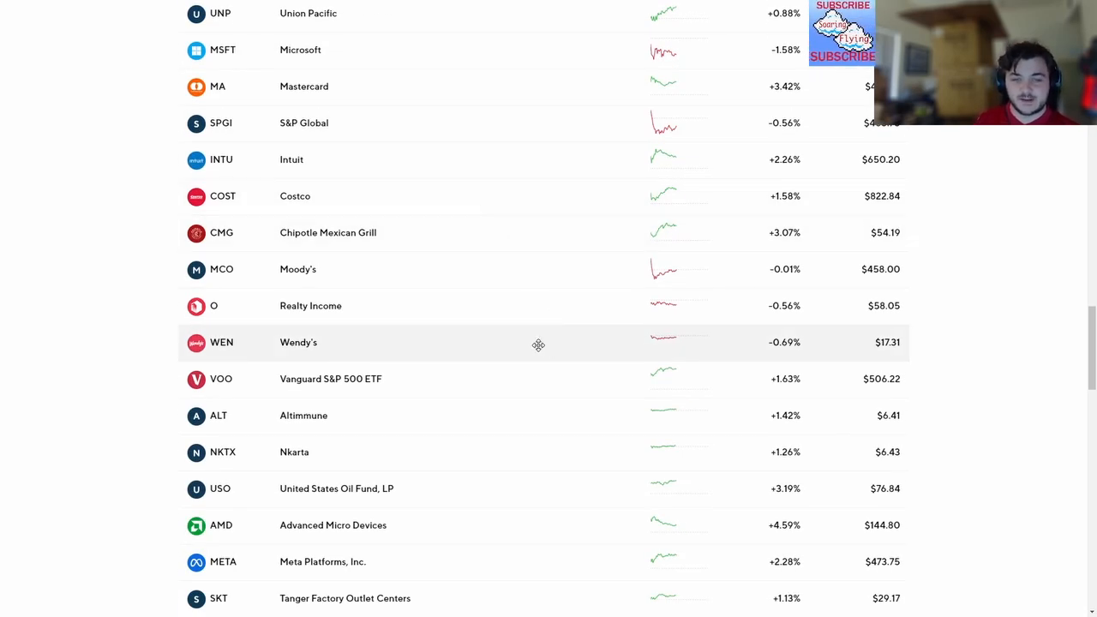
{"action": "scroll", "scroll_direction": "down", "scroll_amount": 3}
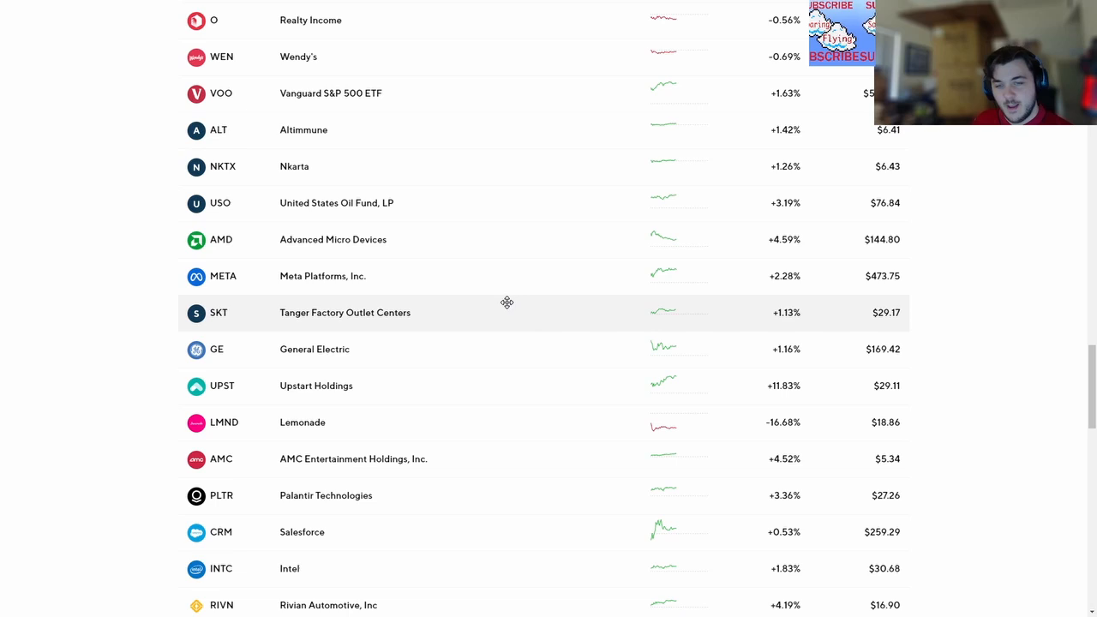
{"action": "scroll", "scroll_direction": "down", "scroll_amount": 3}
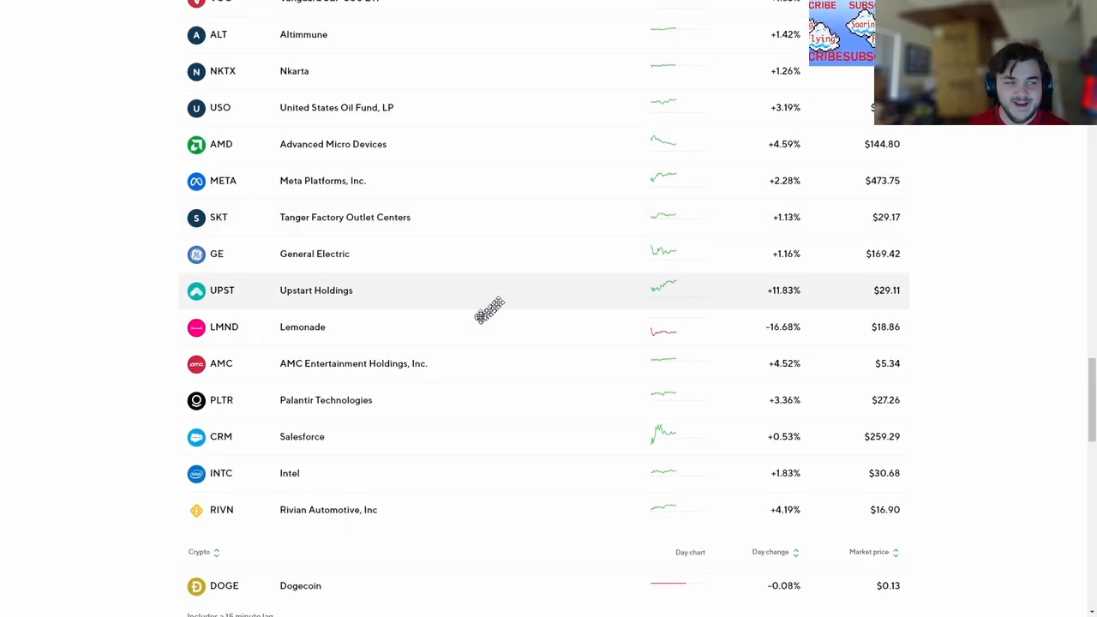
{"action": "left_click", "coordinate": [315, 289]}
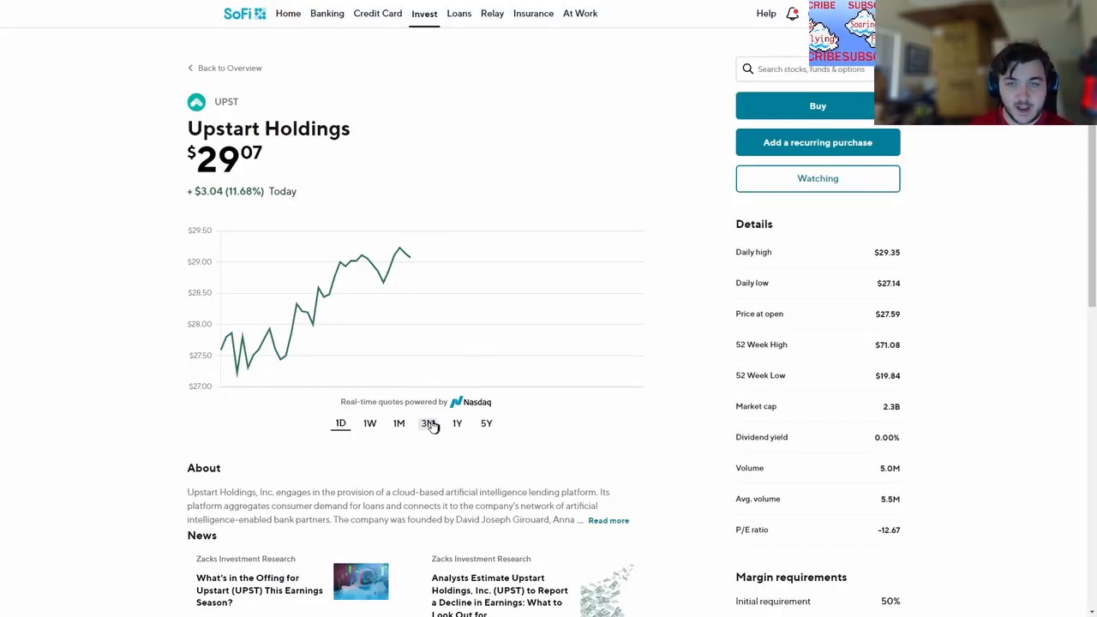
View Upstart Holdings' one-year chart, then return to the Invest overview
{"action": "left_click", "coordinate": [456, 421]}
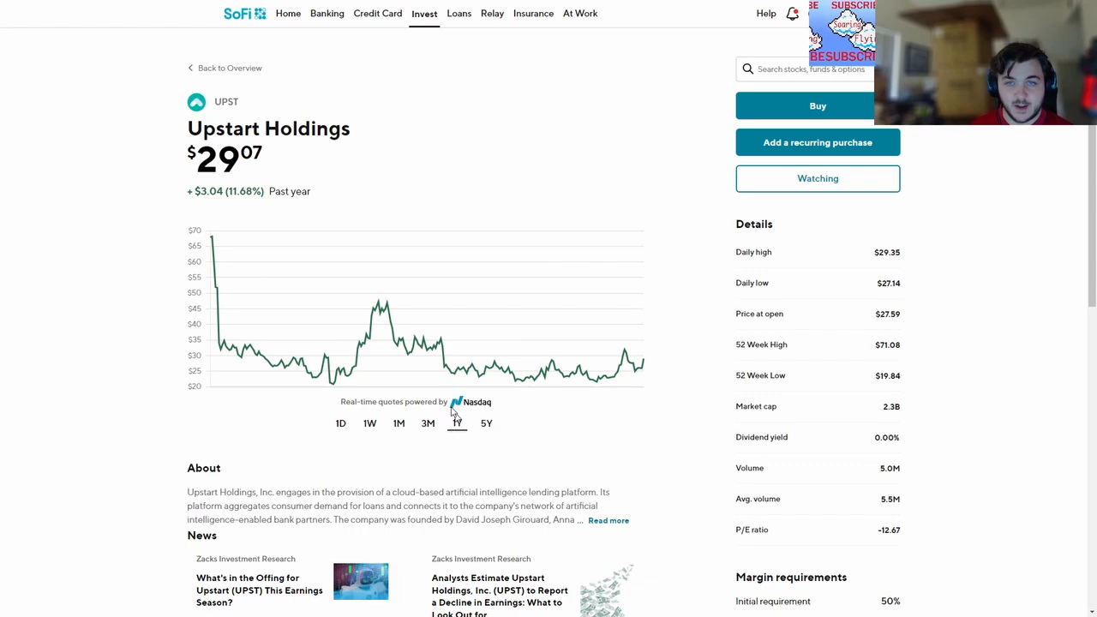
{"action": "mouse_move", "coordinate": [627, 378]}
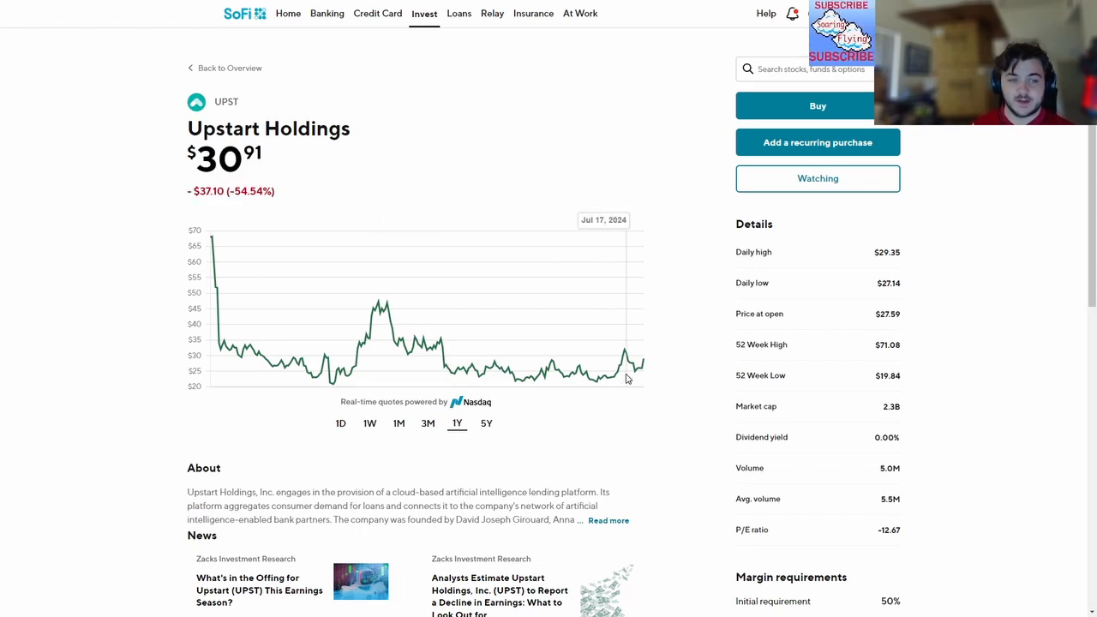
{"action": "left_click", "coordinate": [230, 68]}
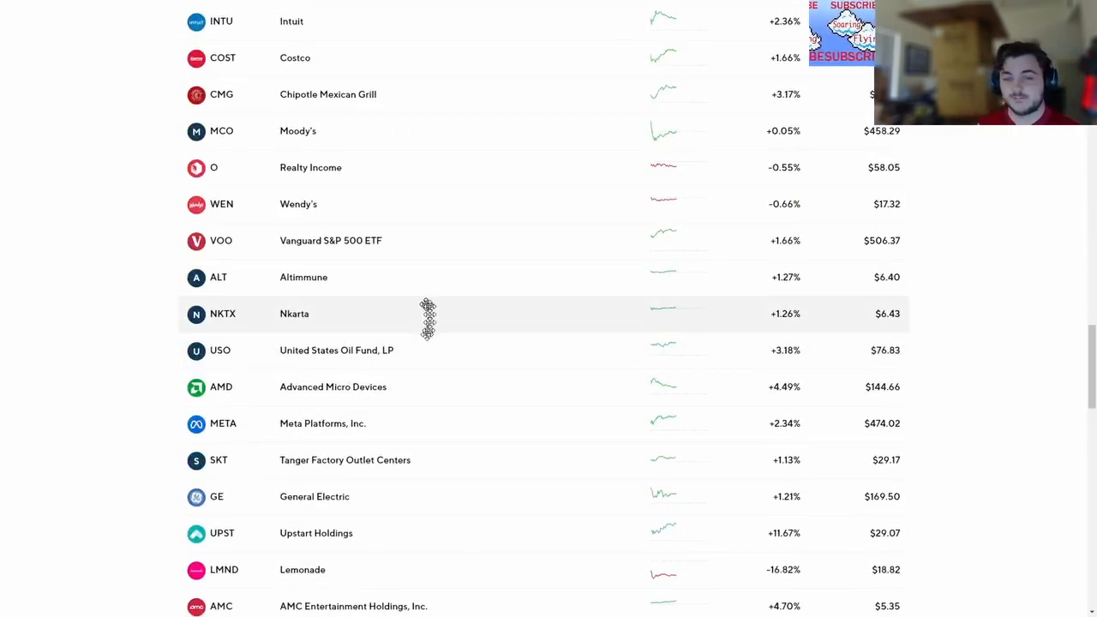
Scroll through the watchlist and back up to the holdings list starting with Texas Roadhouse
{"action": "scroll", "scroll_direction": "down", "scroll_amount": 3}
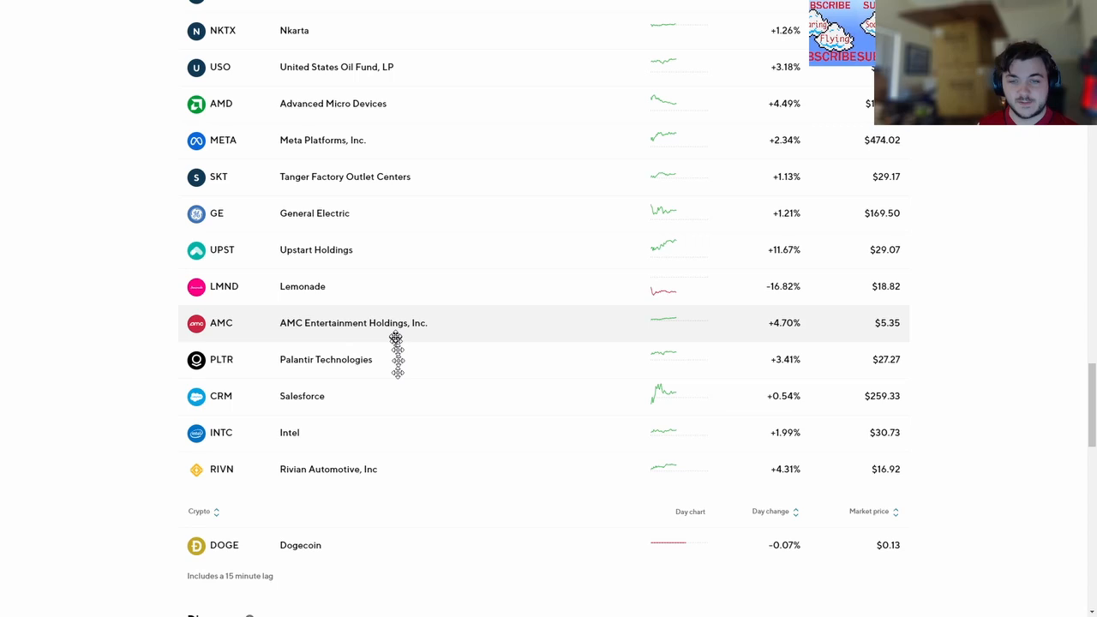
{"action": "scroll", "scroll_direction": "up", "scroll_amount": 3}
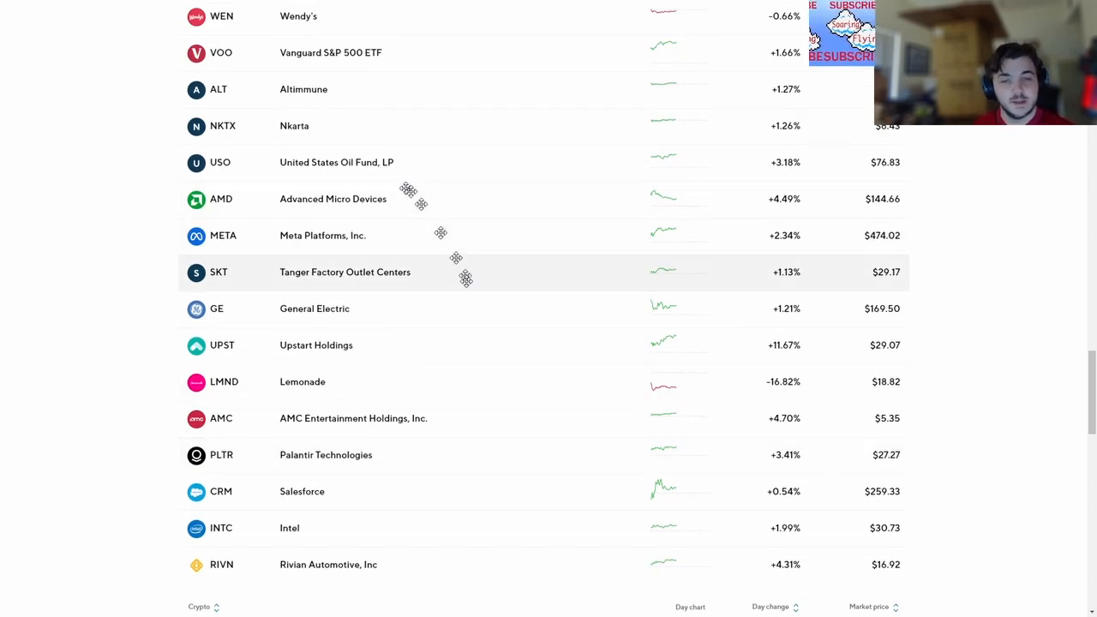
{"action": "scroll", "scroll_direction": "up", "scroll_amount": 3}
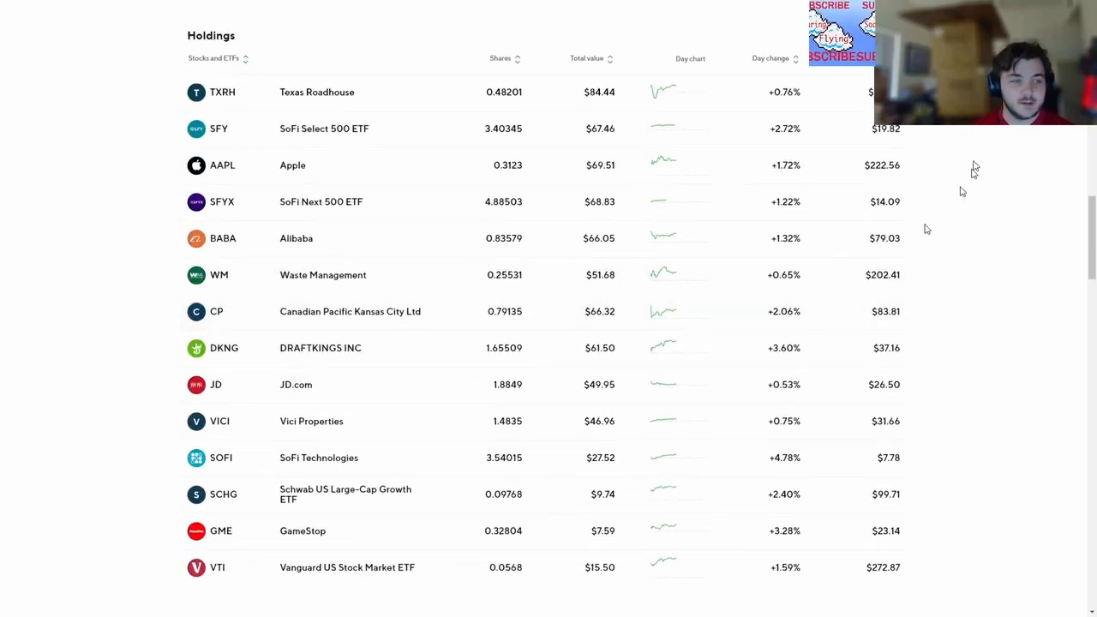
{"action": "mouse_move", "coordinate": [514, 291]}
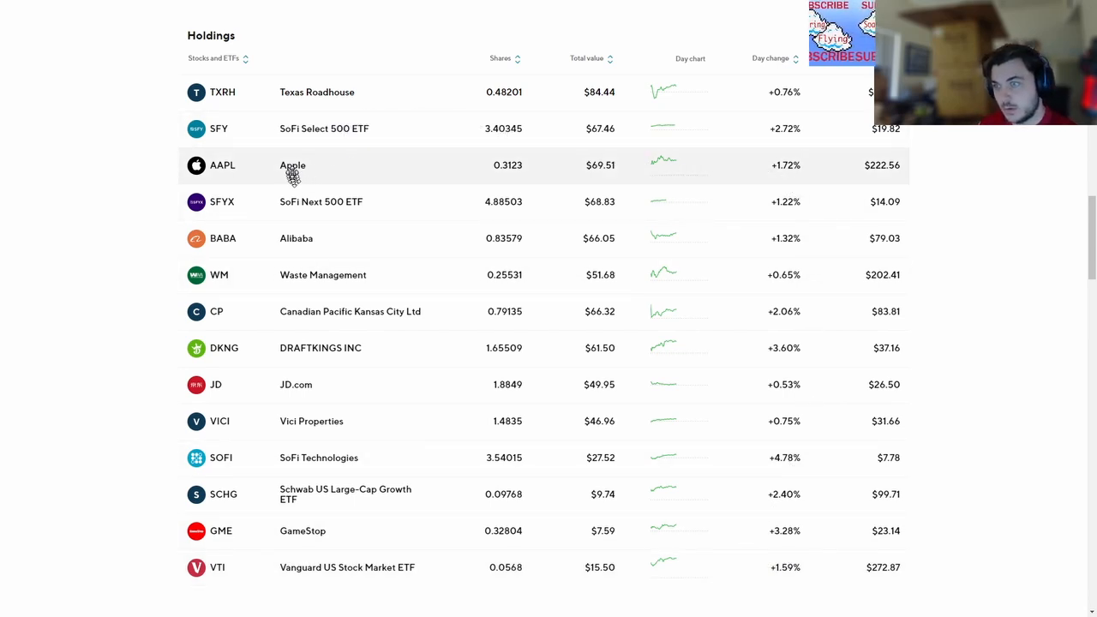
{"action": "mouse_move", "coordinate": [368, 274]}
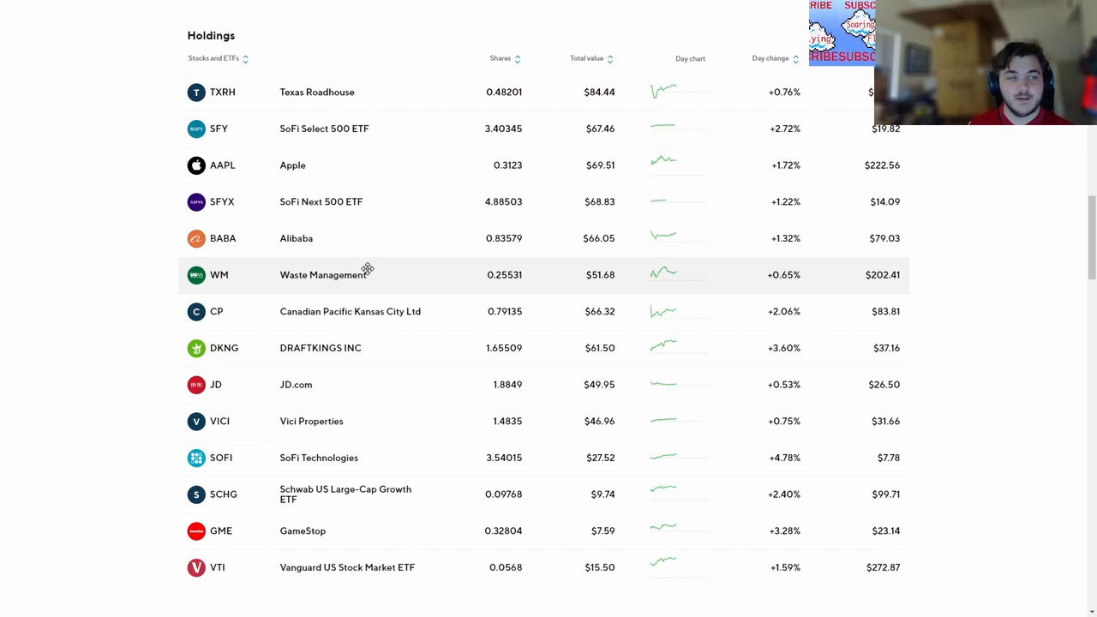
{"action": "mouse_move", "coordinate": [364, 286]}
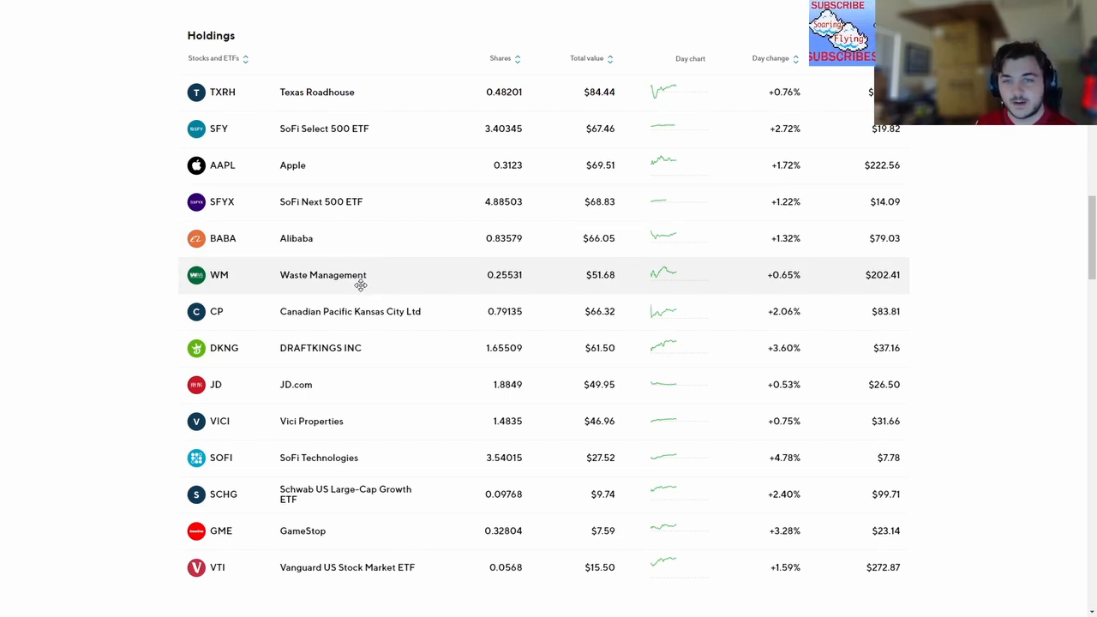
{"action": "mouse_move", "coordinate": [389, 285]}
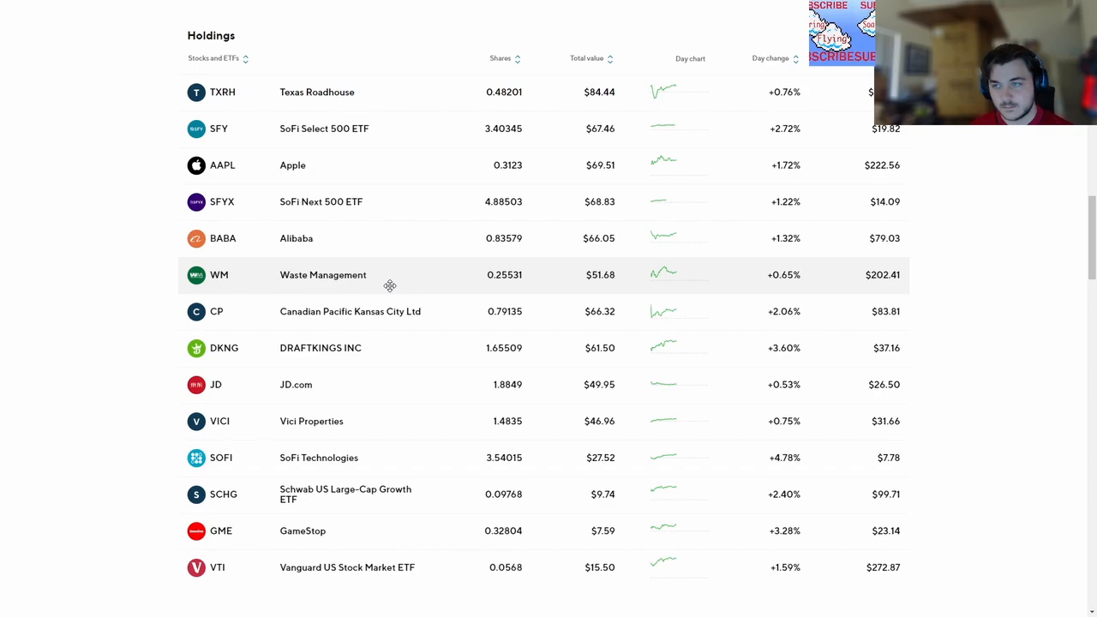
Scroll up past the promotional cards to the top of the Invest overview
{"action": "scroll", "scroll_direction": "up", "scroll_amount": 3}
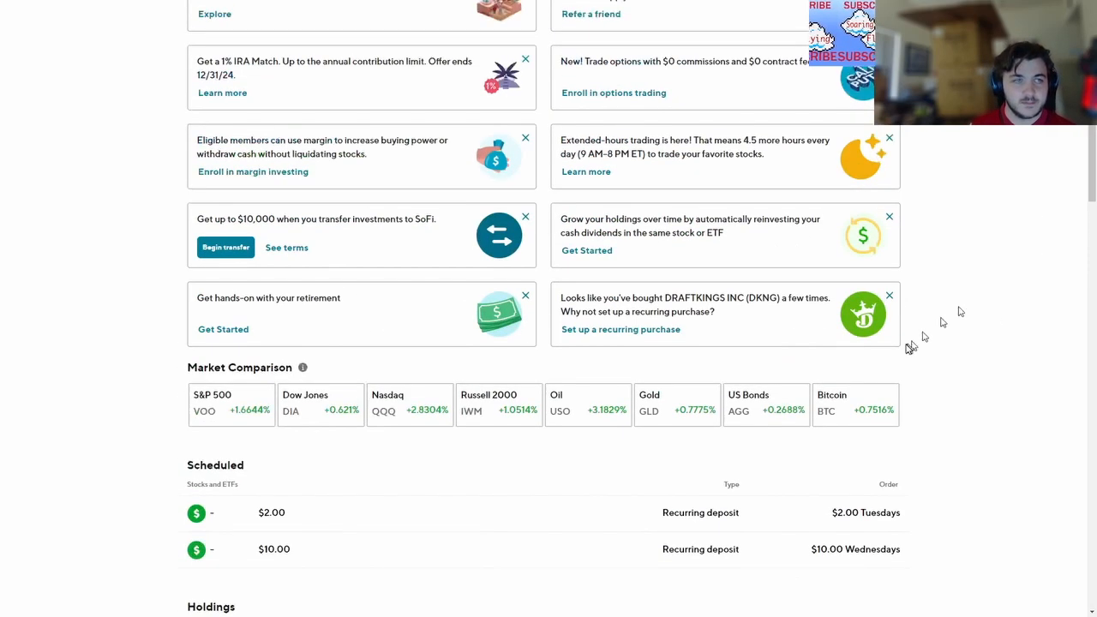
{"action": "scroll", "scroll_direction": "up", "scroll_amount": 3}
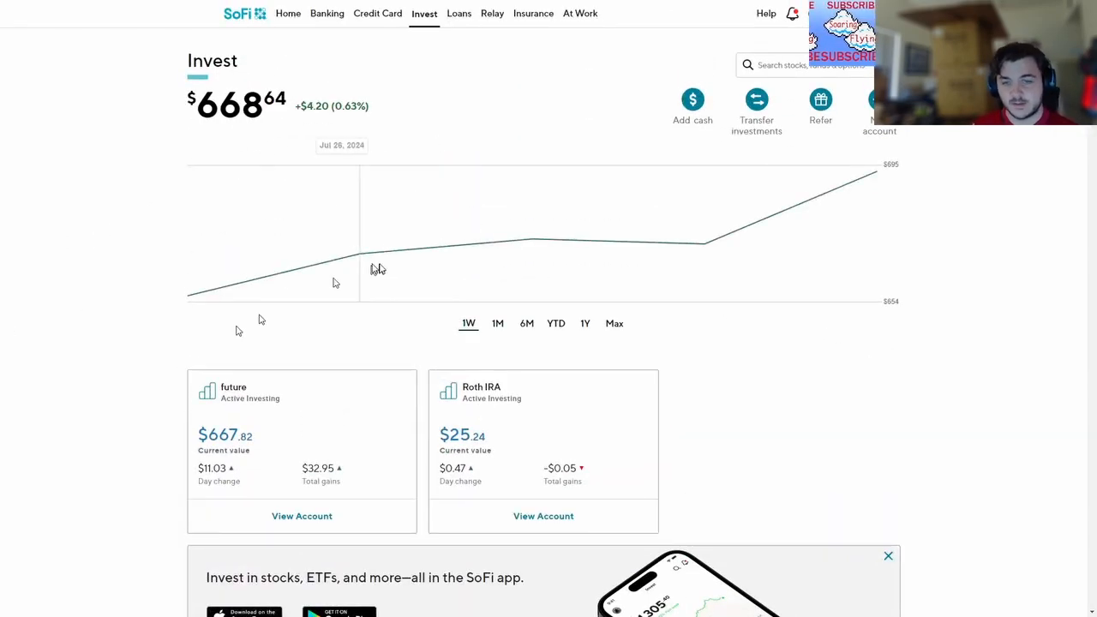
{"action": "mouse_move", "coordinate": [336, 283]}
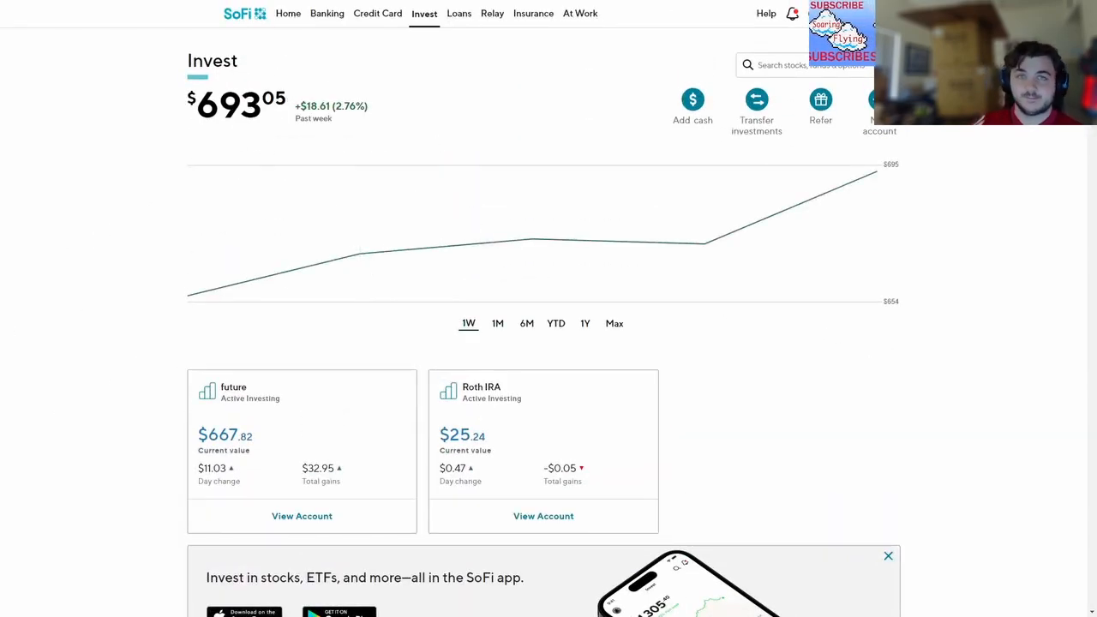